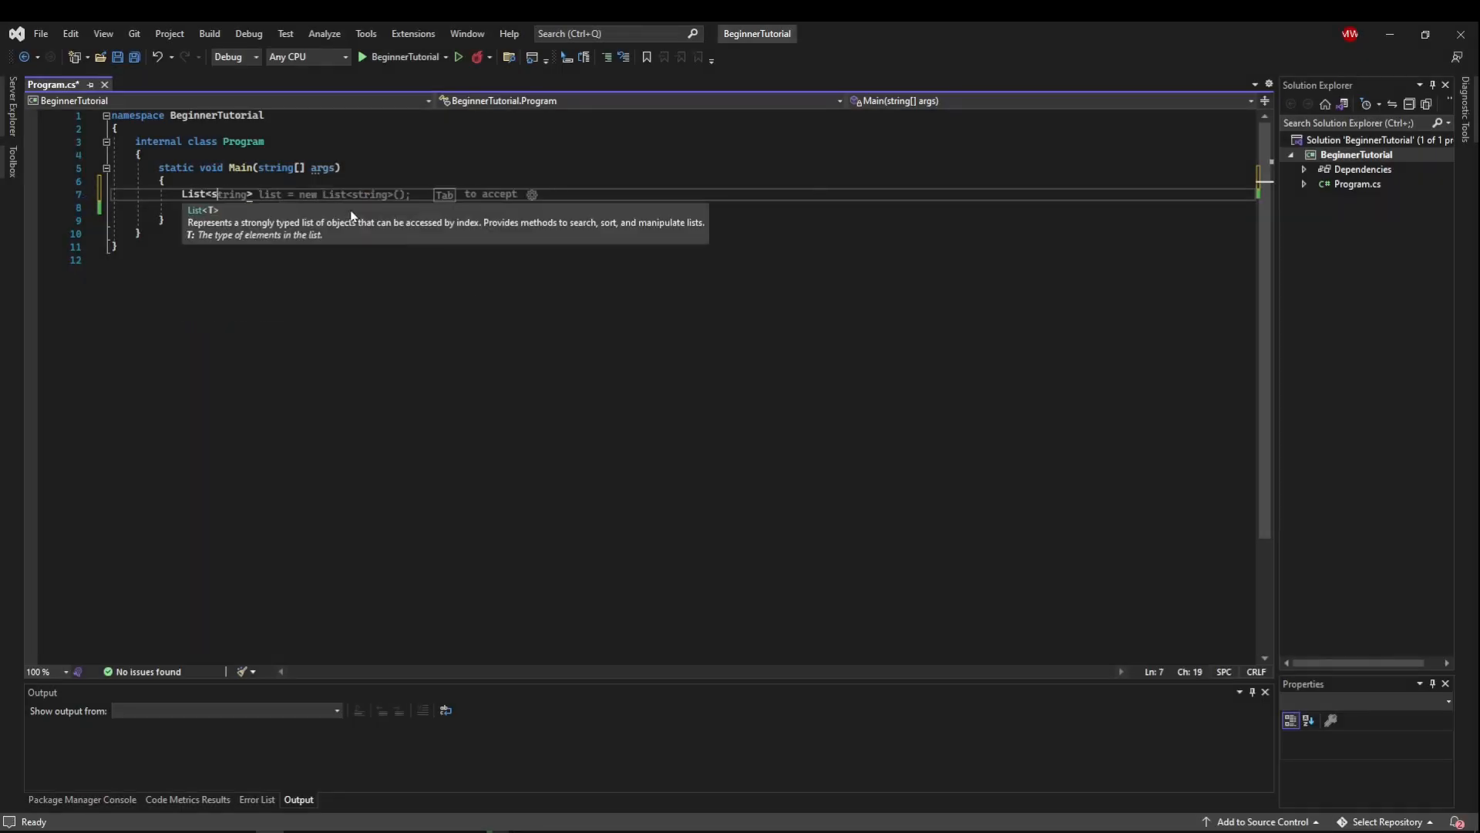
# Write List<string> names = new List<string> { "Adam", "Jamie", "Steve", "Kim", "Chelle", "Tom" }; in Main
pyautogui.write('names')
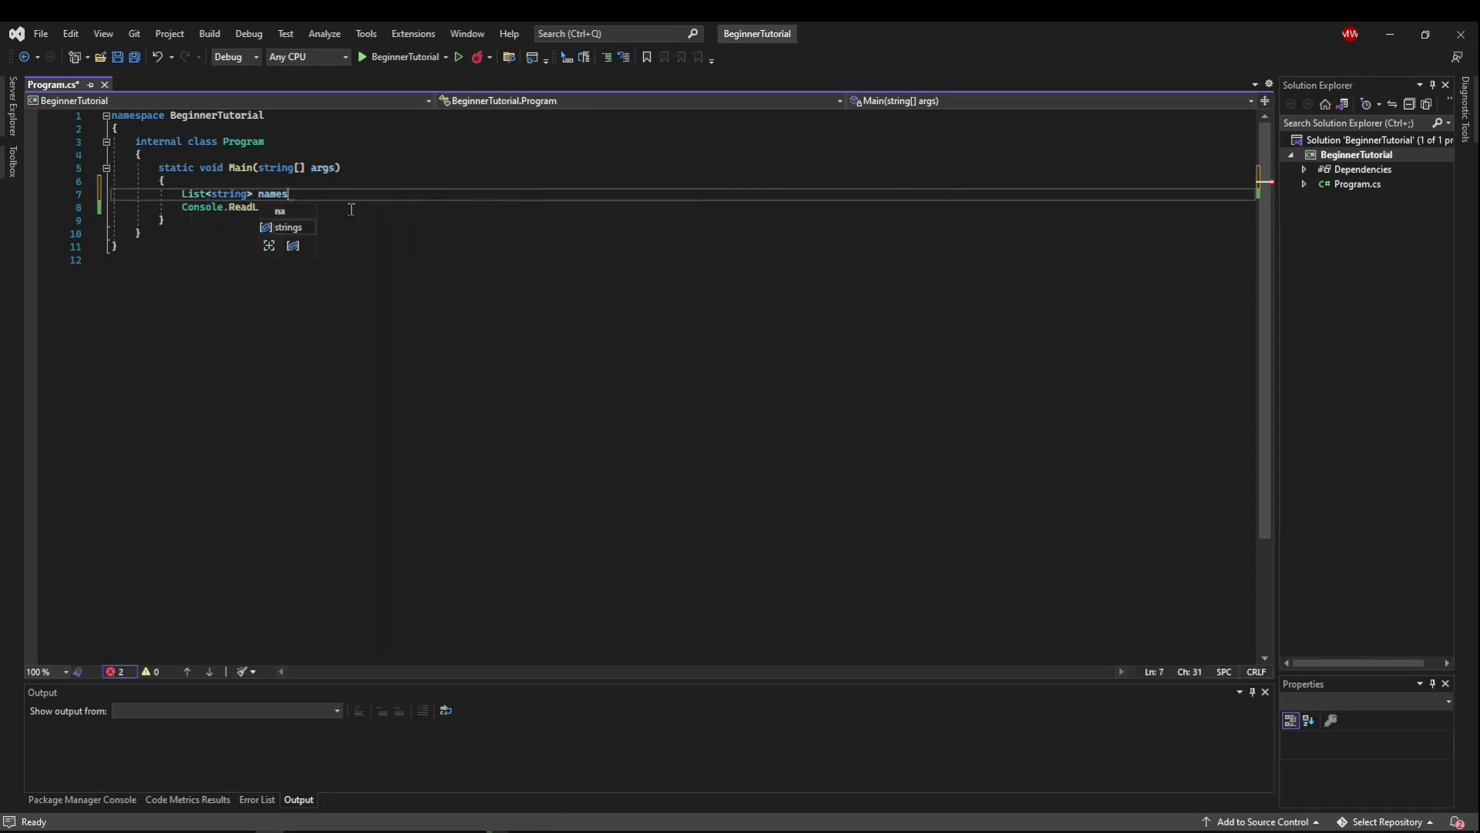
pyautogui.write('= new List<string>')
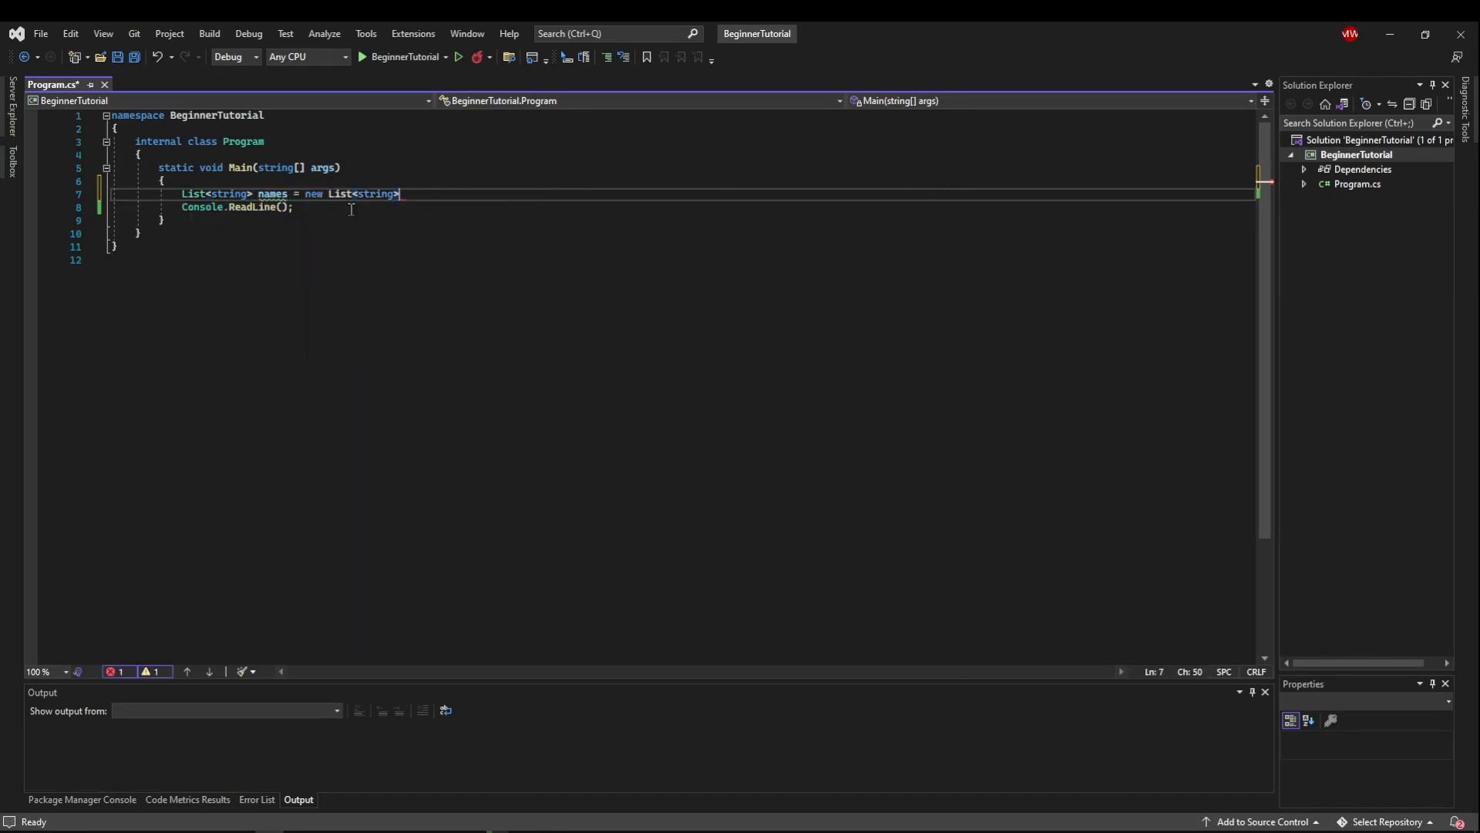
pyautogui.write('{ }')
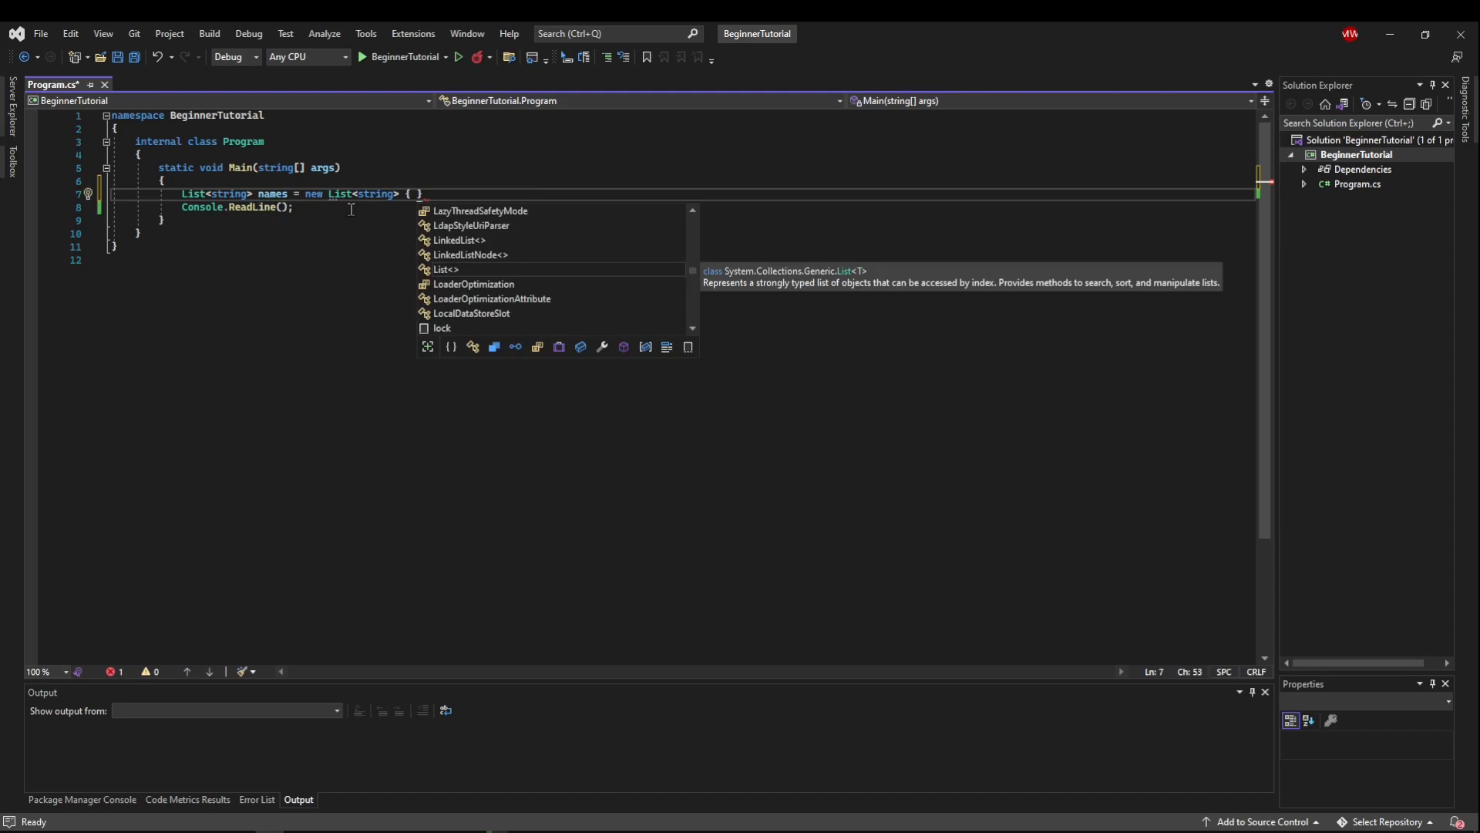
pyautogui.write('"Adam", "')
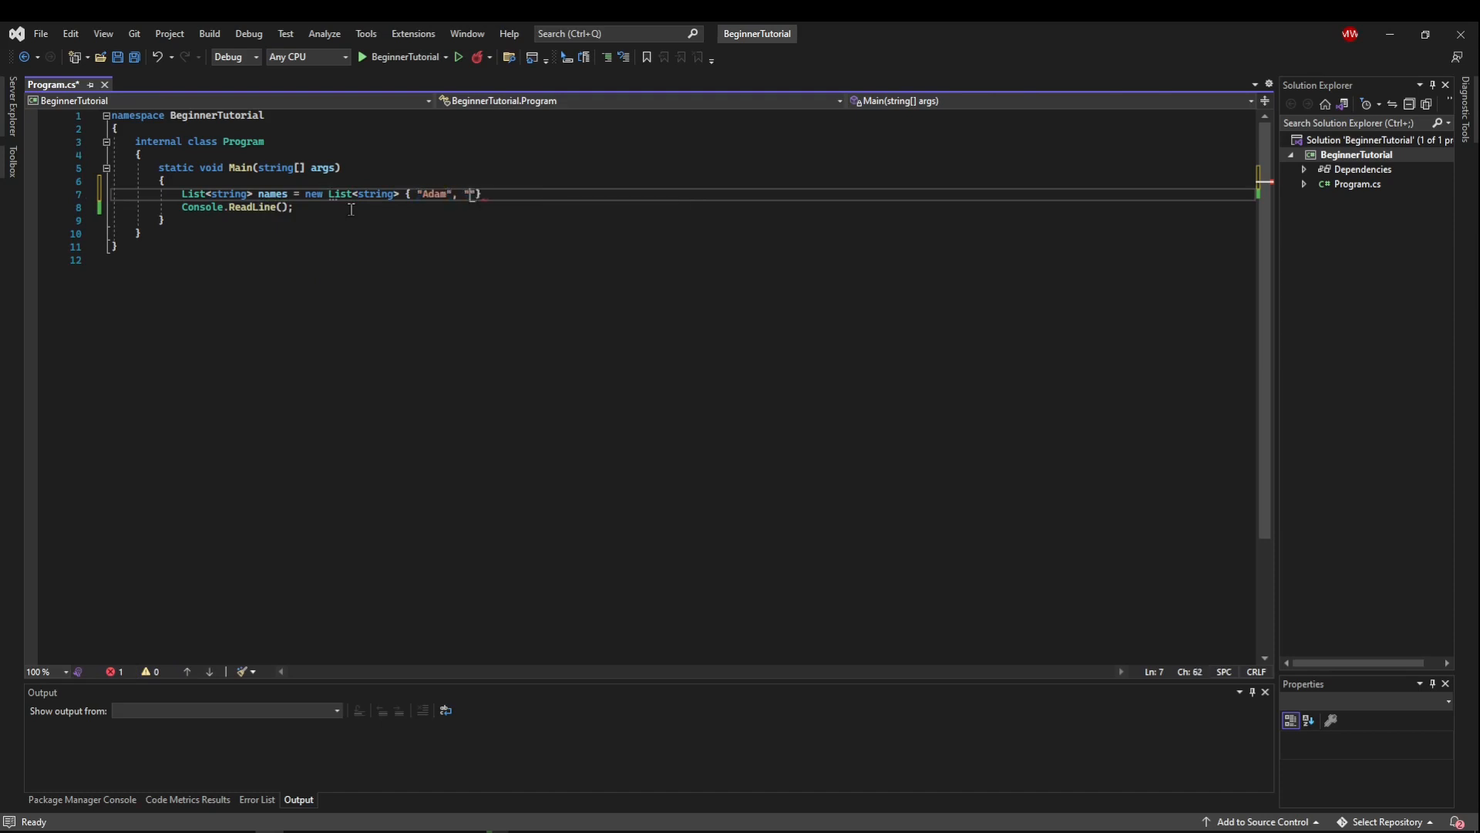
pyautogui.write('"Jamie",')
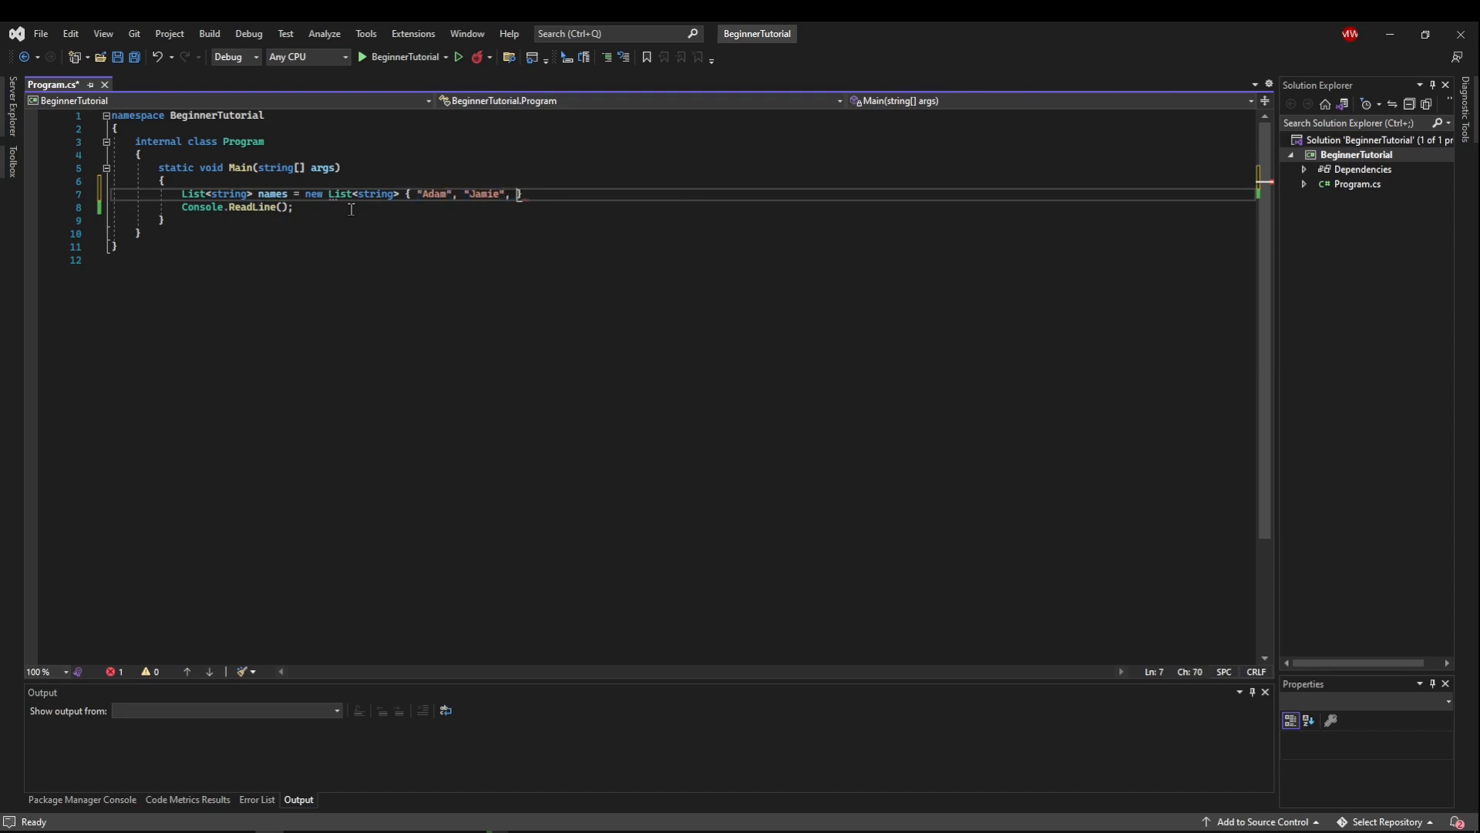
pyautogui.write('"Steve"')
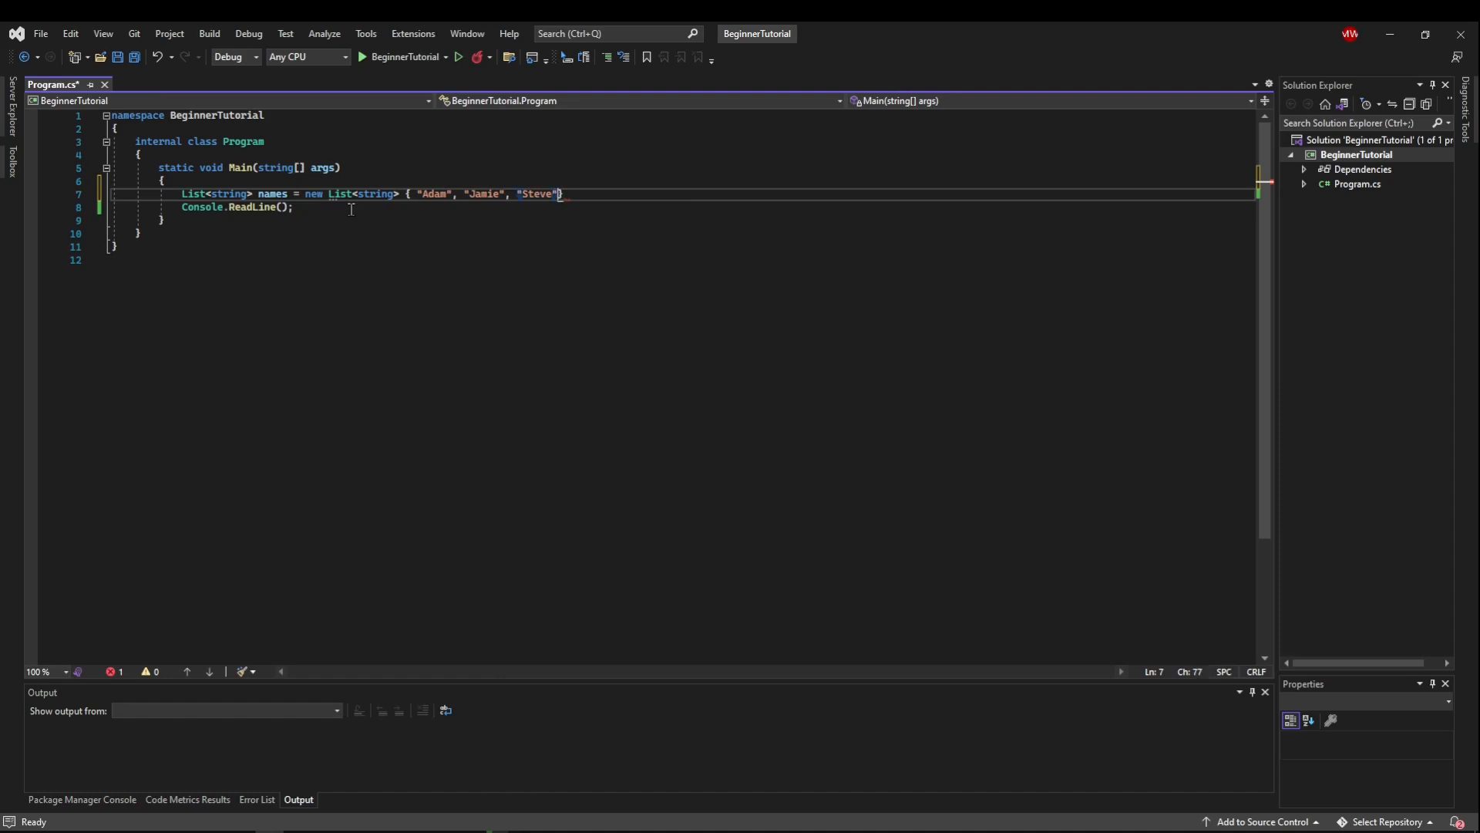
pyautogui.write(', "Kim"')
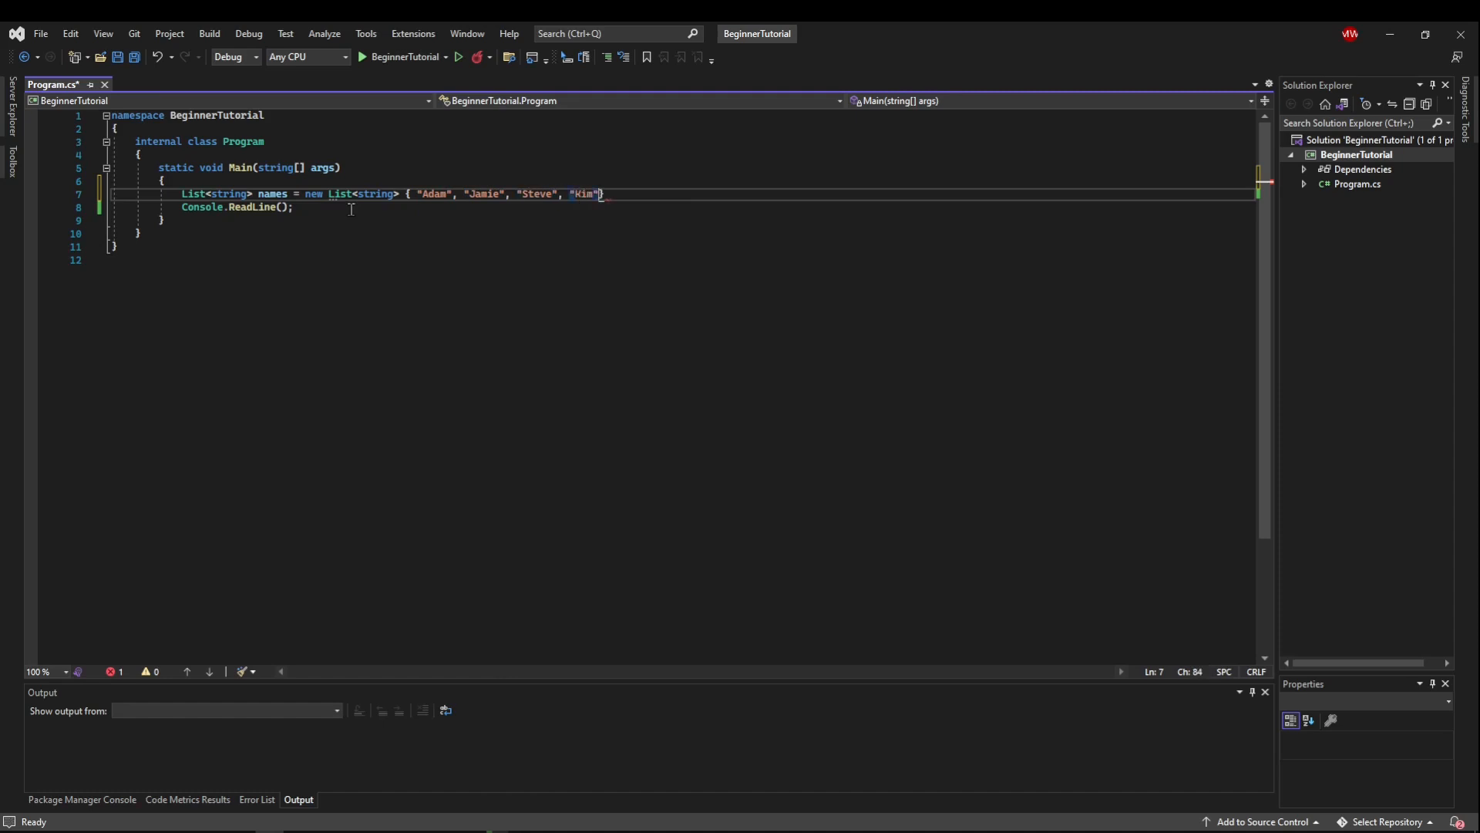
pyautogui.write(', "C"')
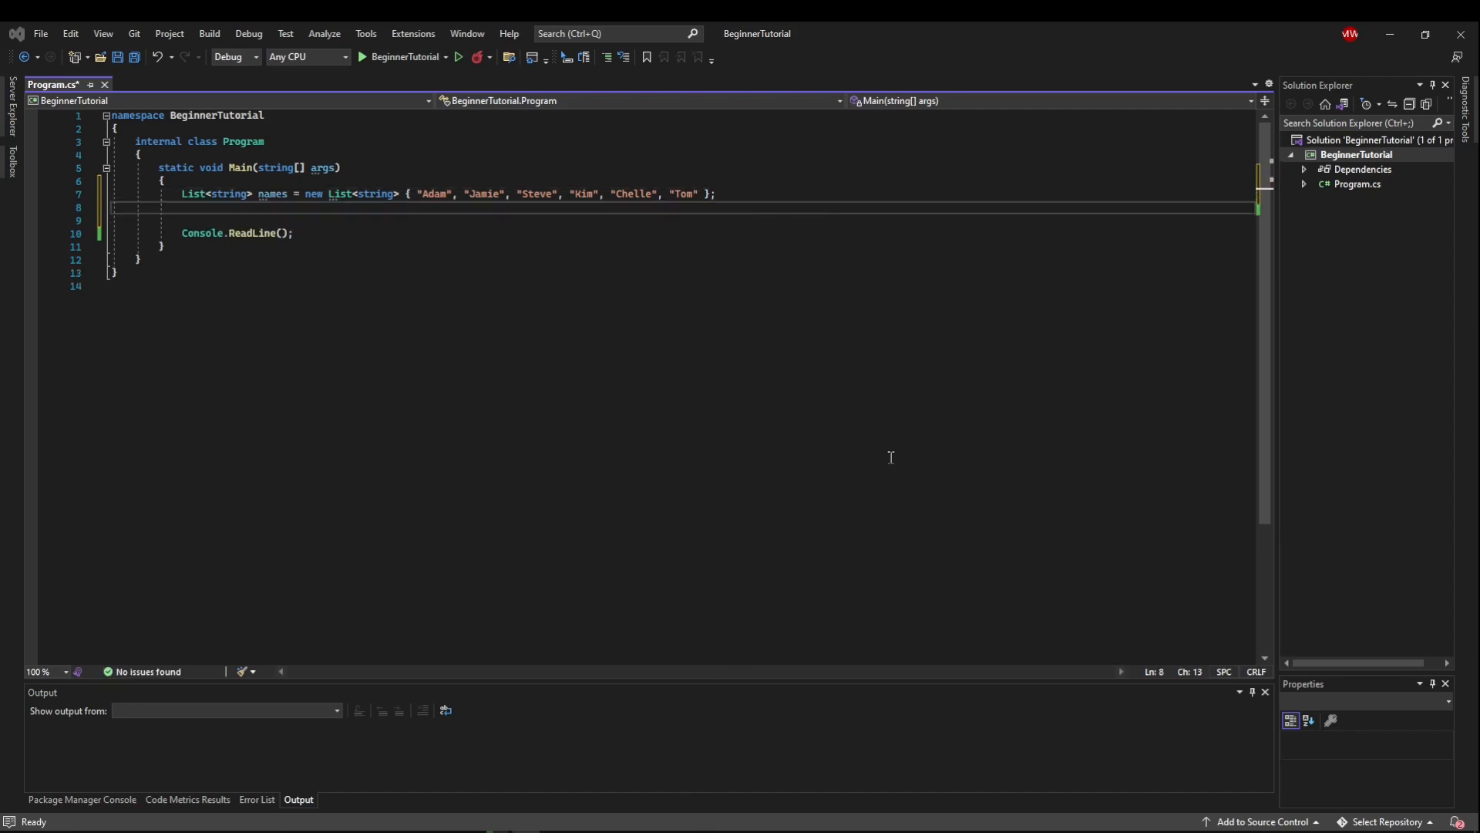
pyautogui.moveTo(506, 279)
pyautogui.write('for(int i =0')
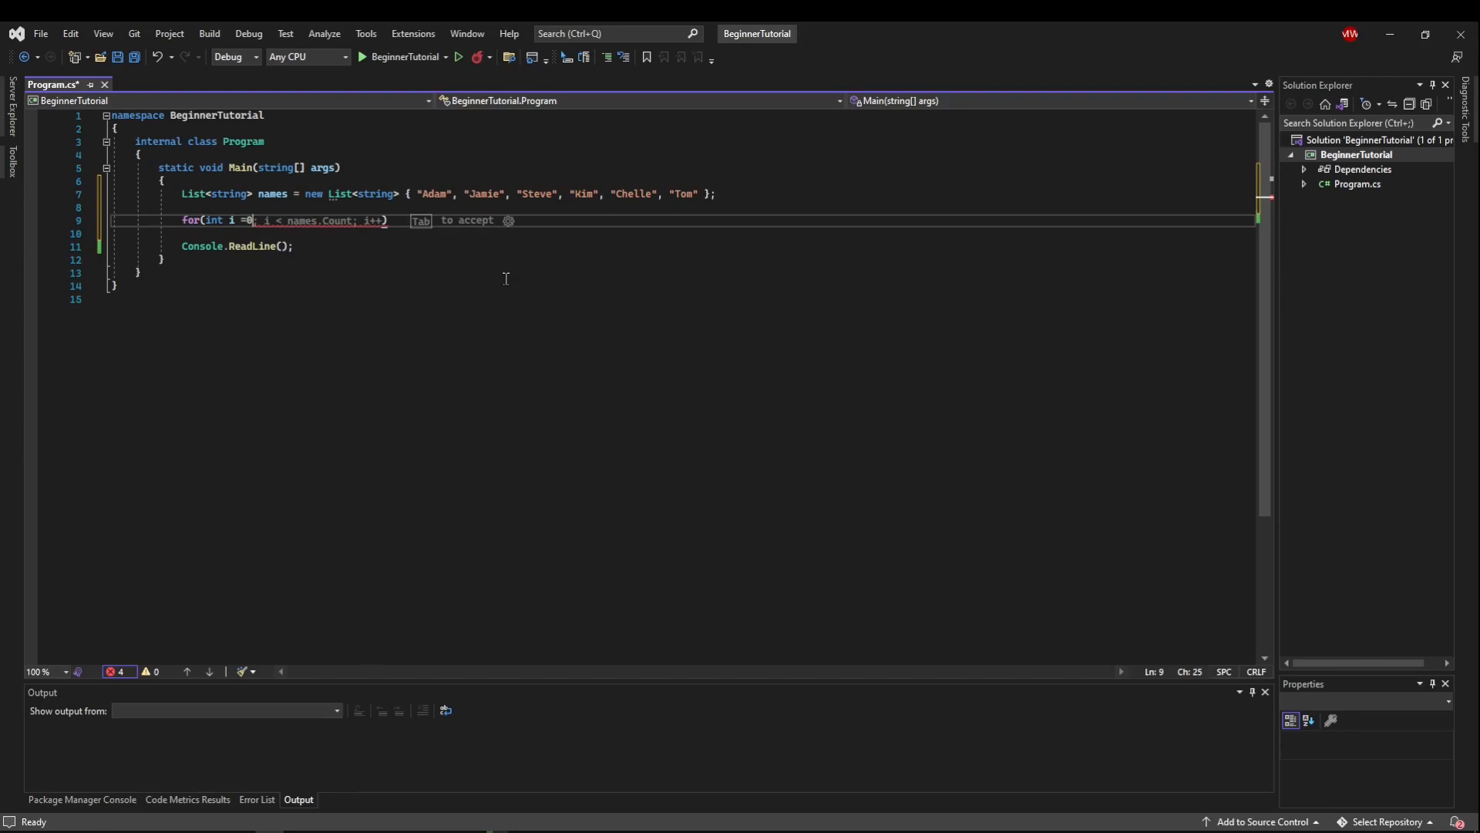
# Add a for loop over names.Count that prints each entry with Console.WriteLine(names[i]);
pyautogui.press('Tab')
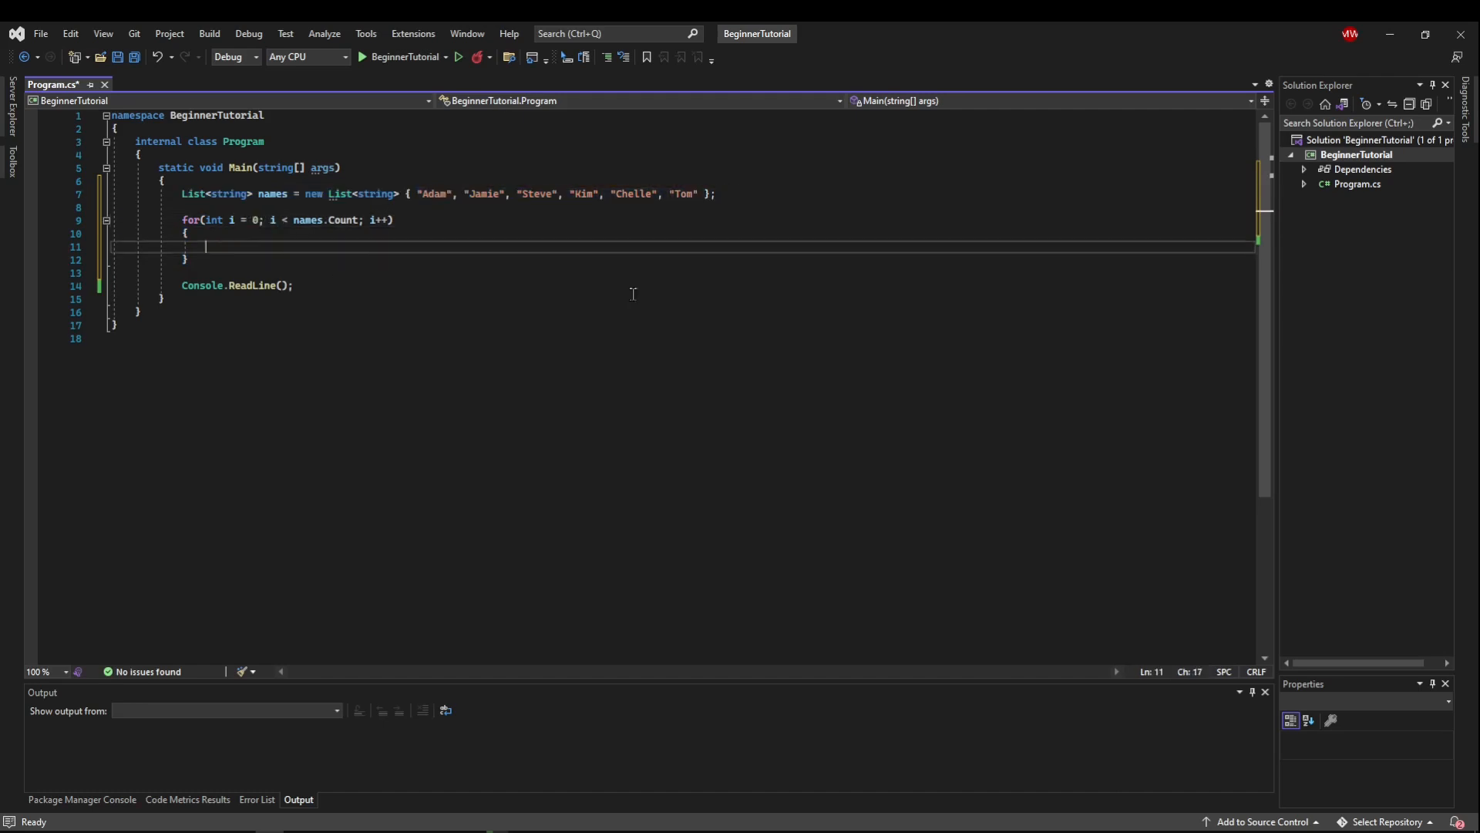
pyautogui.moveTo(702, 304)
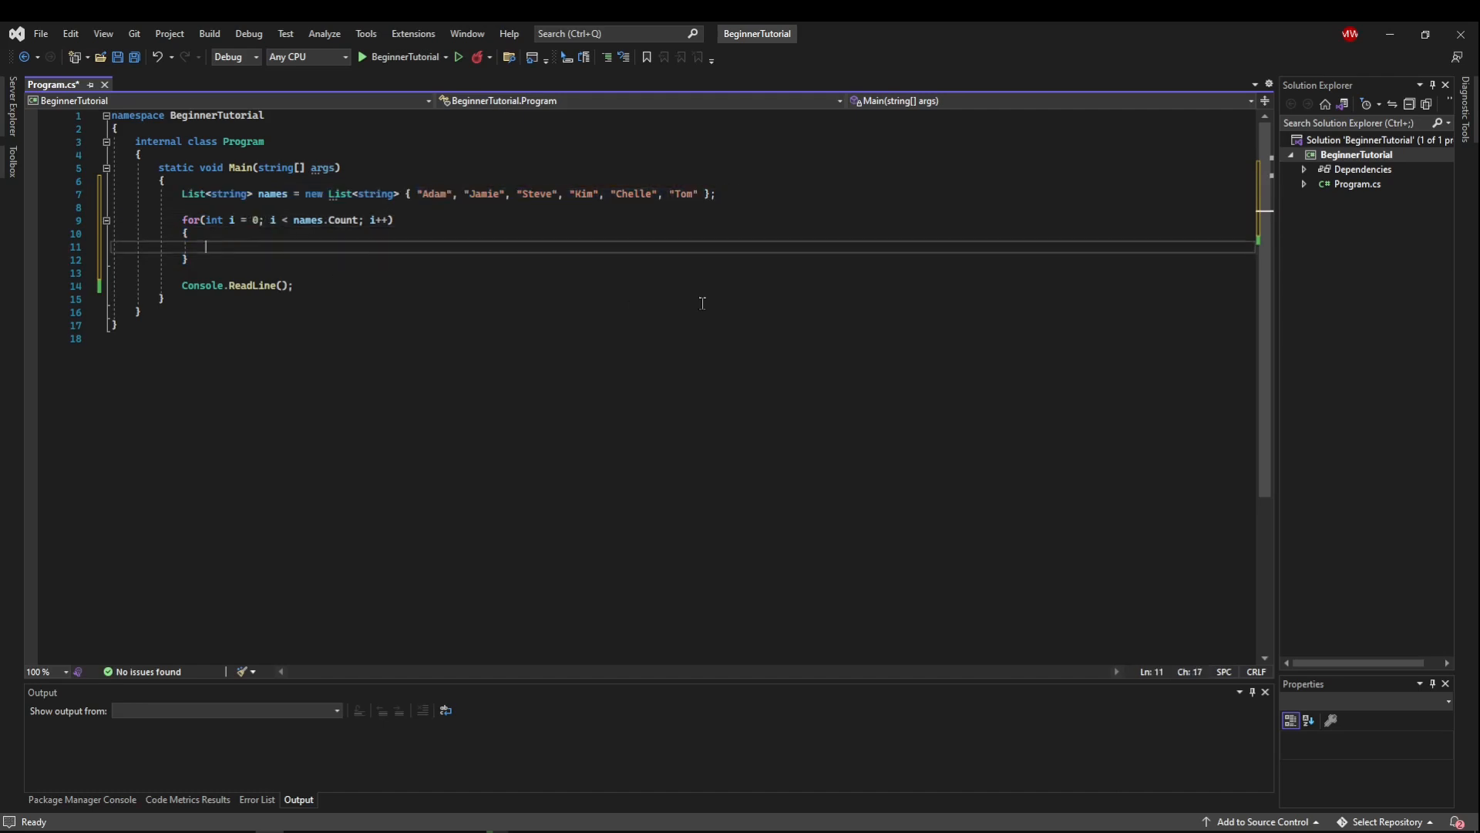
pyautogui.write('Console.WriteLine(')
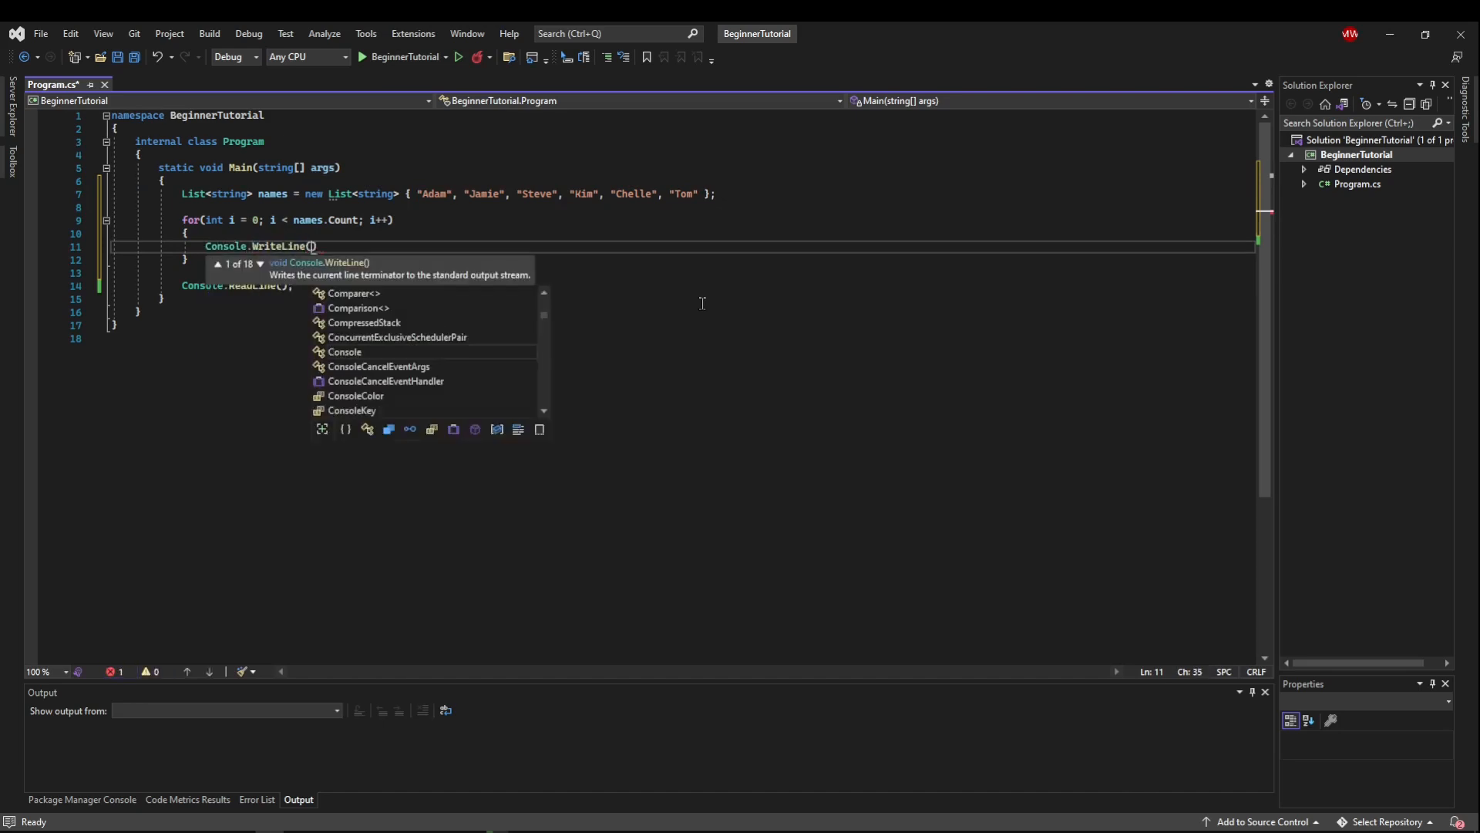
pyautogui.write('names[i')
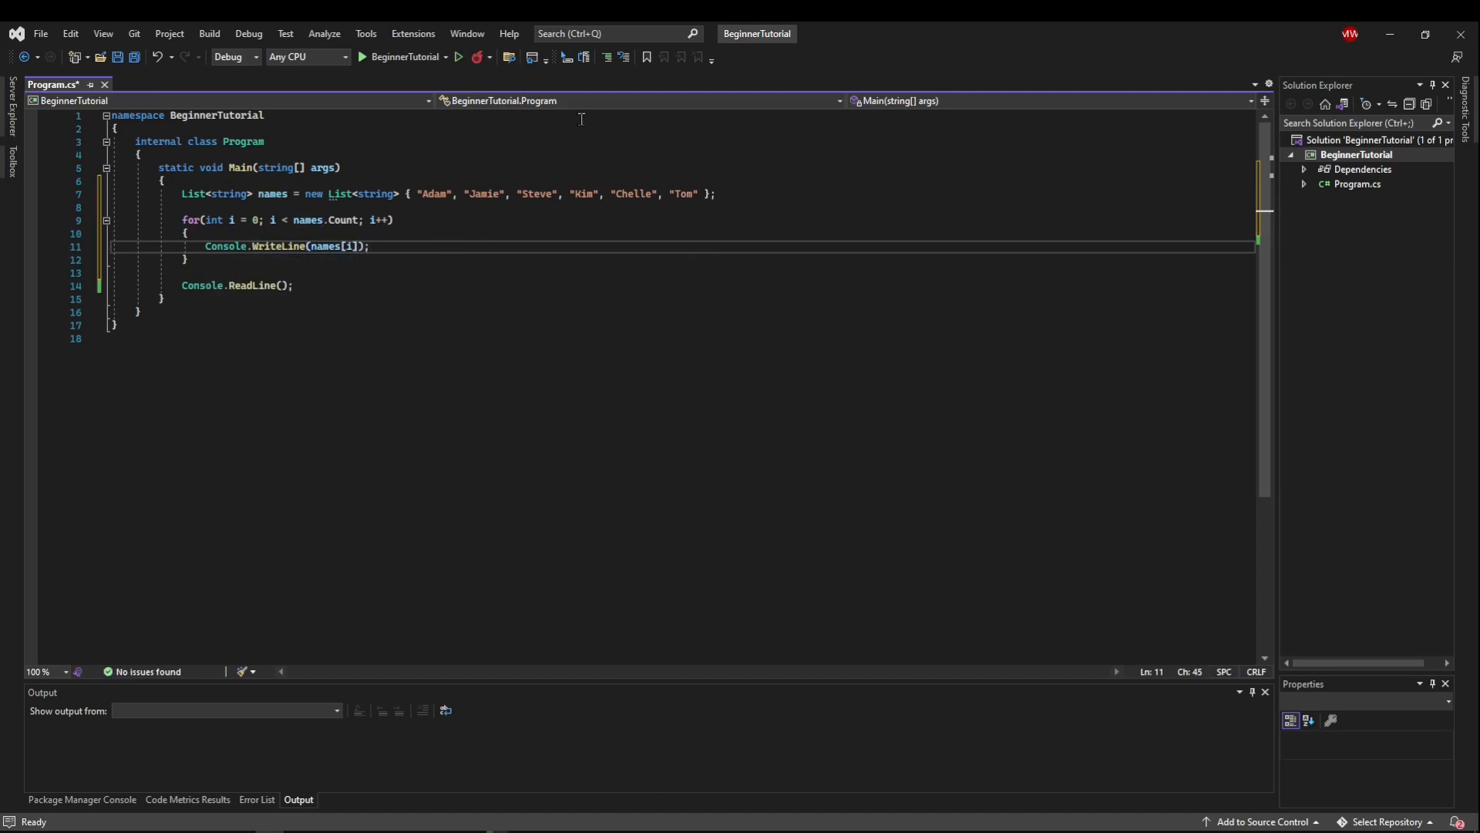
# Run the program to see all six names printed, then close the console window
pyautogui.click(458, 57)
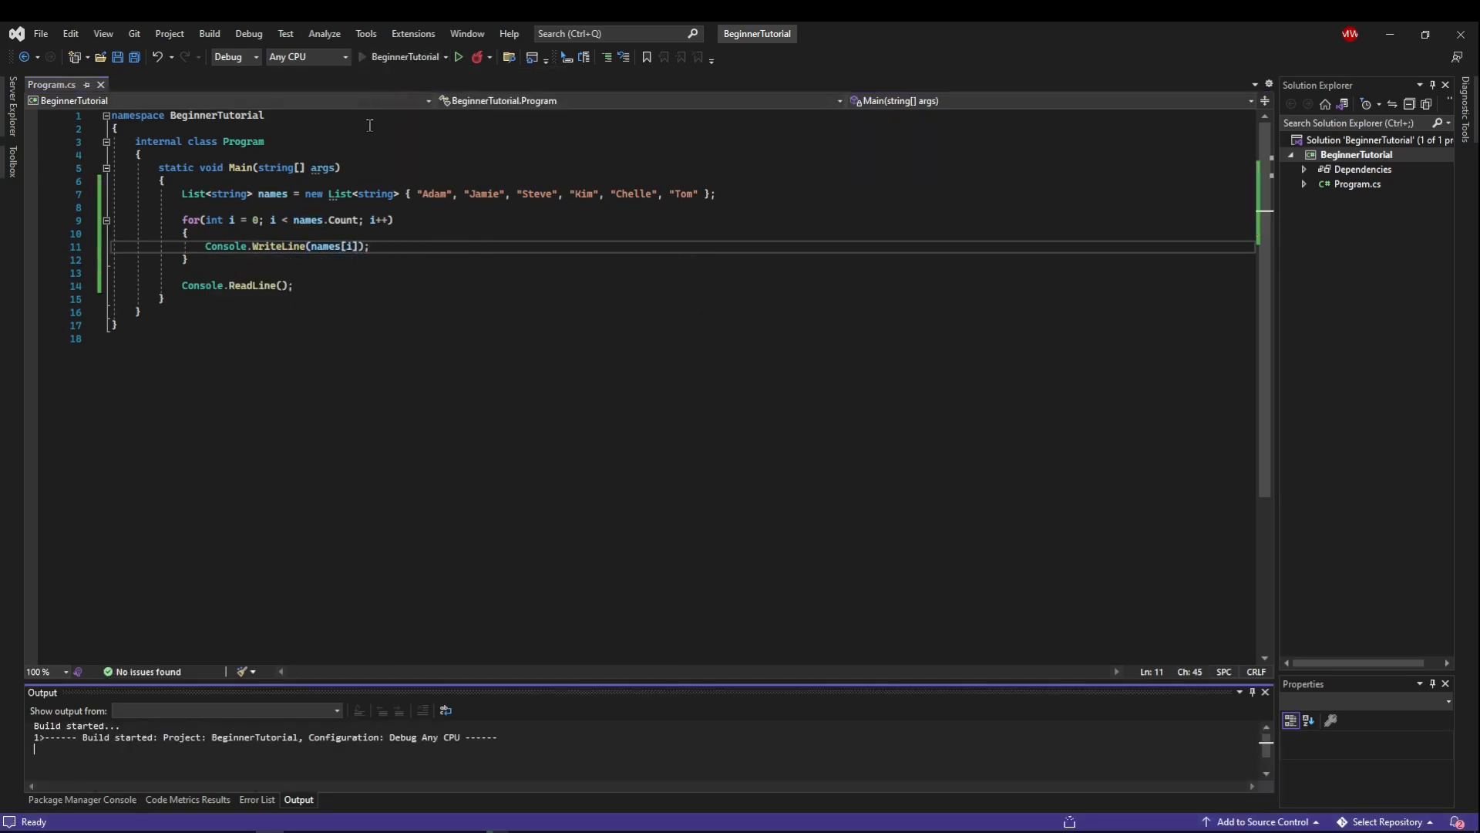
pyautogui.click(458, 57)
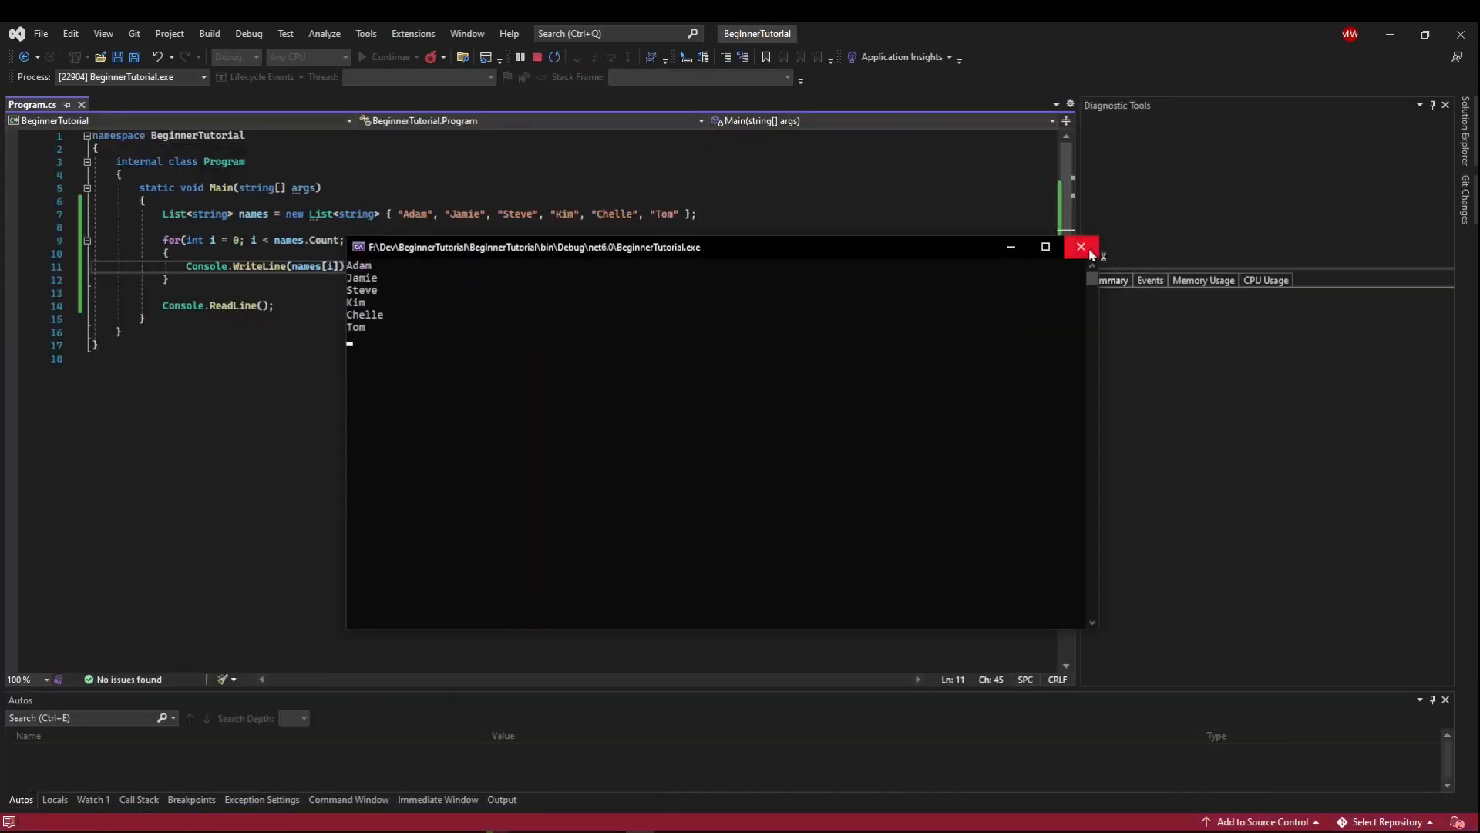
pyautogui.click(1079, 247)
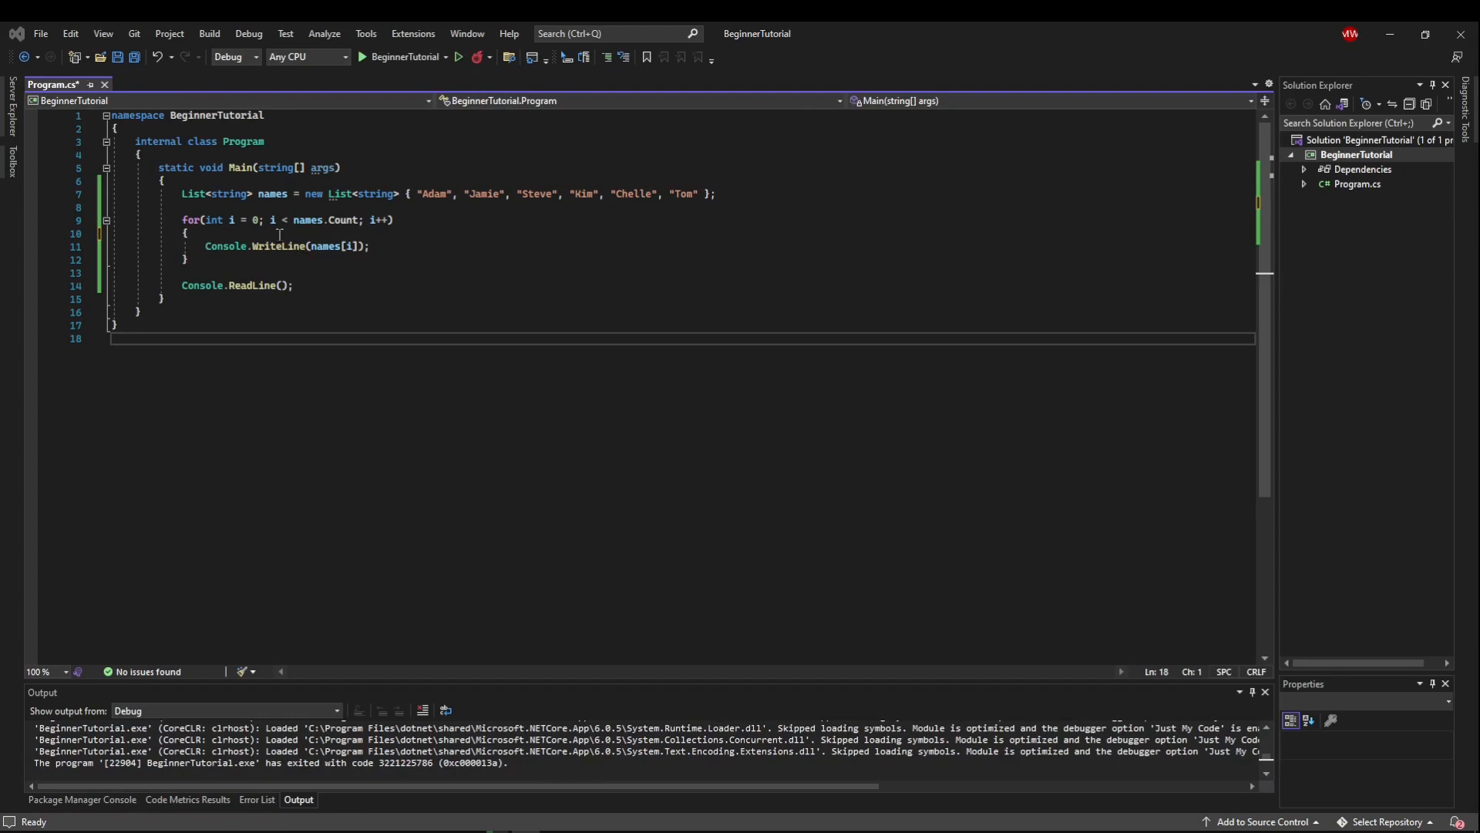
# Add break; at the top of the loop body with a comment that it exits the loop immediately to end early
pyautogui.write('break;')
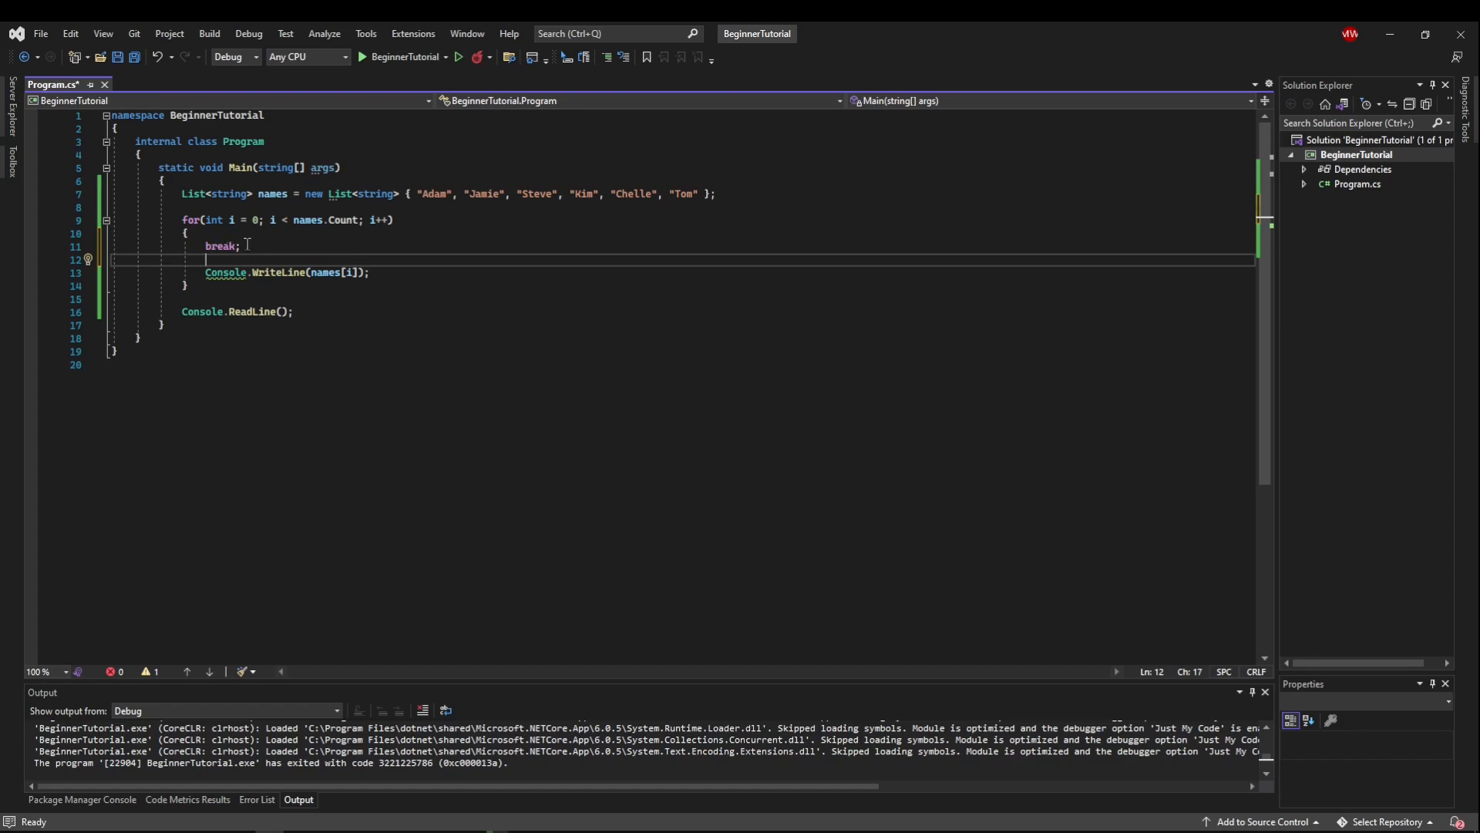
pyautogui.moveTo(253, 338)
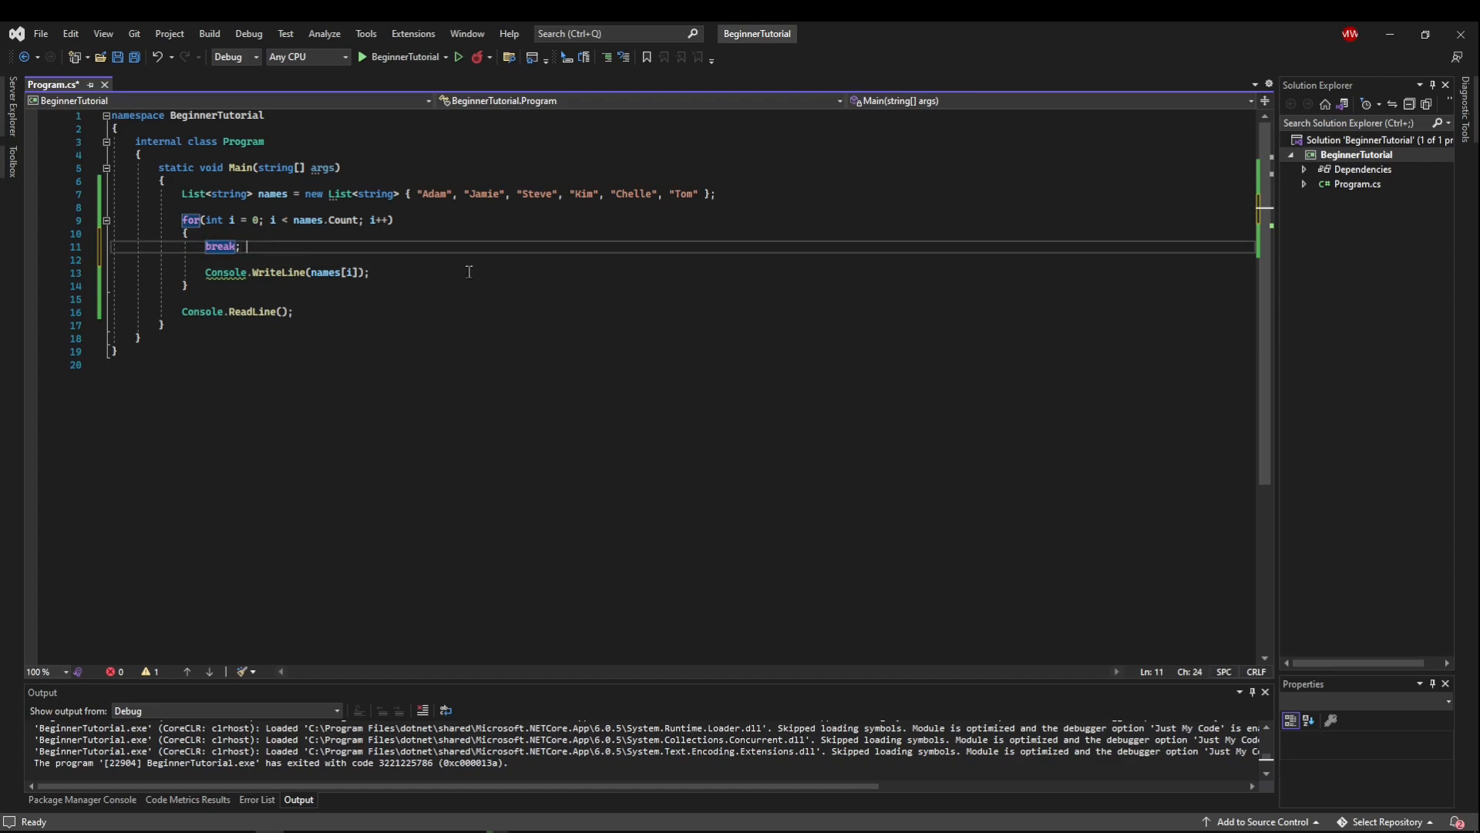
pyautogui.write('//will immed')
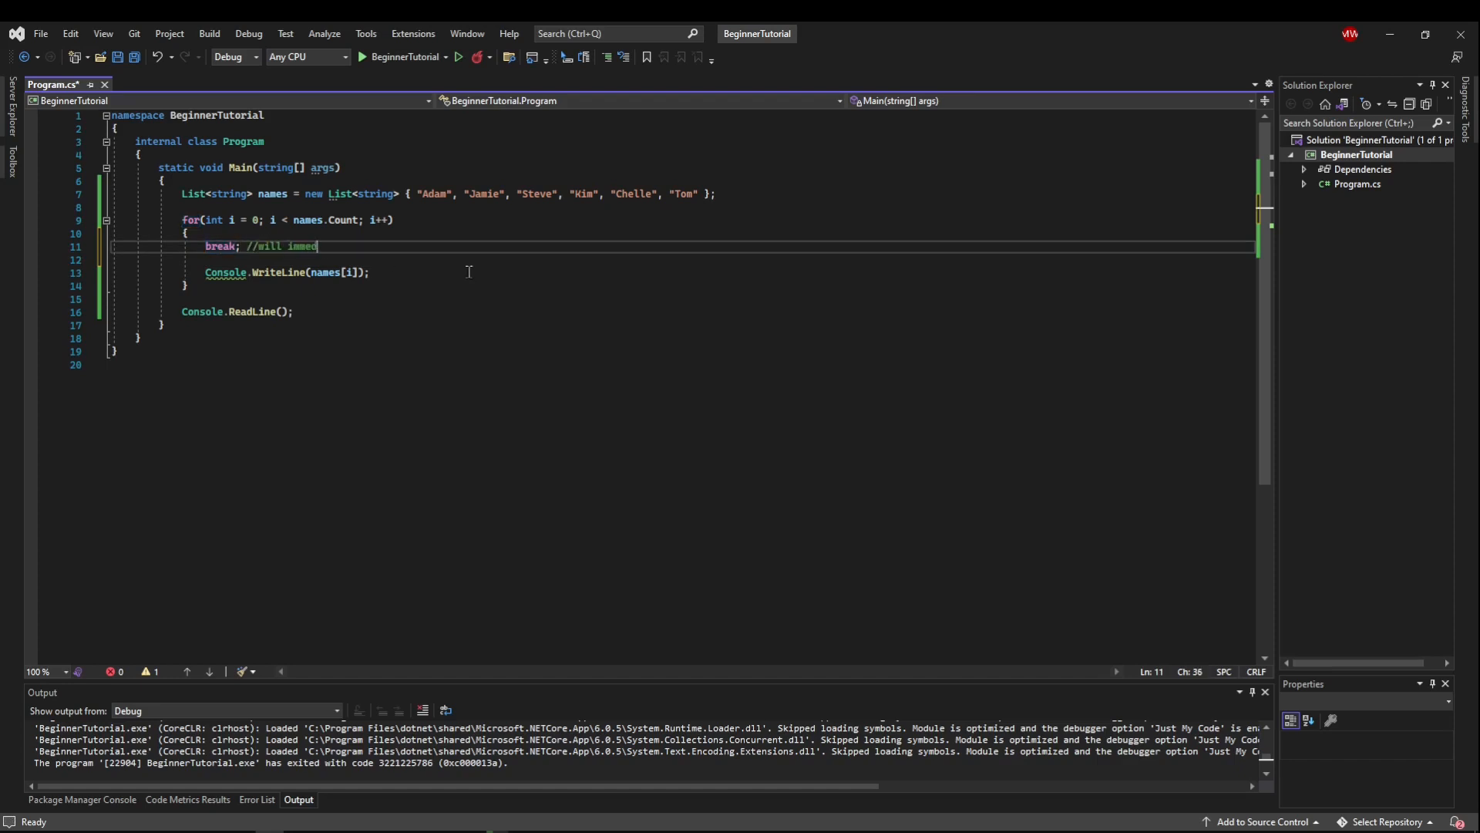
pyautogui.write('iately take us out of')
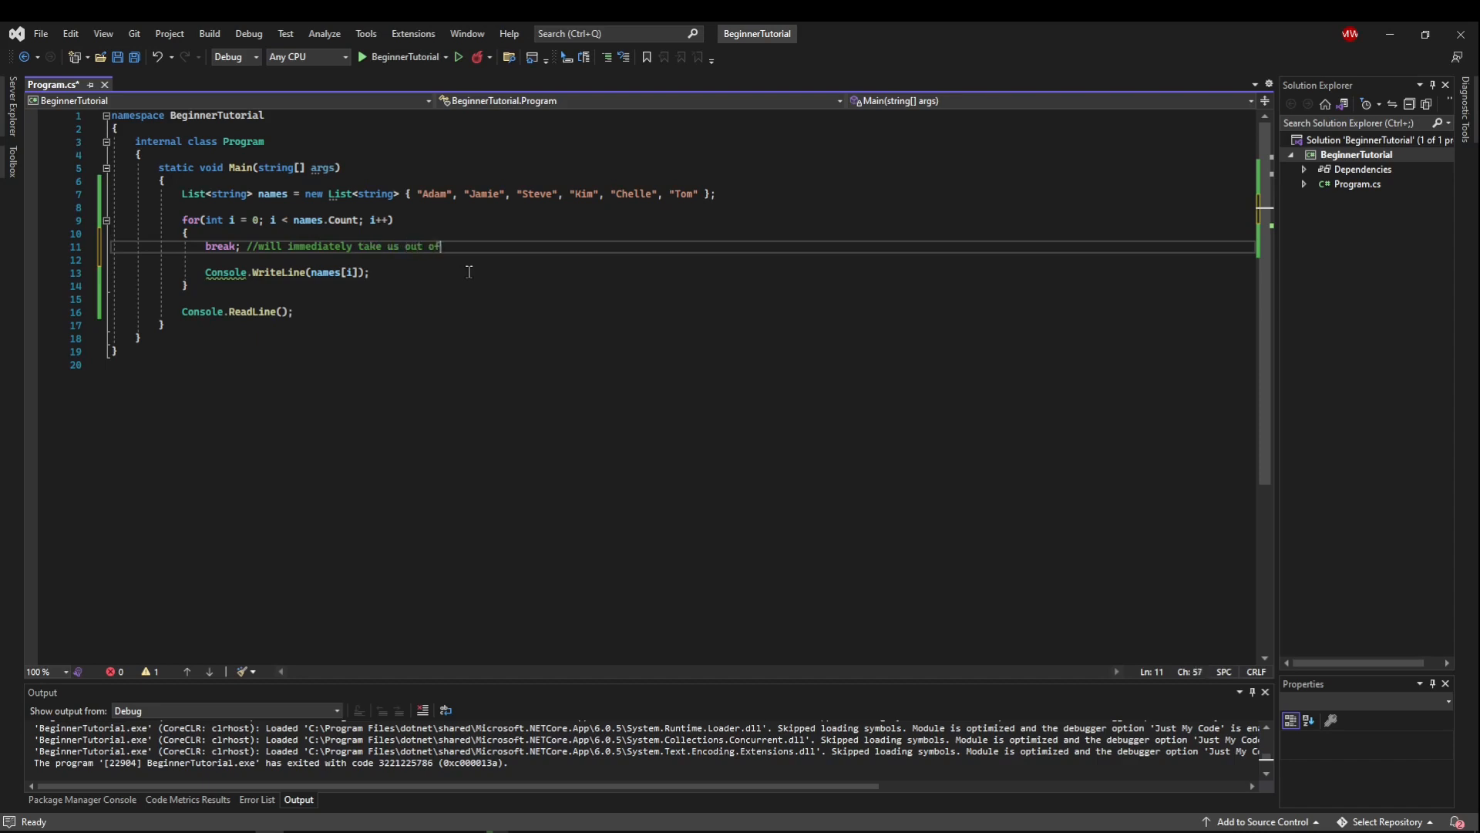
pyautogui.write('the loop')
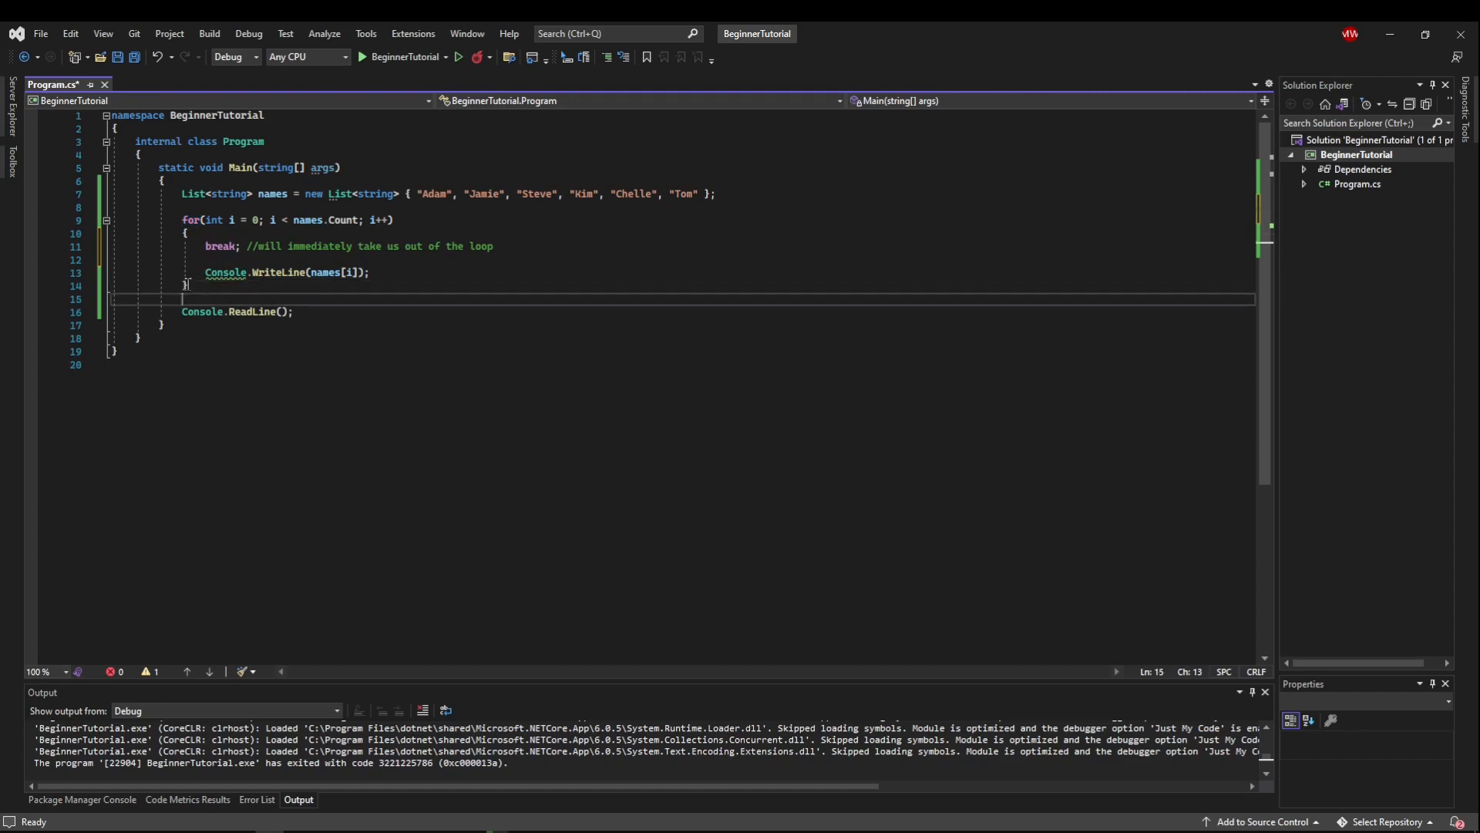
pyautogui.moveTo(945, 464)
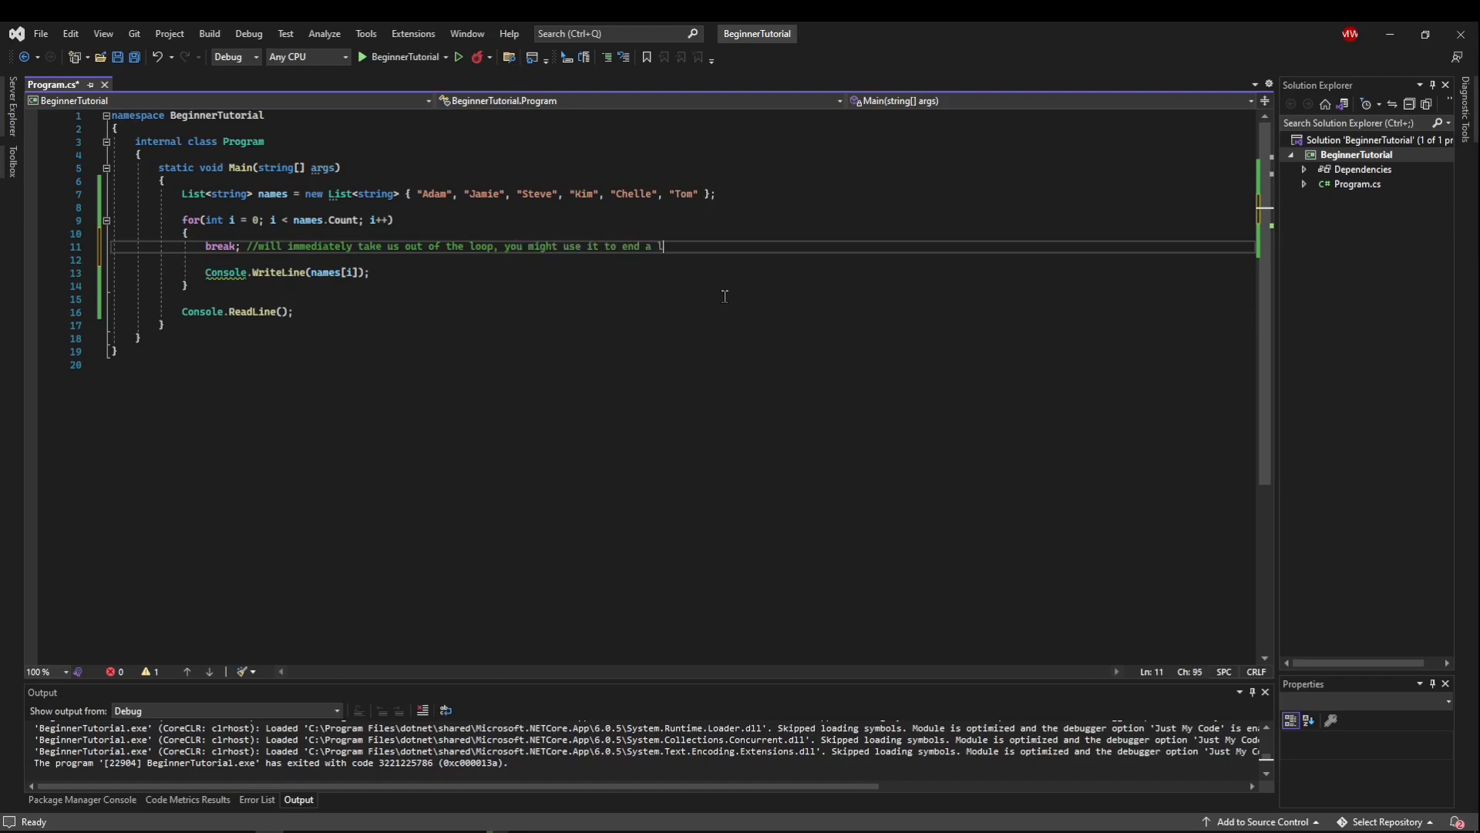
pyautogui.write('oop when you finish')
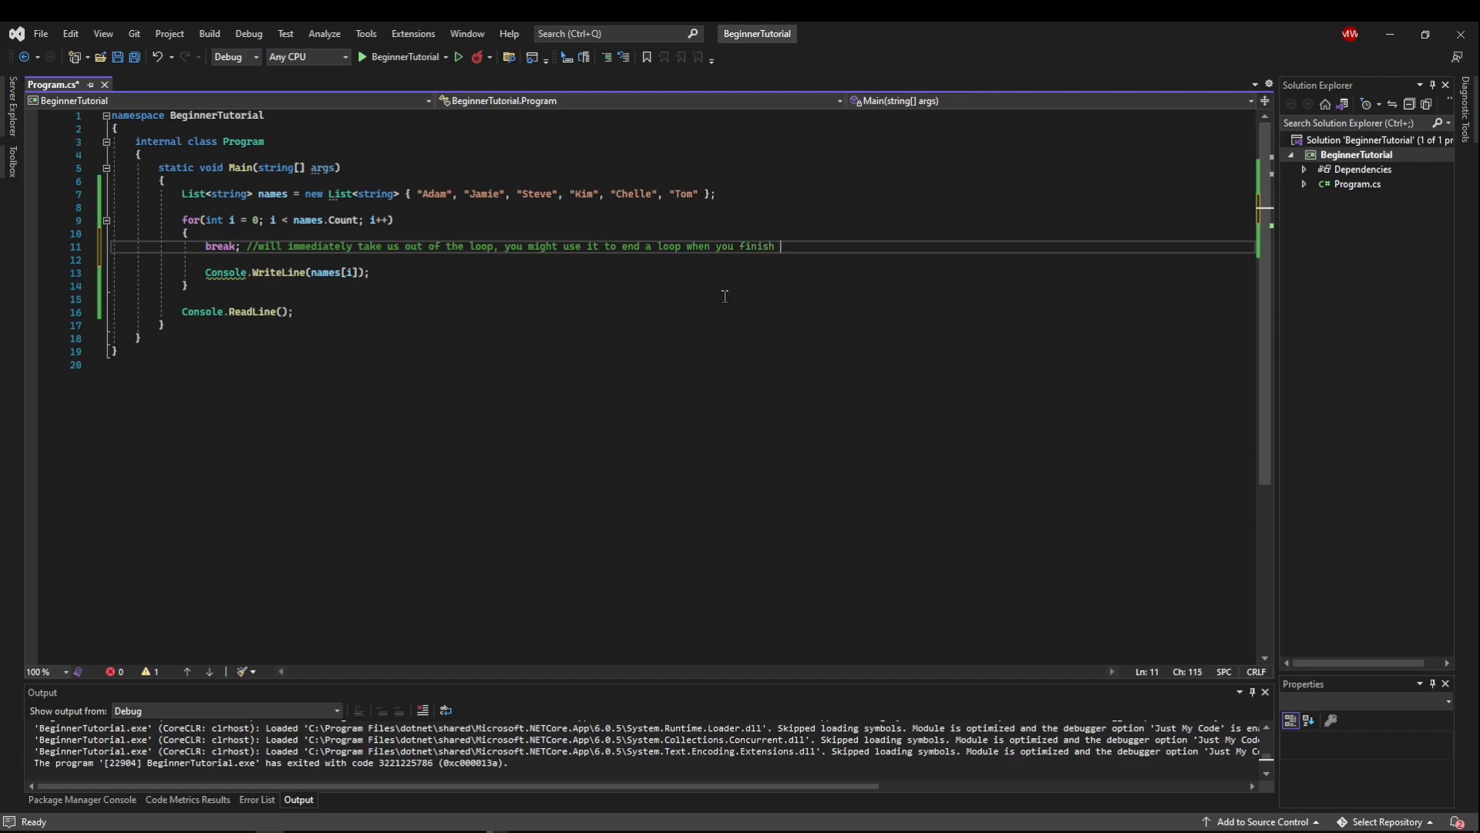
pyautogui.write('early')
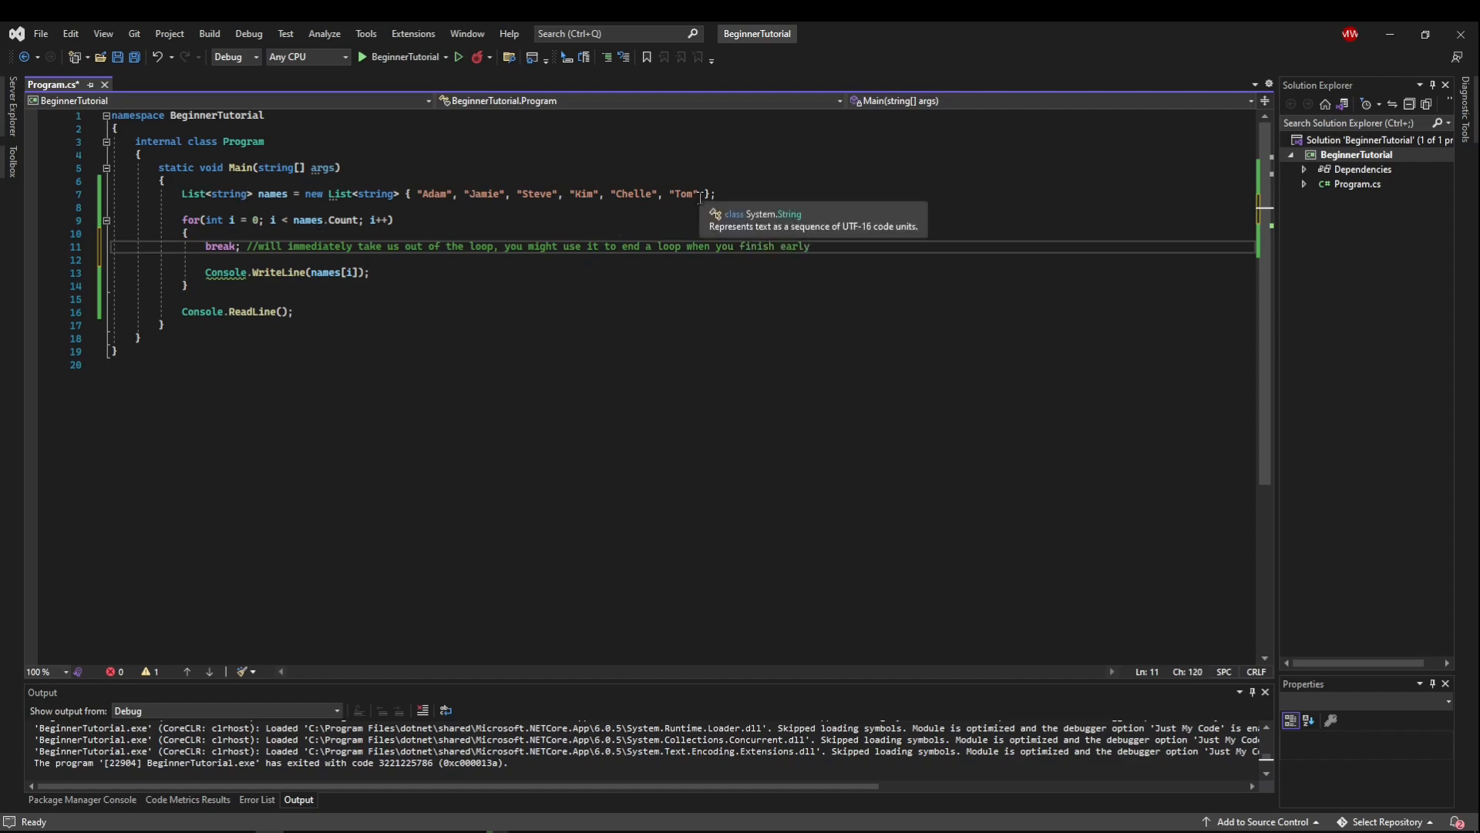
pyautogui.moveTo(677, 219)
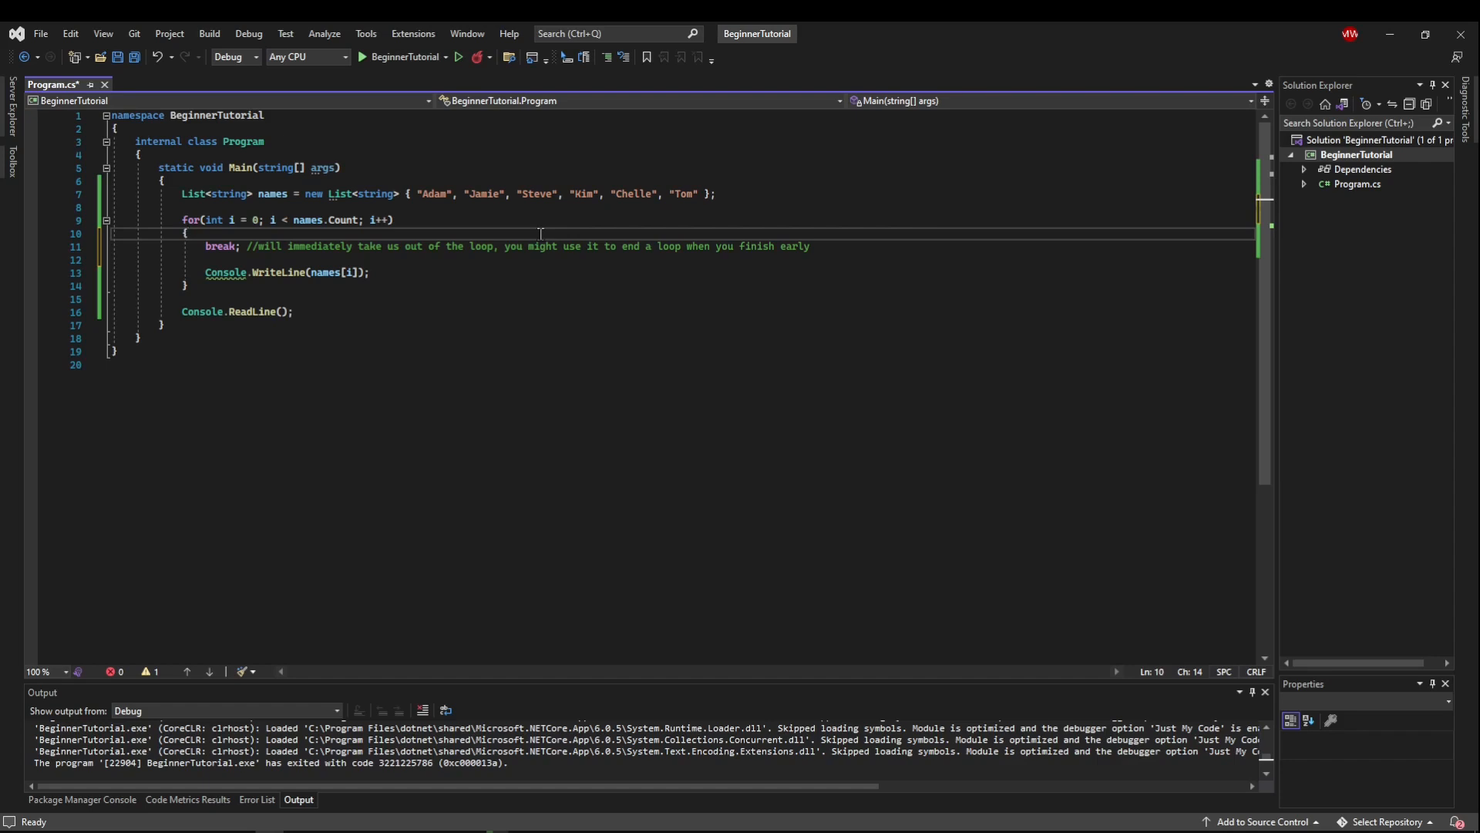
# Wrap the commented break inside if (names[i] == "Chelle") so the loop stops at Chelle
pyautogui.write('if')
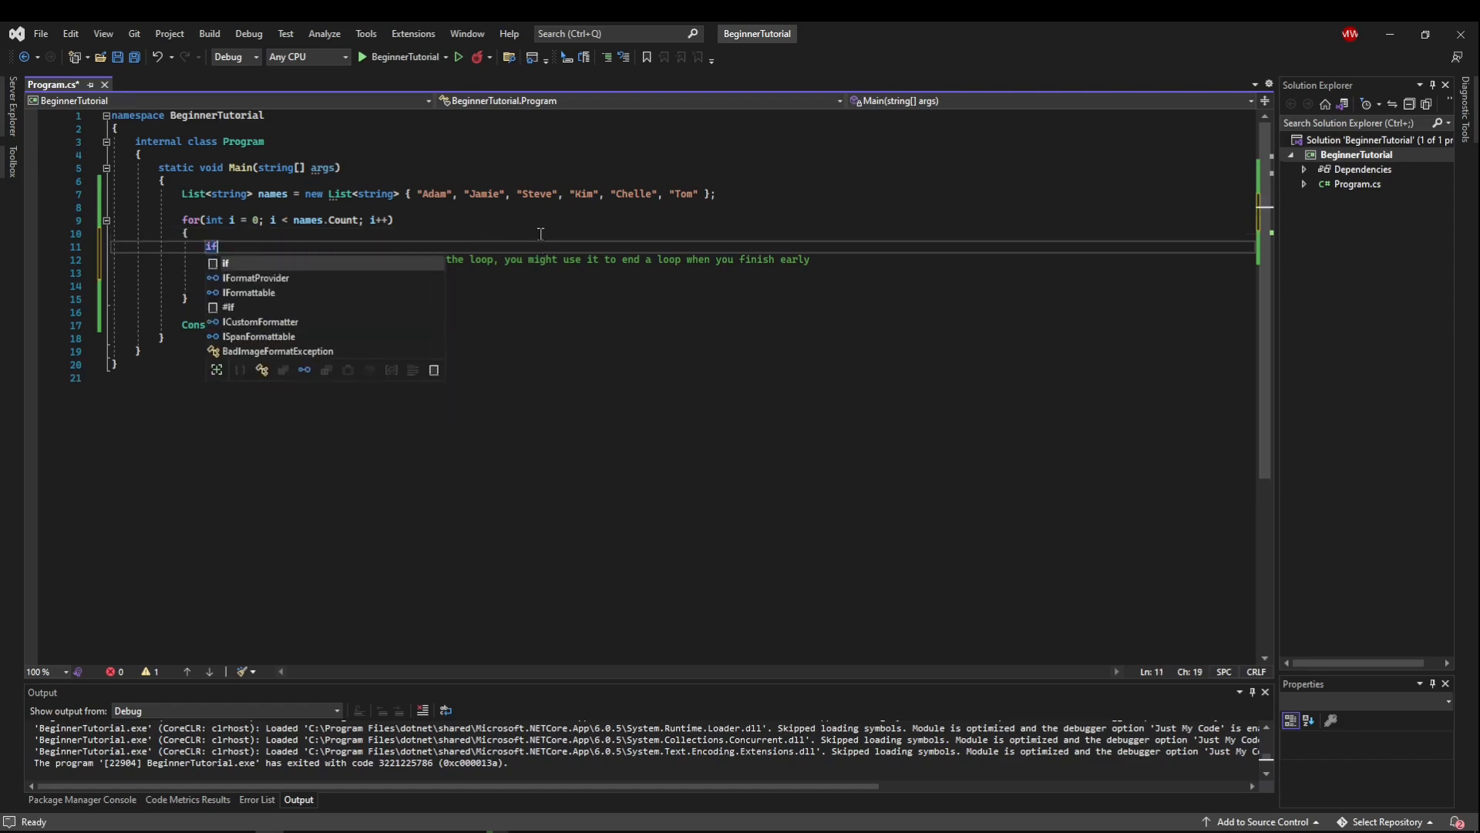
pyautogui.write('(names[i] == )')
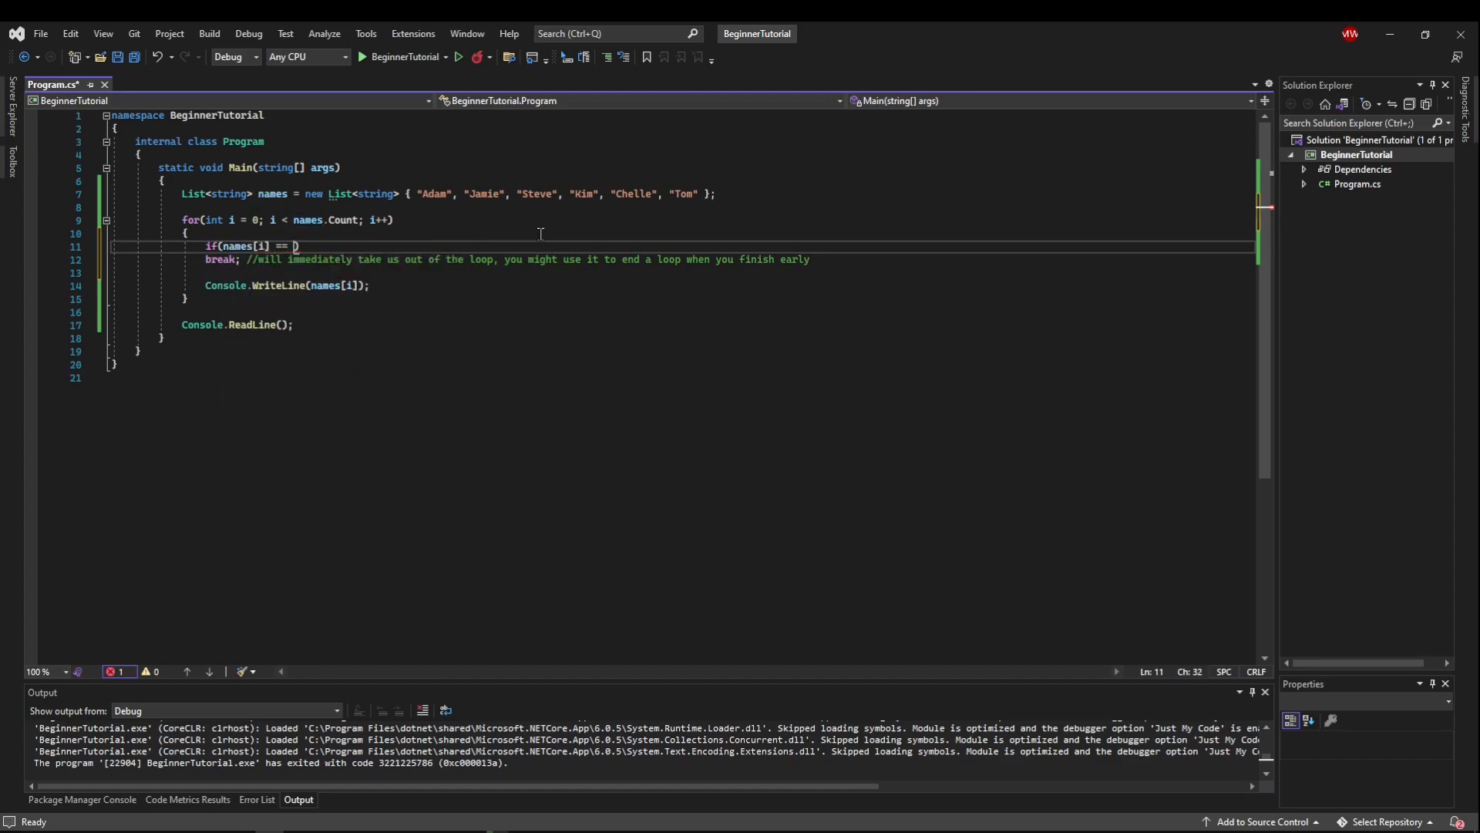
pyautogui.write('"Chelle")')
pyautogui.write('{')
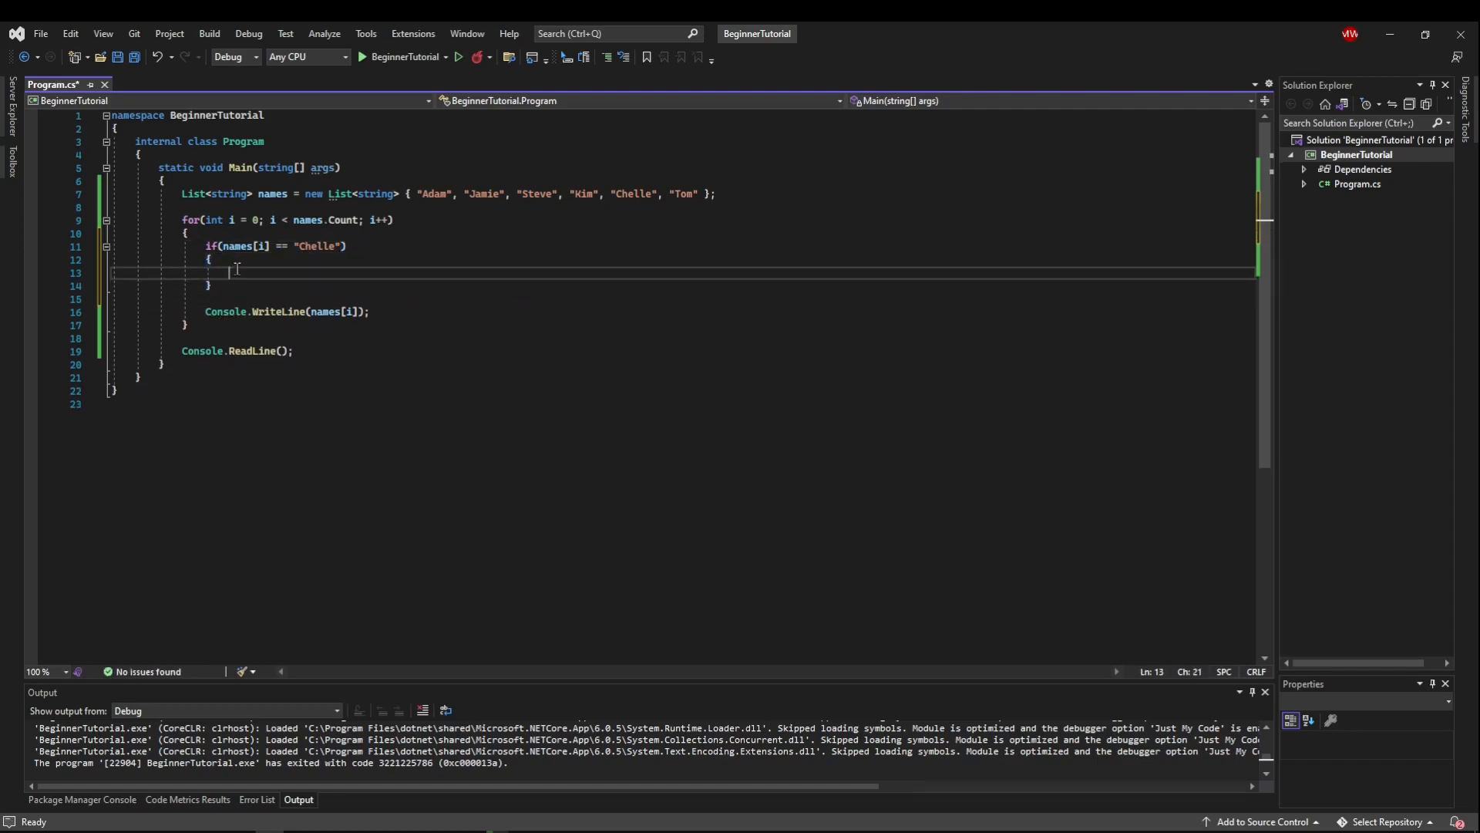
pyautogui.write('break; //will immediately take us out of the loop, you might use it to end a loop when you finish early')
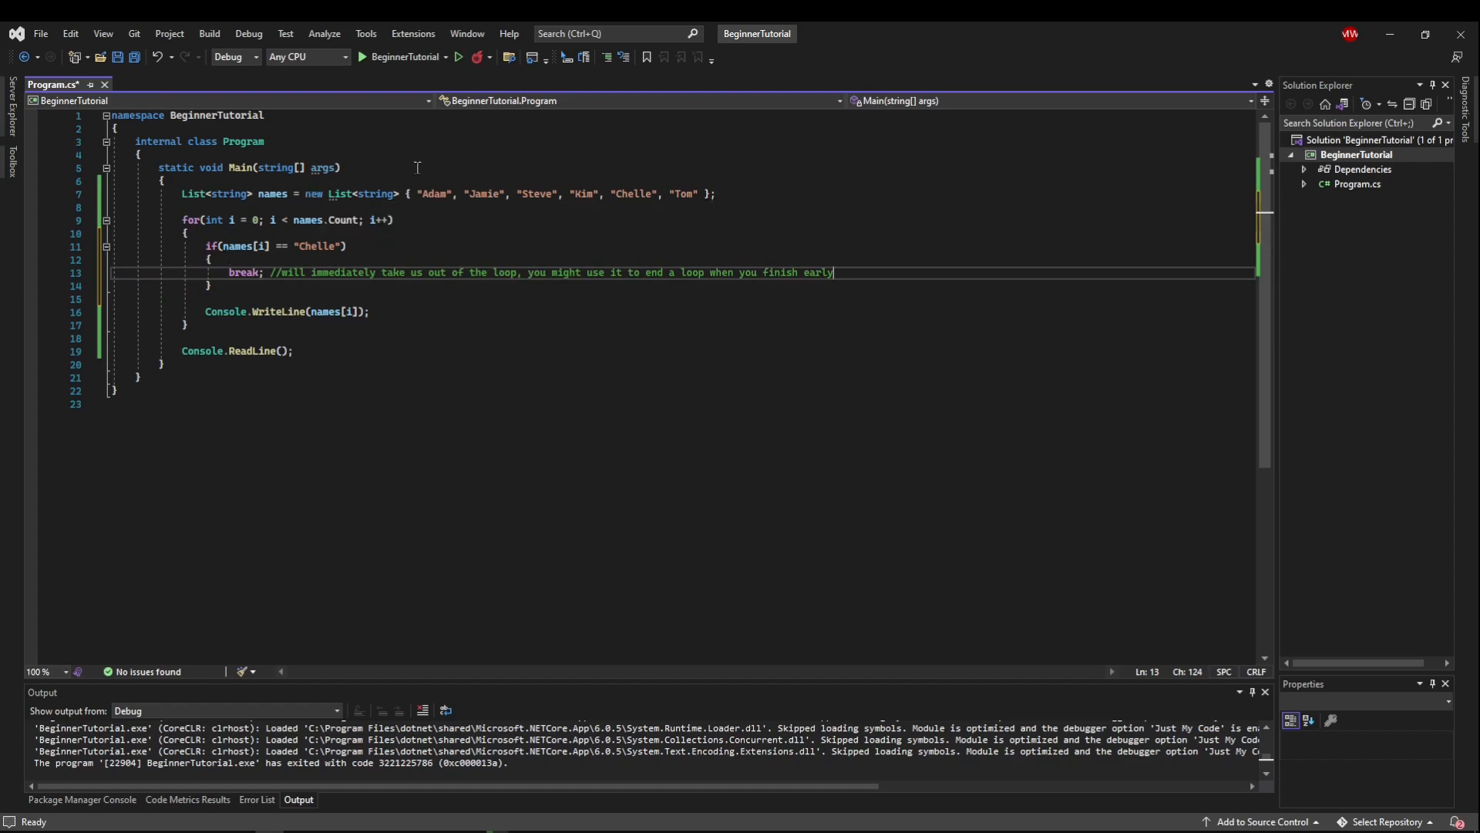
pyautogui.moveTo(571, 158)
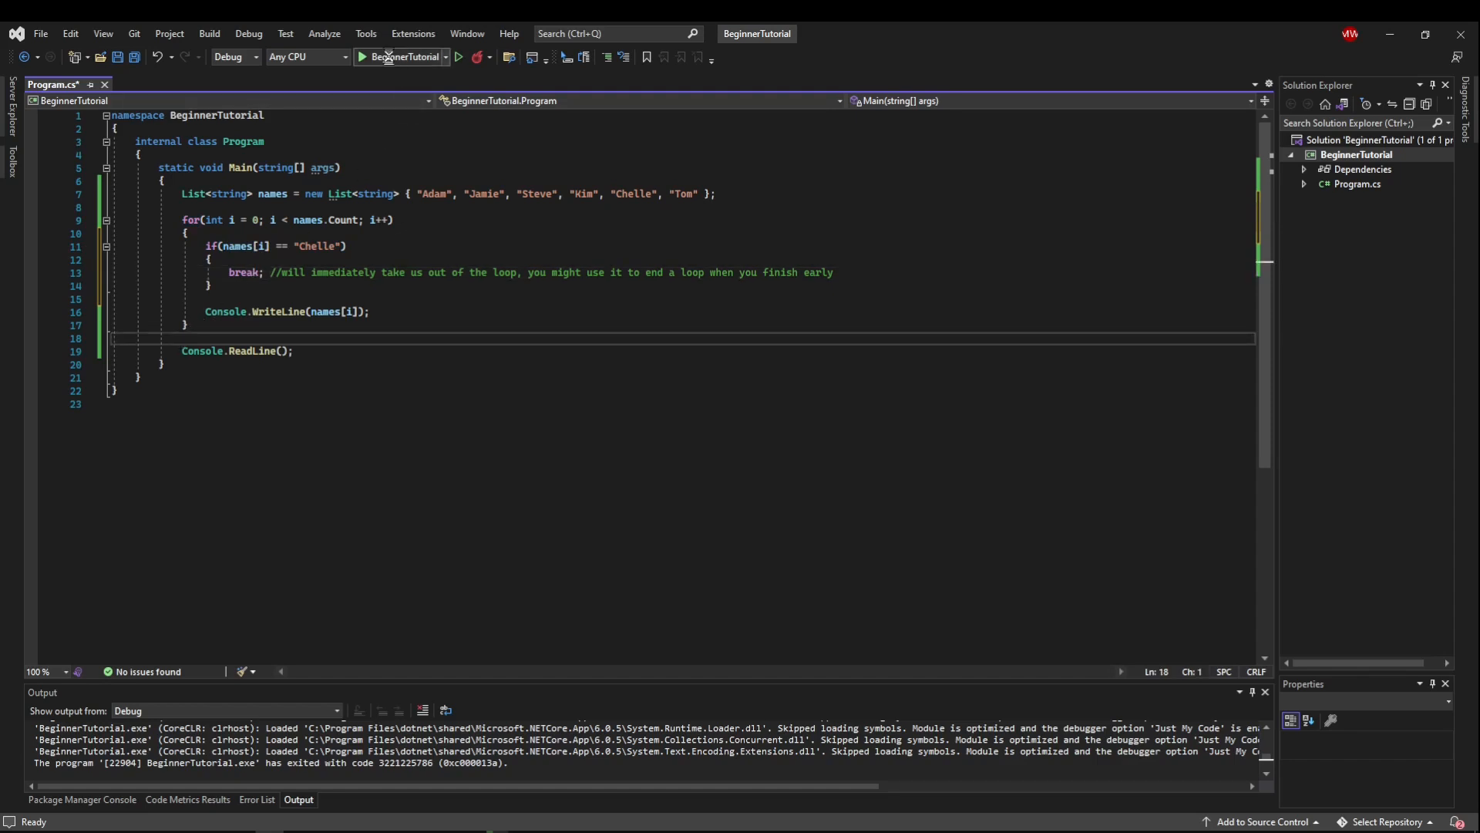
# Run the program to test the early break at Chelle
pyautogui.click(362, 57)
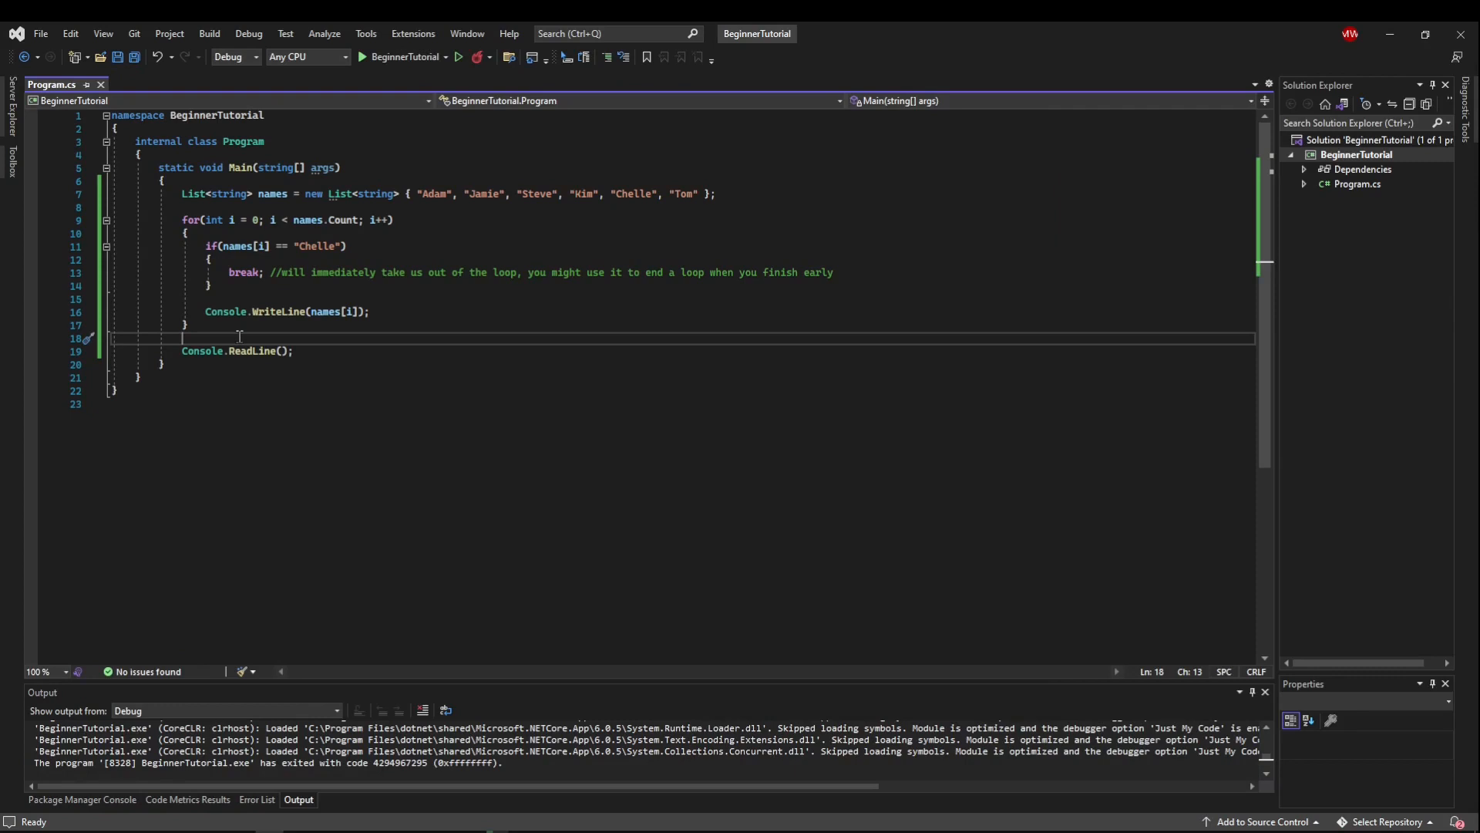
# Add a while(true) loop that prompts "Give me your name:" with Console.Write
pyautogui.write('while(')
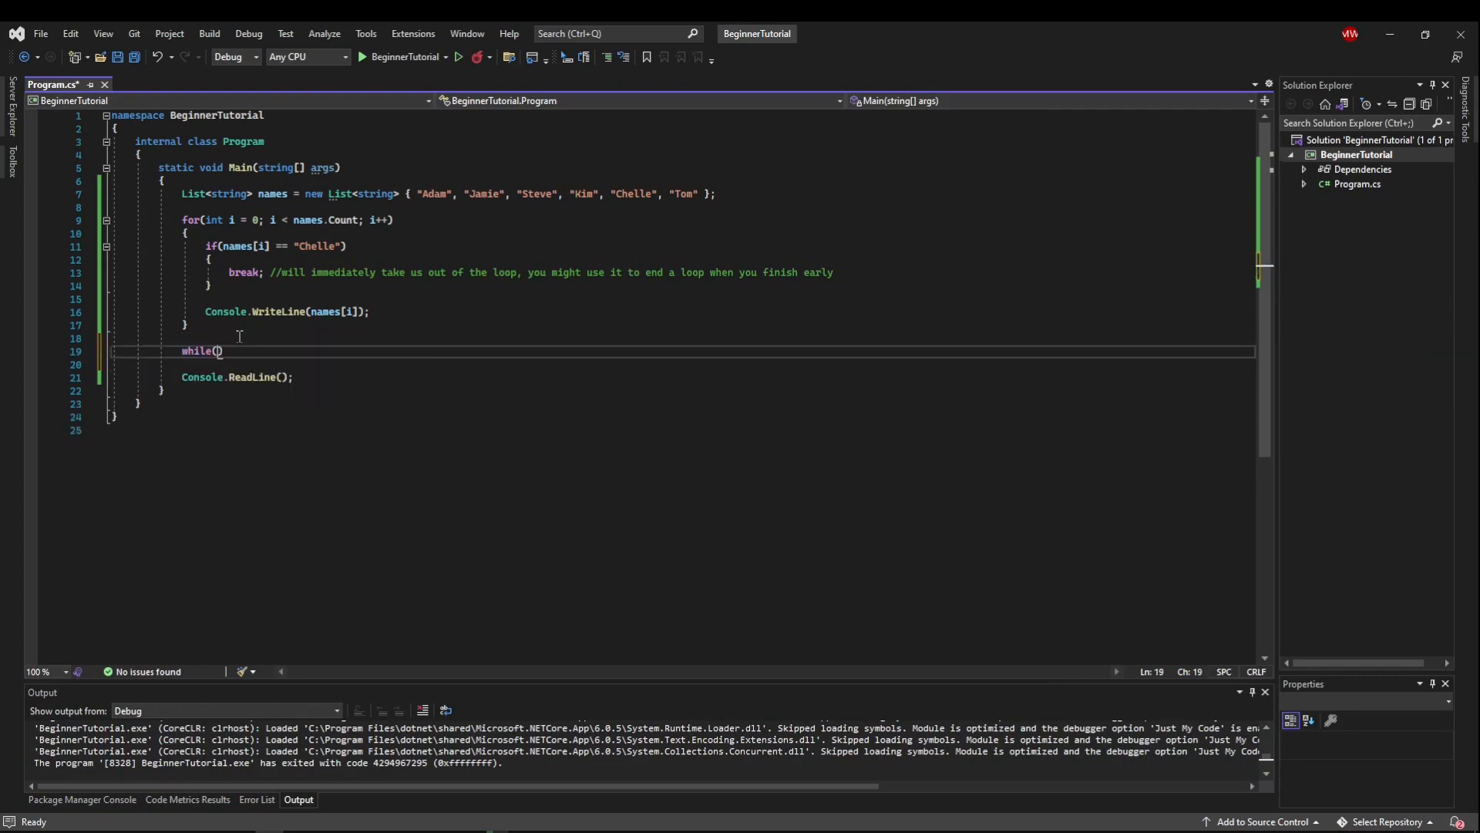
pyautogui.write('true')
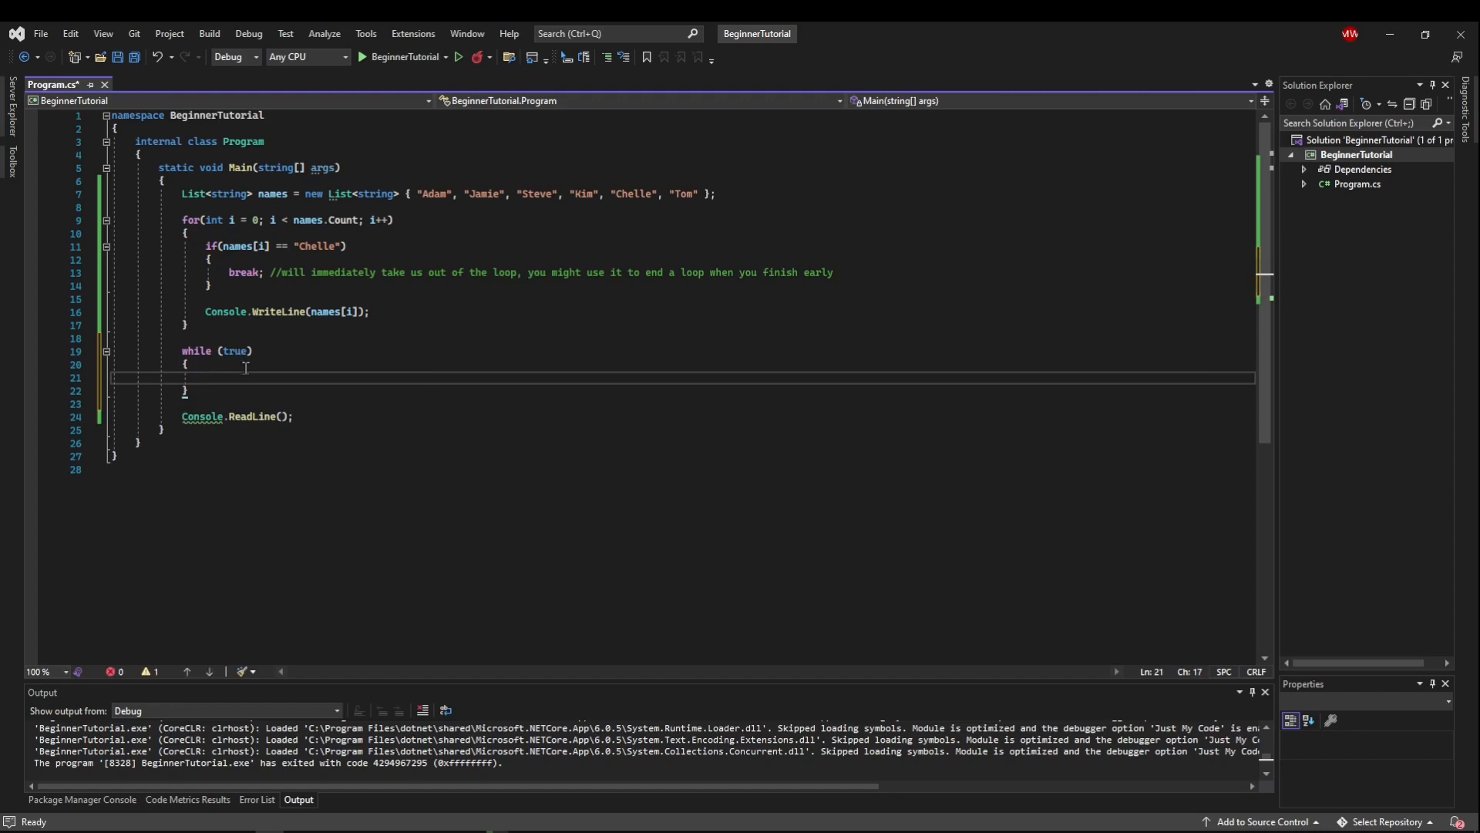
pyautogui.write('C')
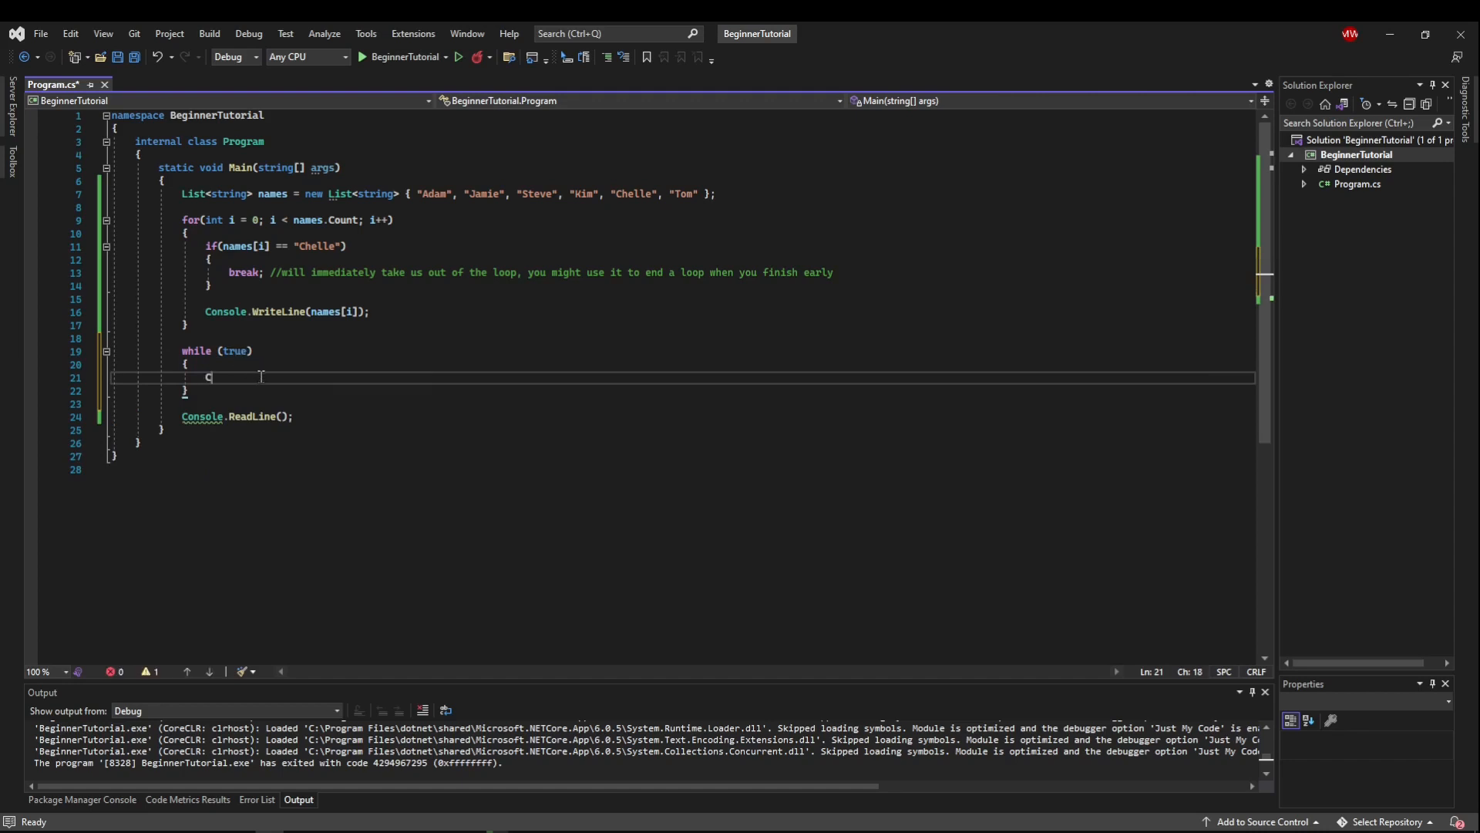
pyautogui.write('onsole.WriteLine(')
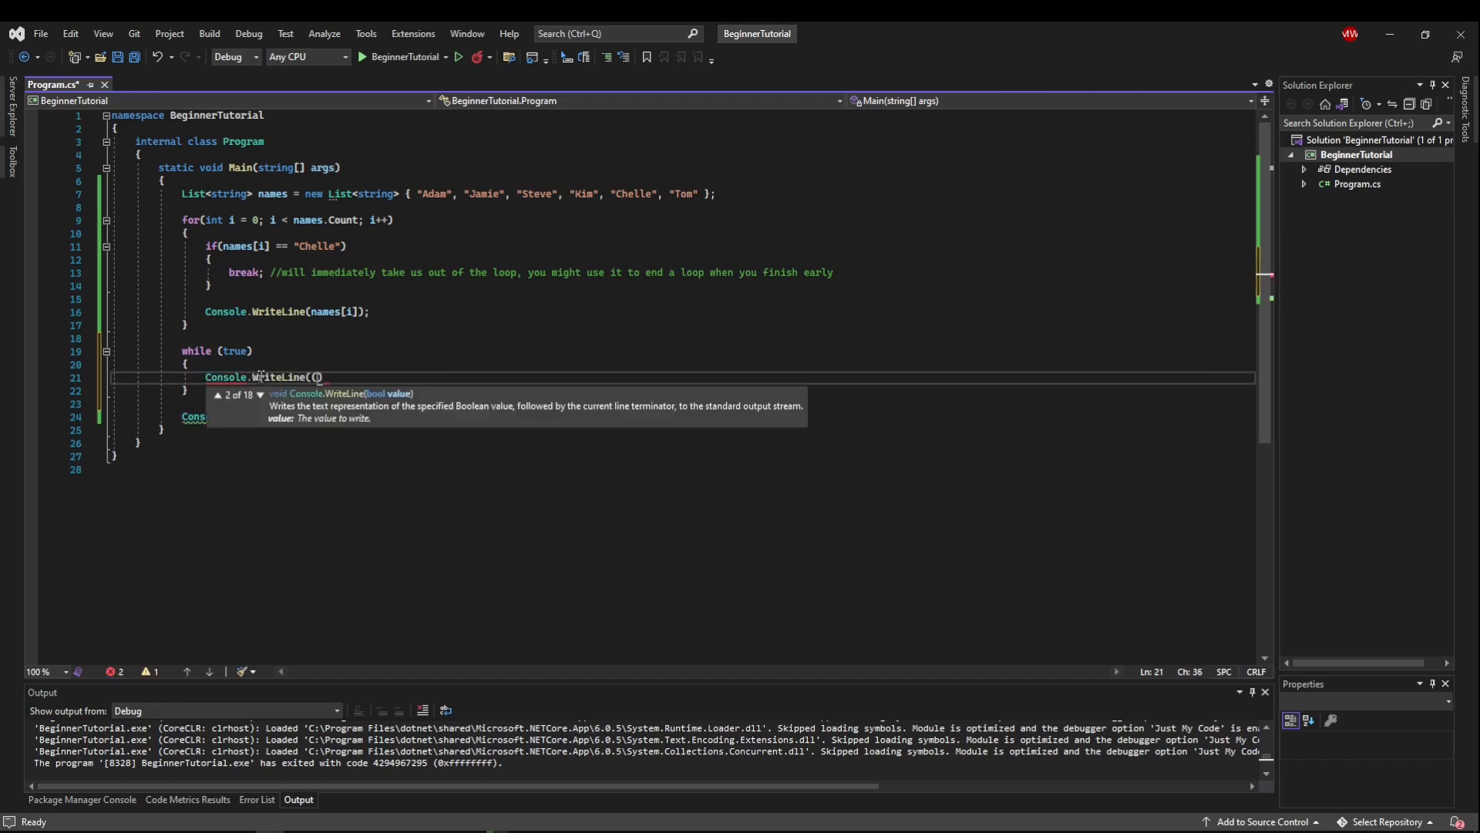
pyautogui.write('"Give me your name:')
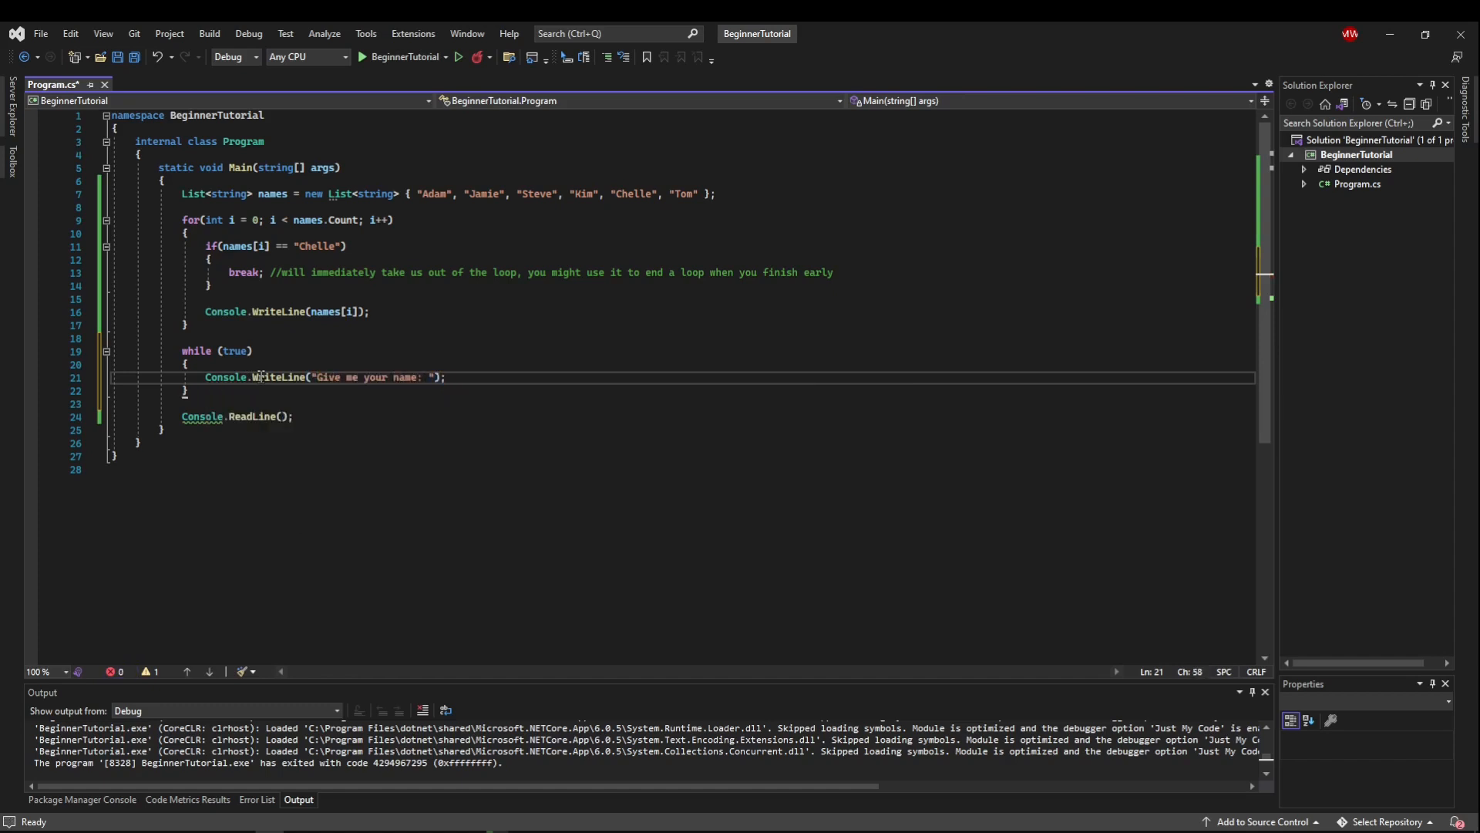
pyautogui.doubleClick(290, 377)
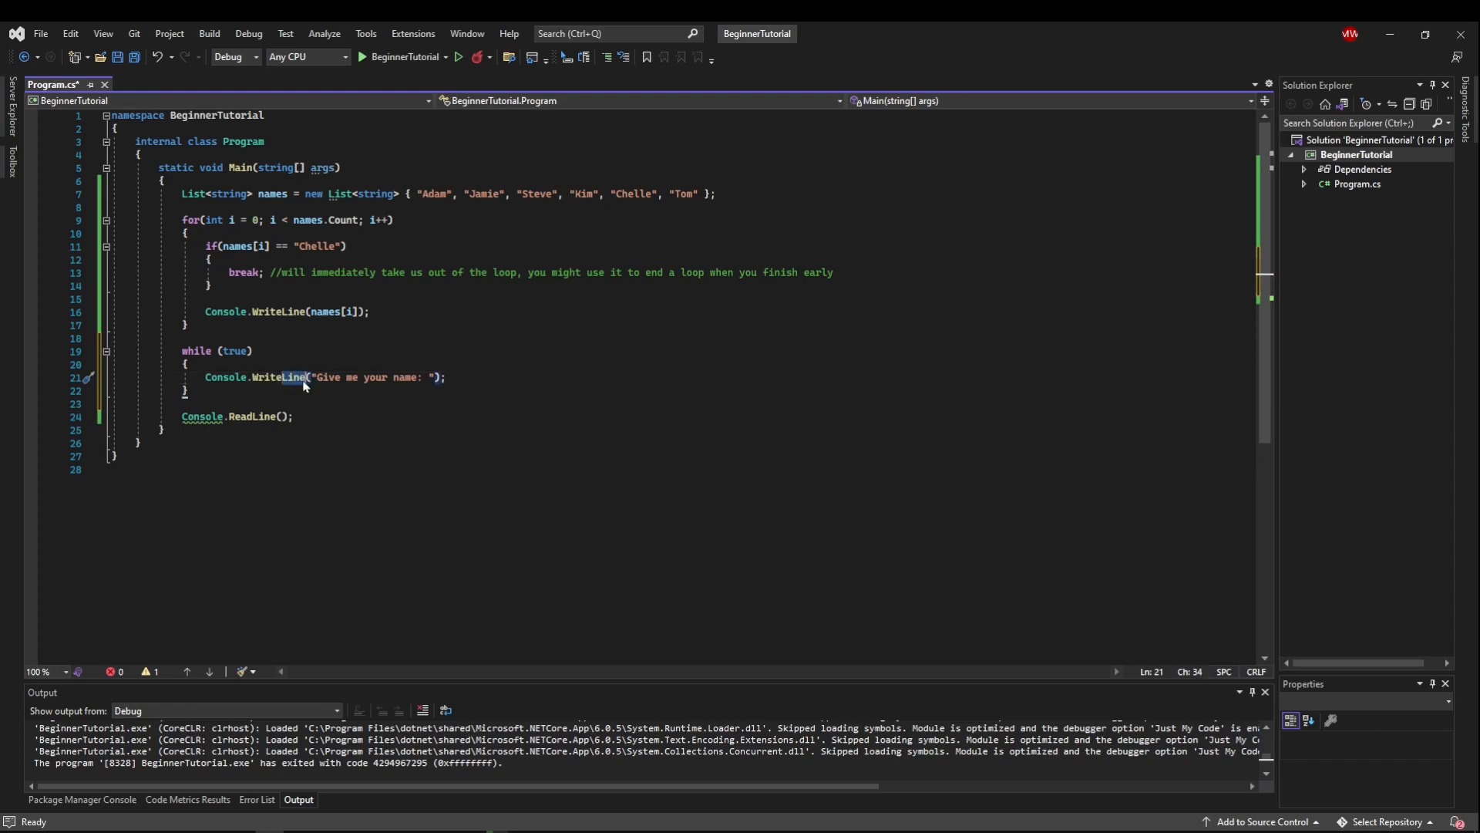
pyautogui.click(444, 376)
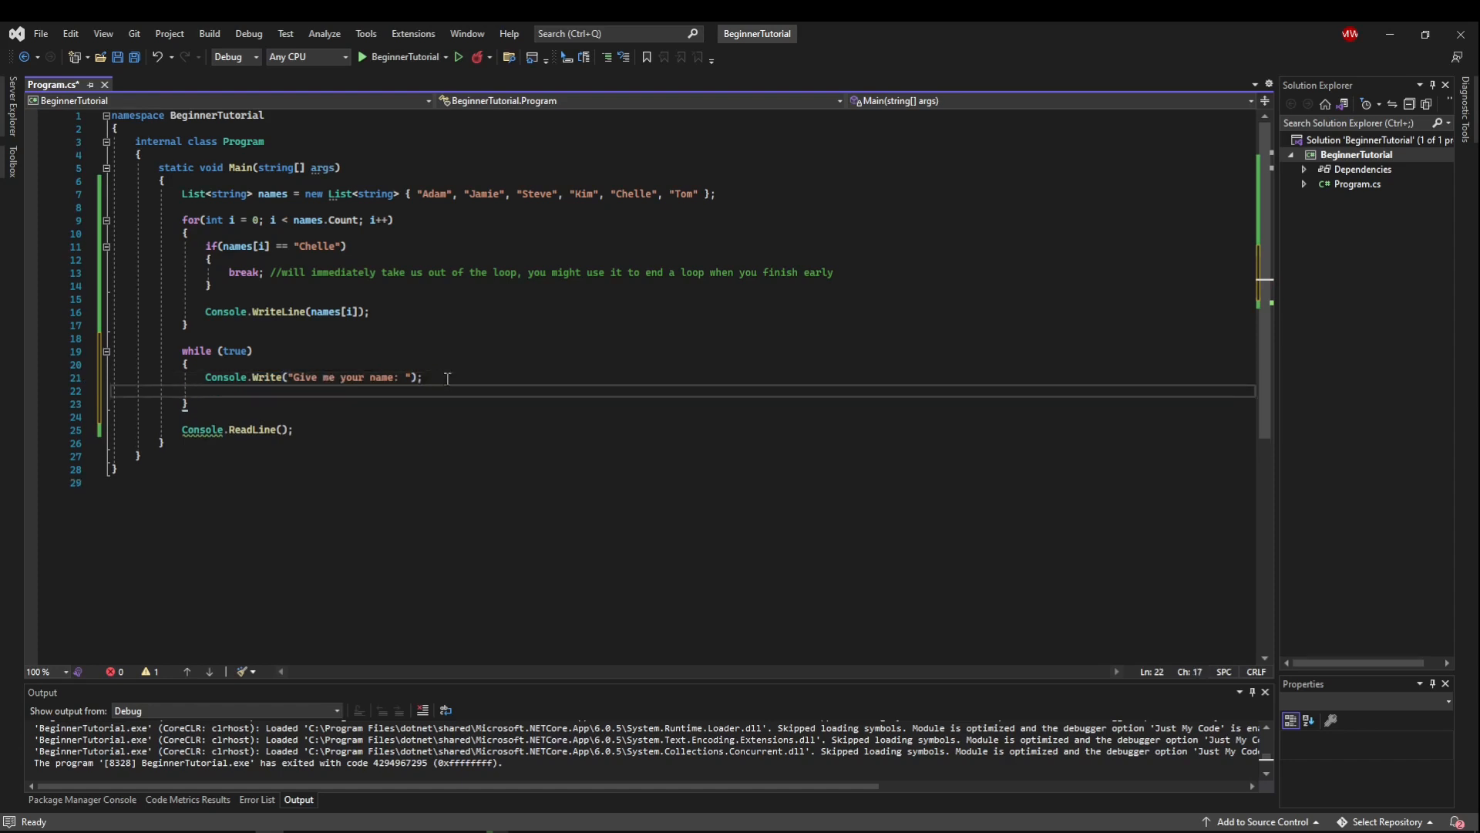
# Read the input into a string and break out of the loop when it equals "exit"
pyautogui.write('string input = COn')
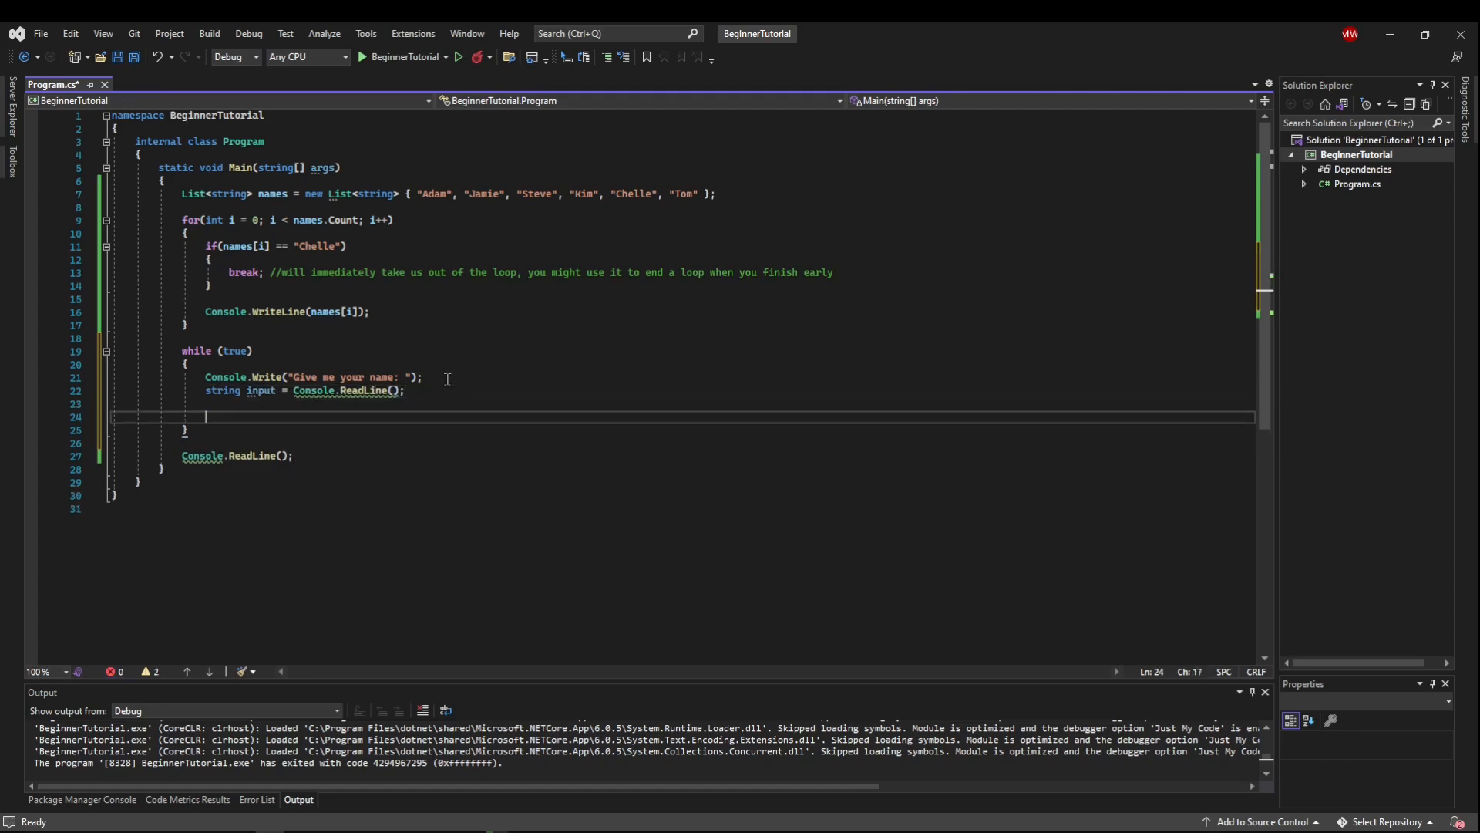
pyautogui.write('if(input)')
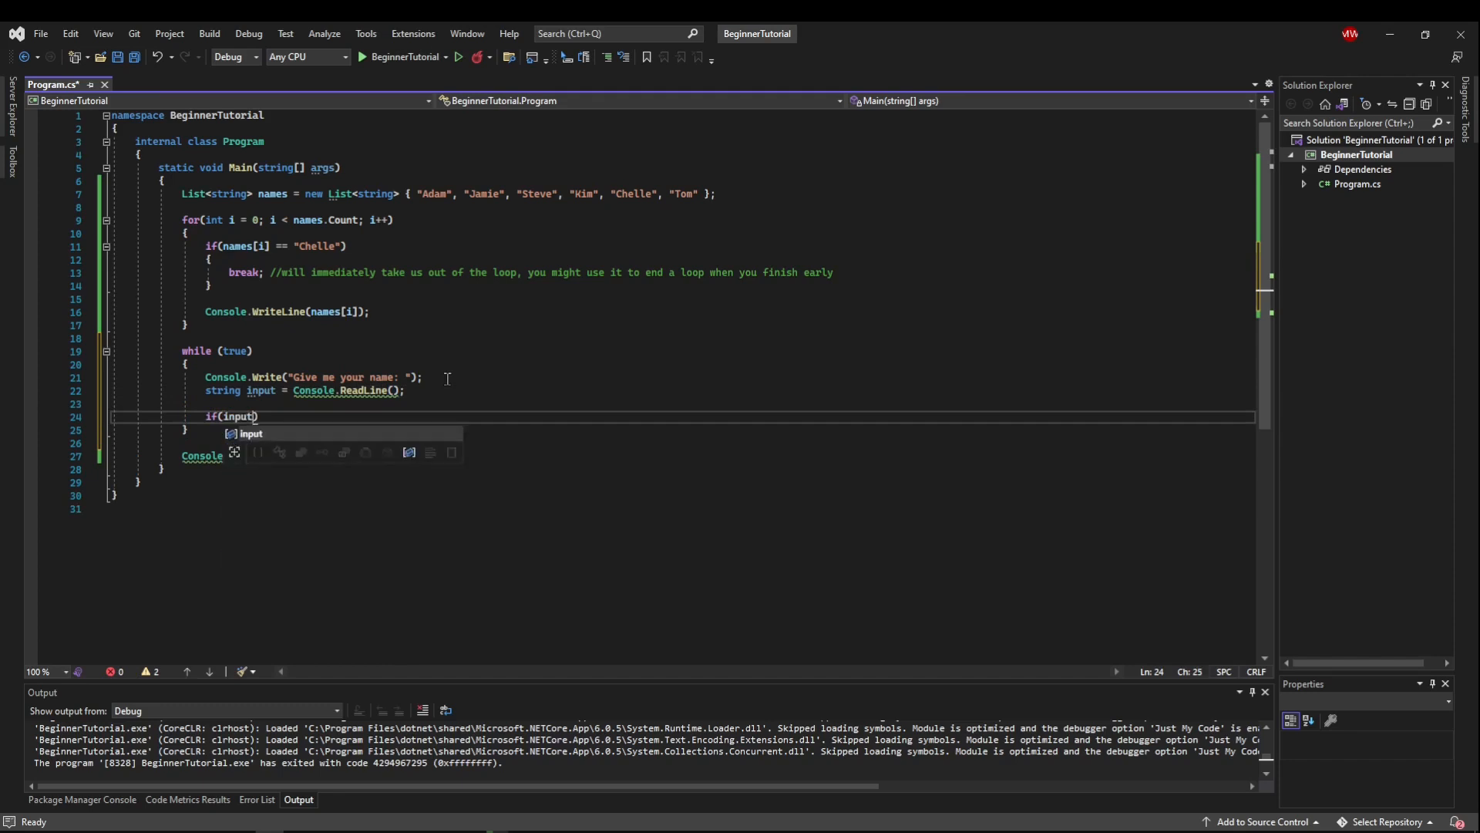
pyautogui.write('== "exit"')
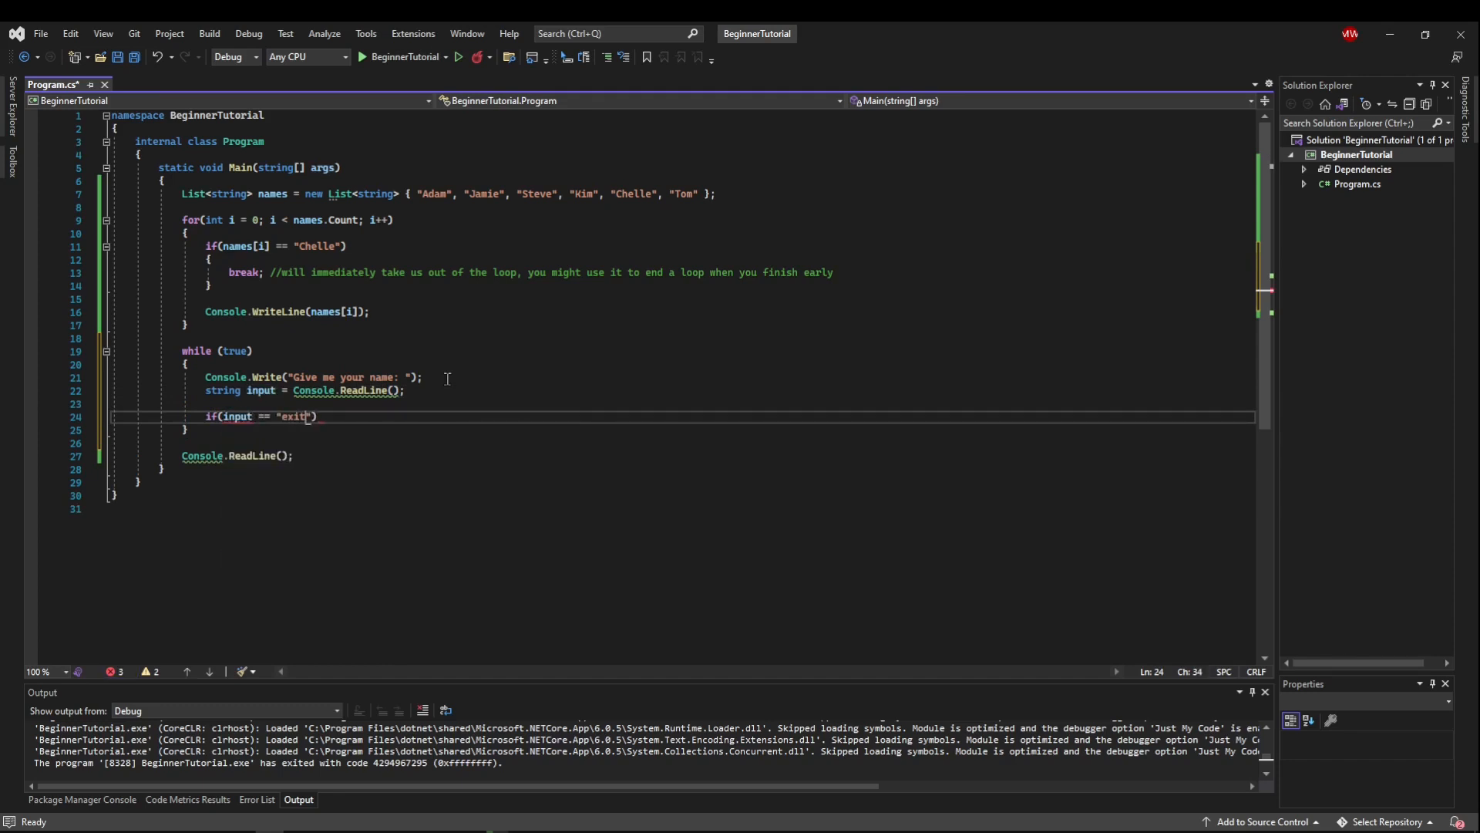
pyautogui.write('break;')
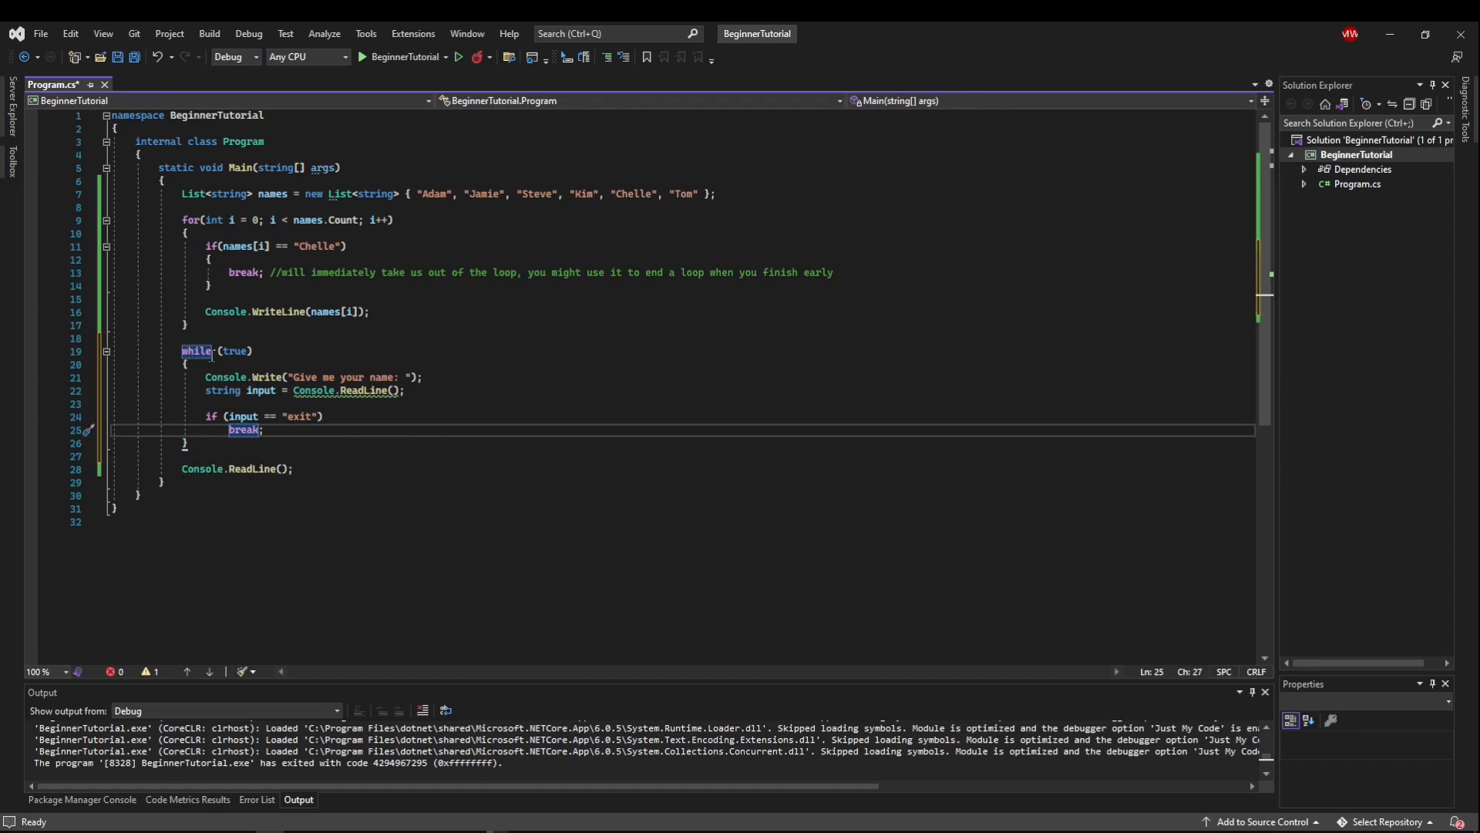
# Print "Were done." after the while loop and comment out the names WriteLine in the for loop
pyautogui.moveTo(182, 350); pyautogui.dragTo(186, 441)
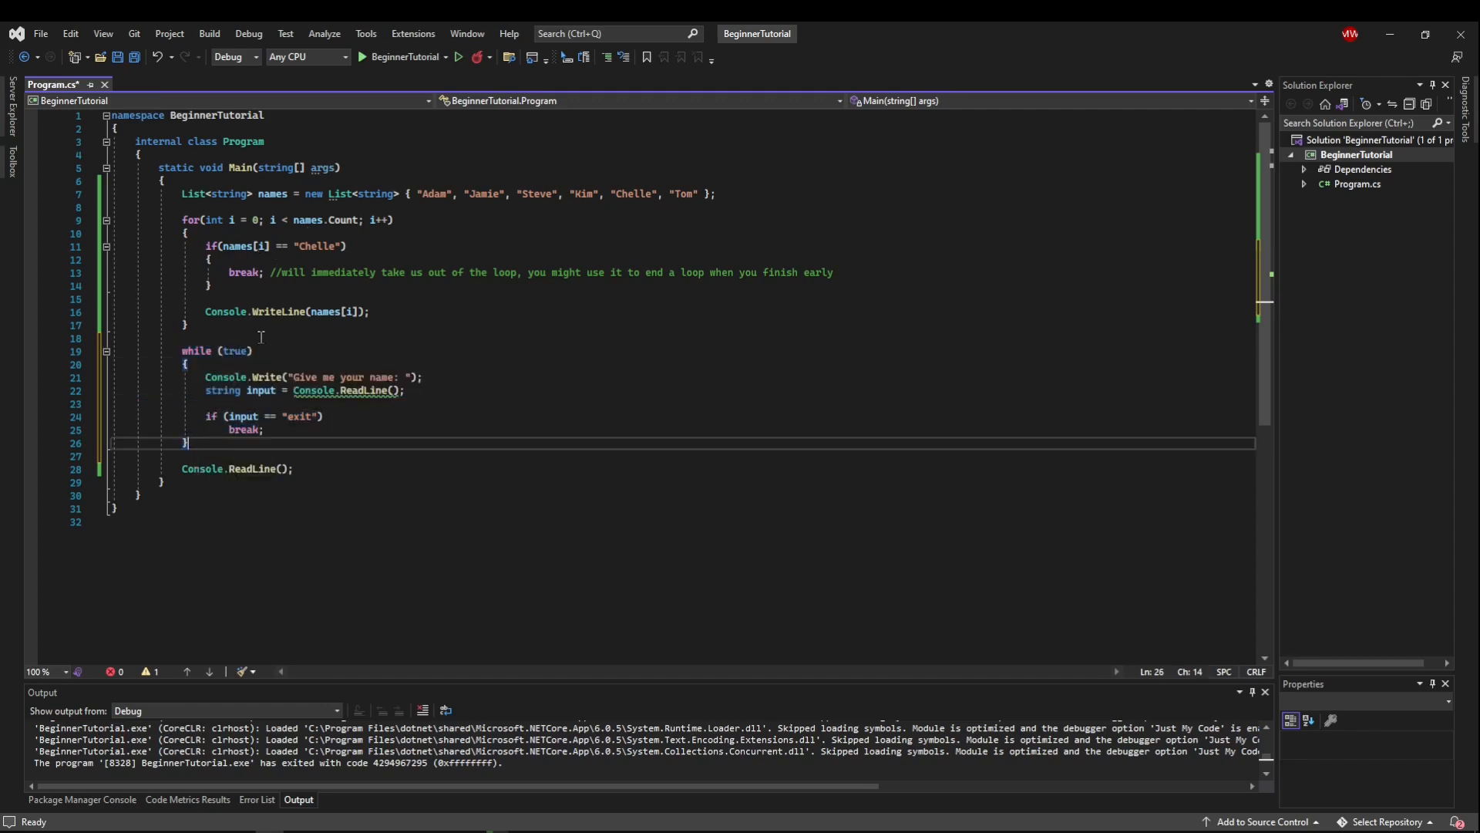
pyautogui.moveTo(212, 436)
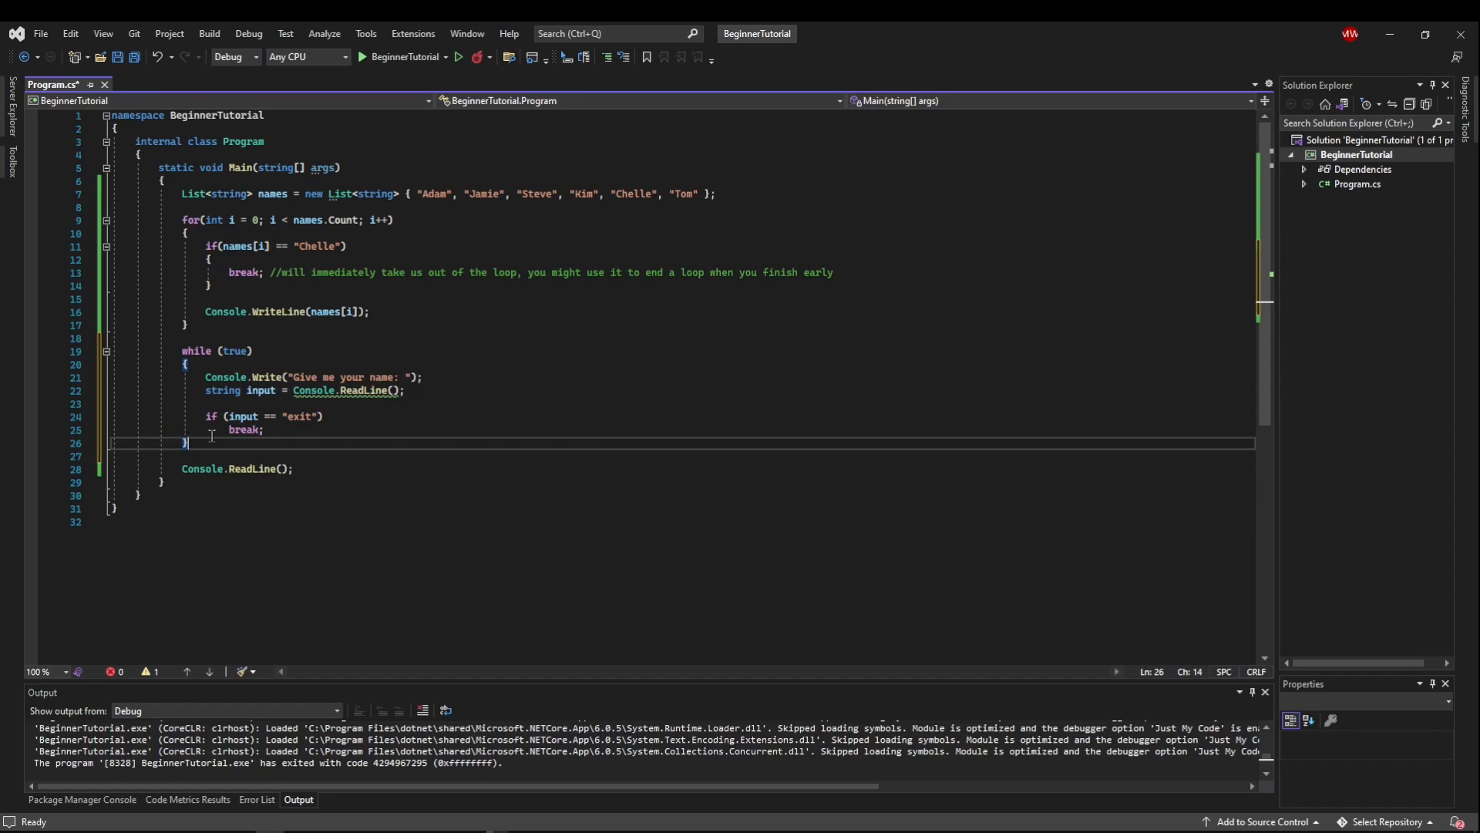
pyautogui.write('Console.WriteLine("Were done.");')
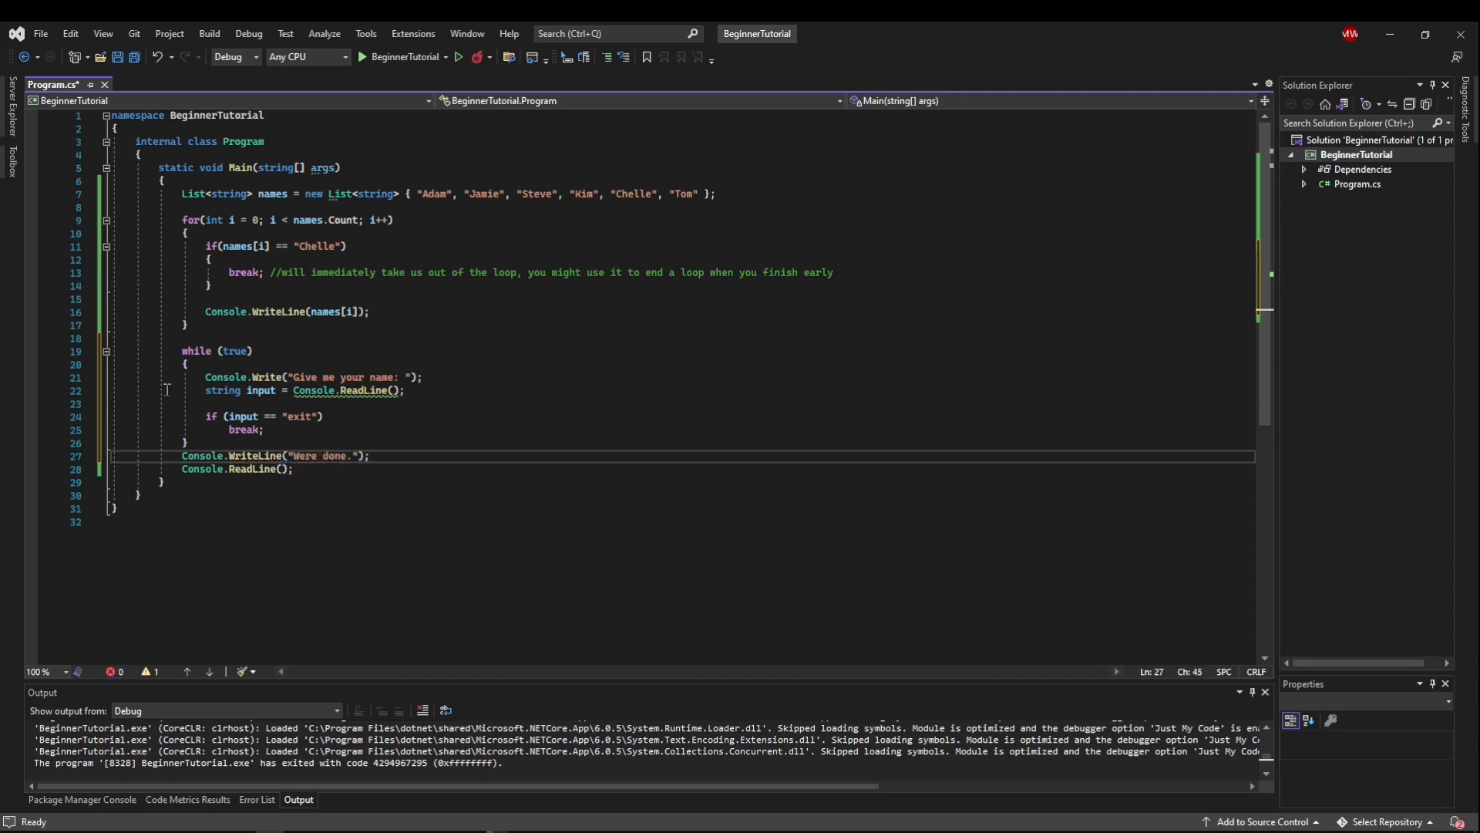
pyautogui.click(368, 311)
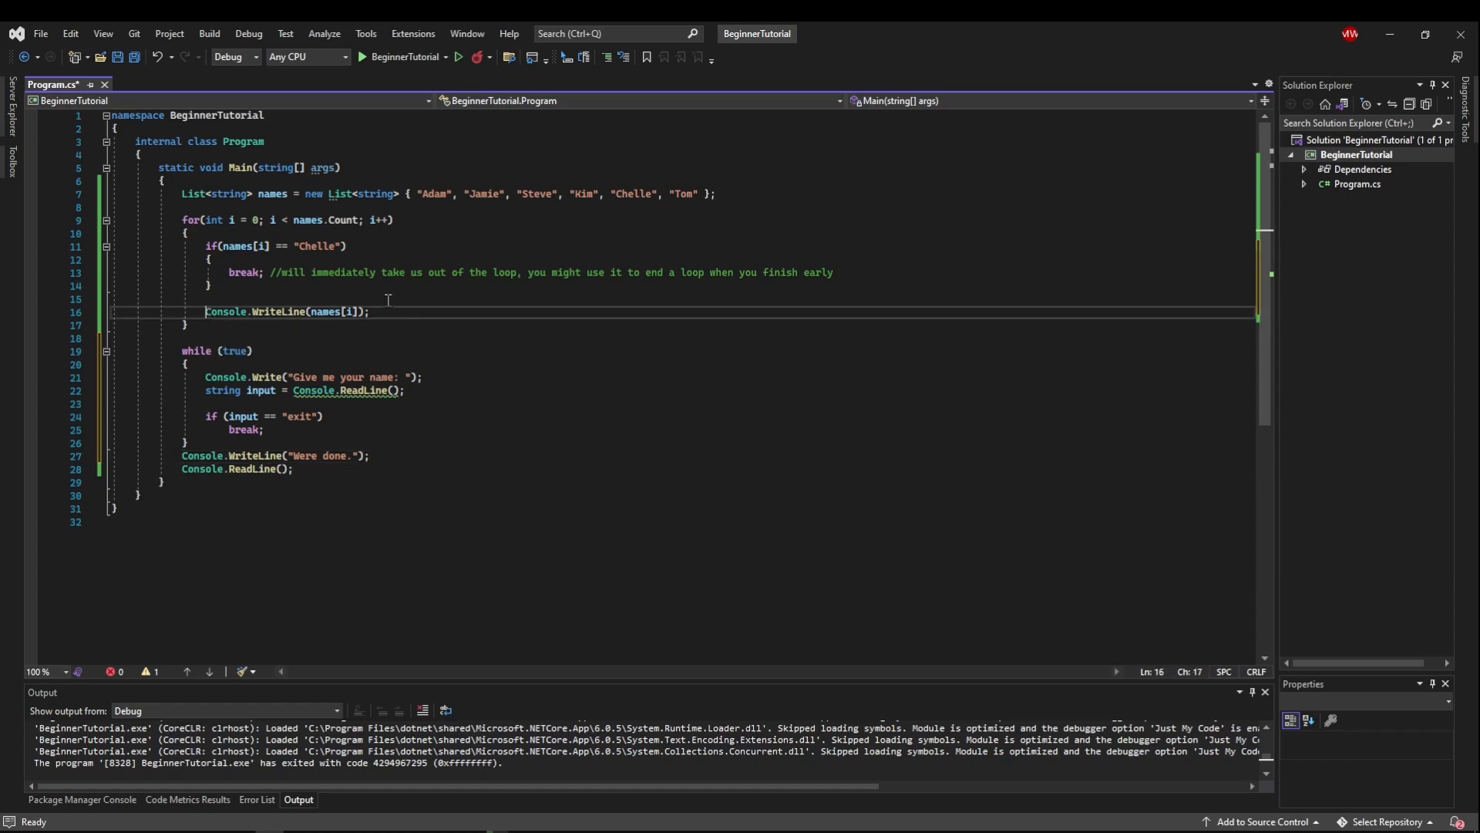
pyautogui.write('//')
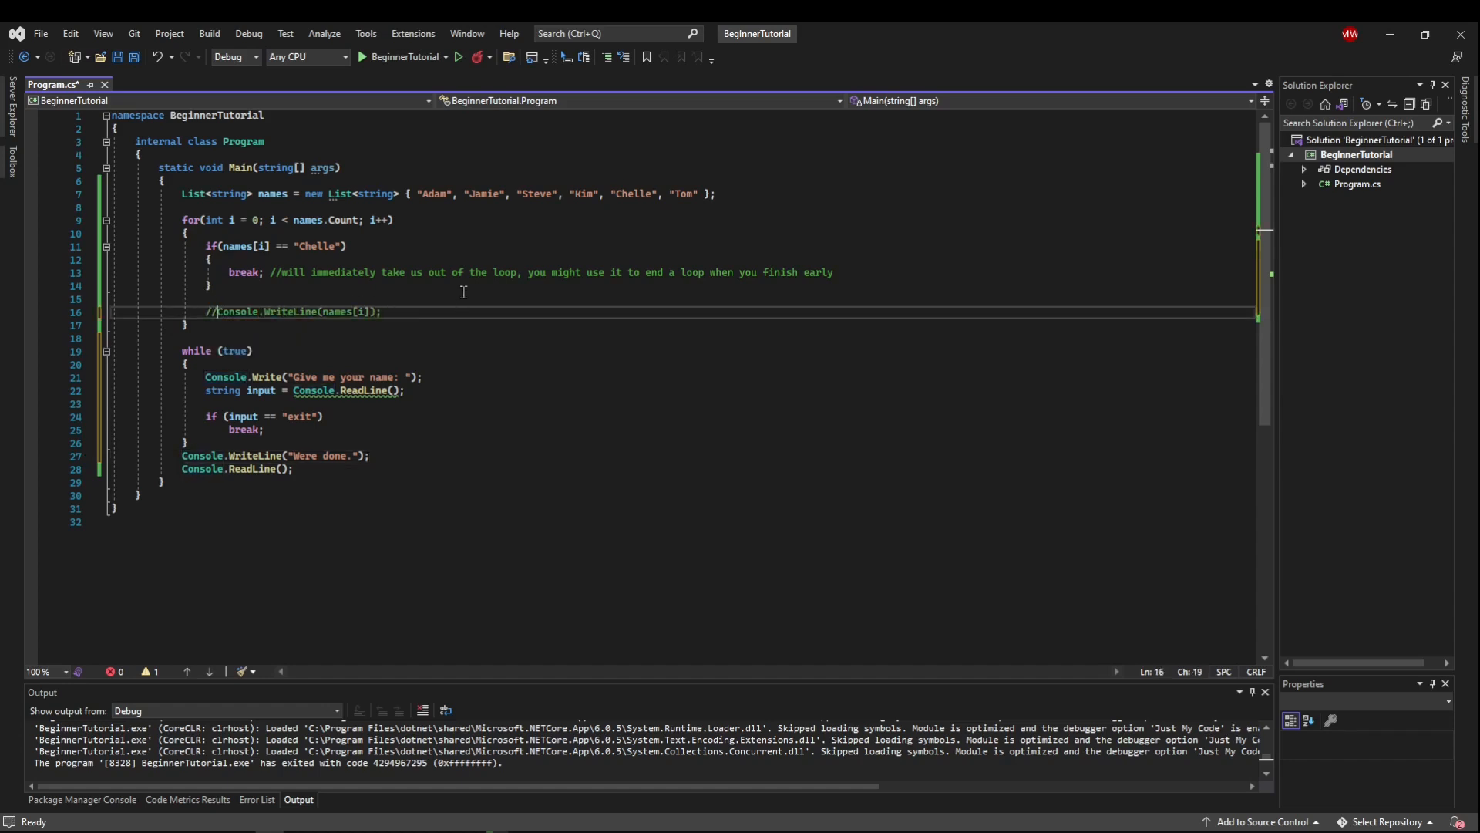
pyautogui.click(390, 57)
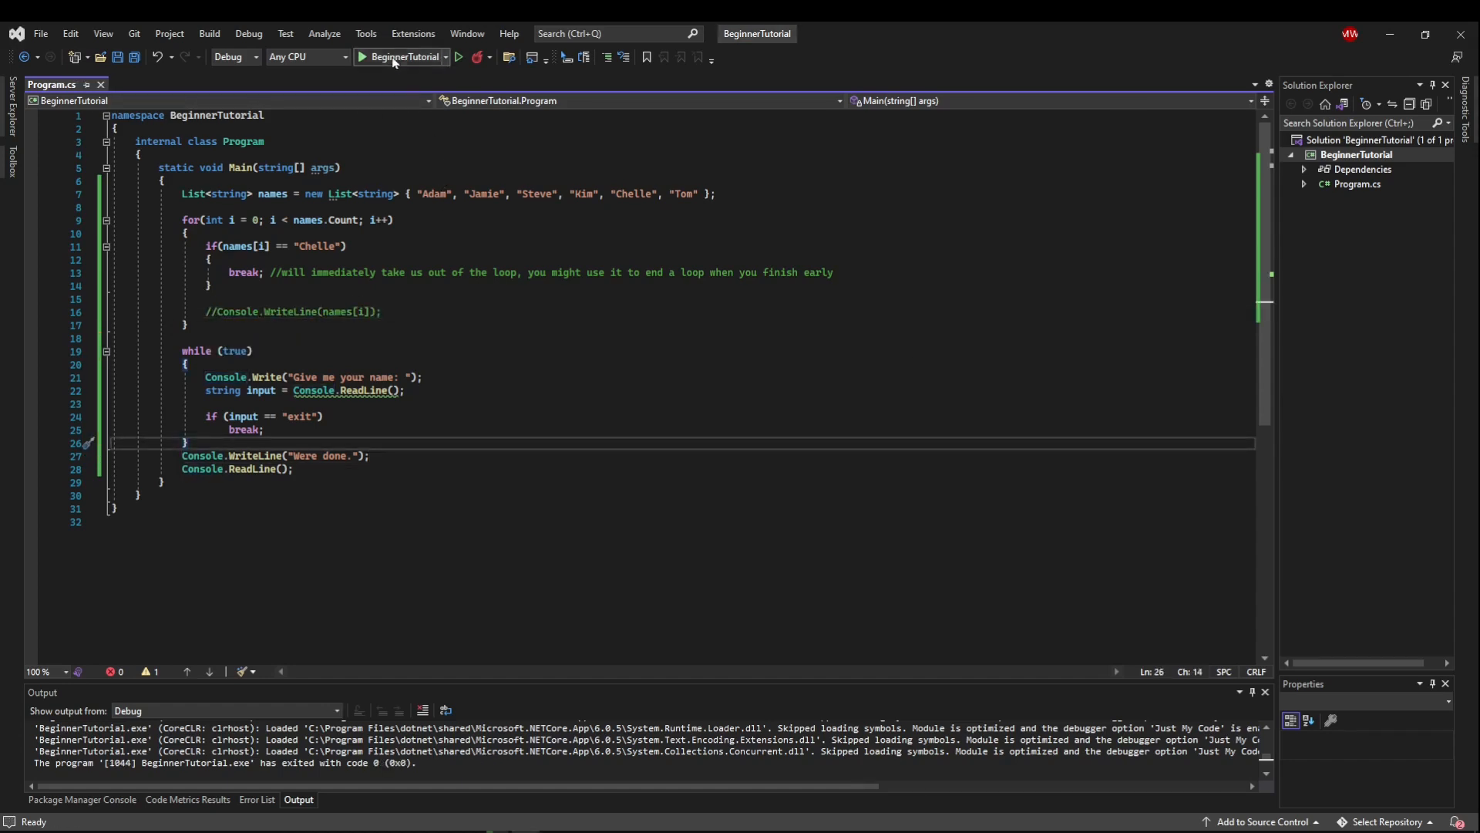
# Run the program, enter some text at the name prompt, then enter exit to finish
pyautogui.click(387, 58)
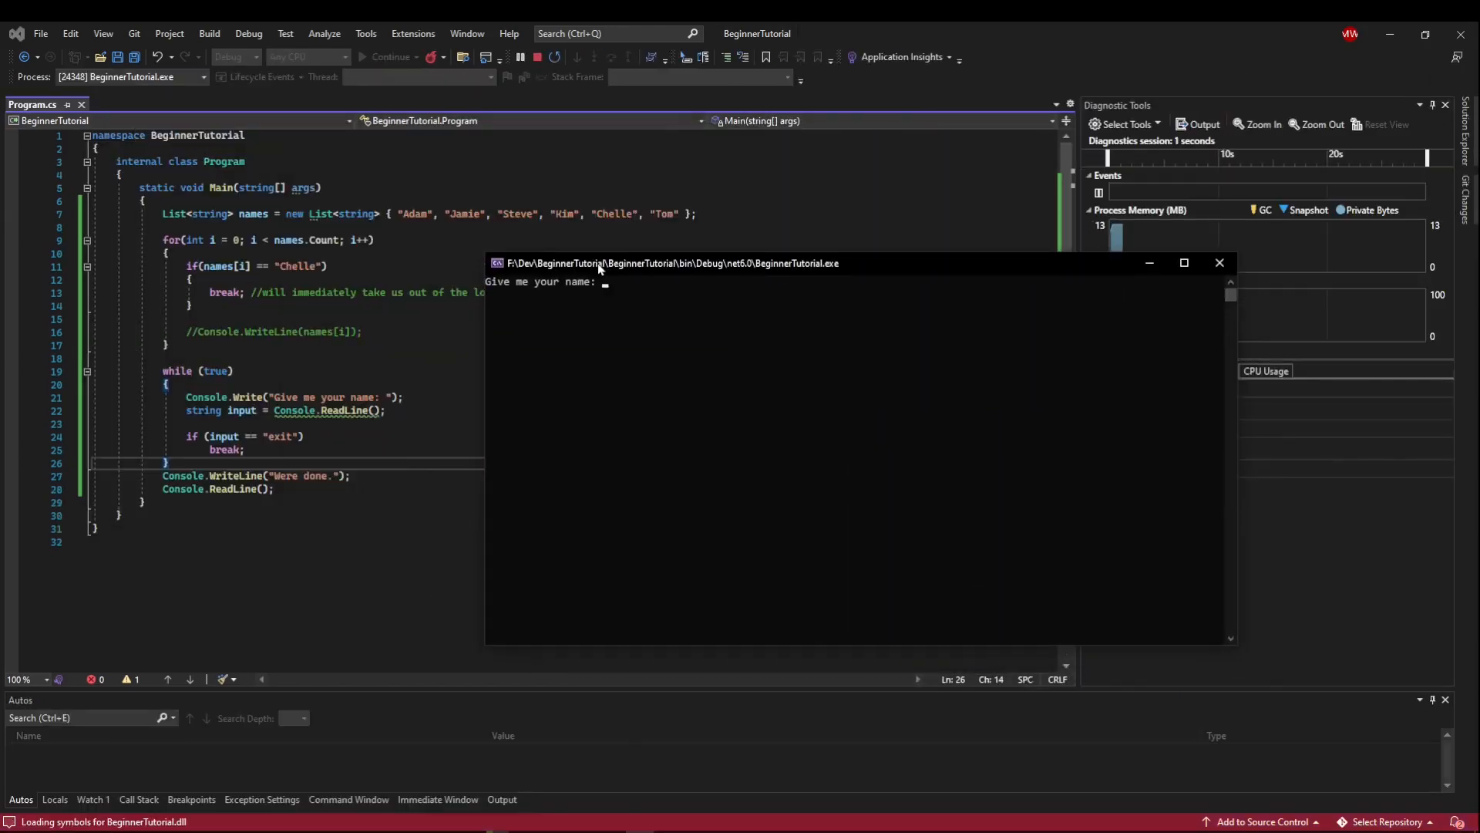
pyautogui.write('qergqerg')
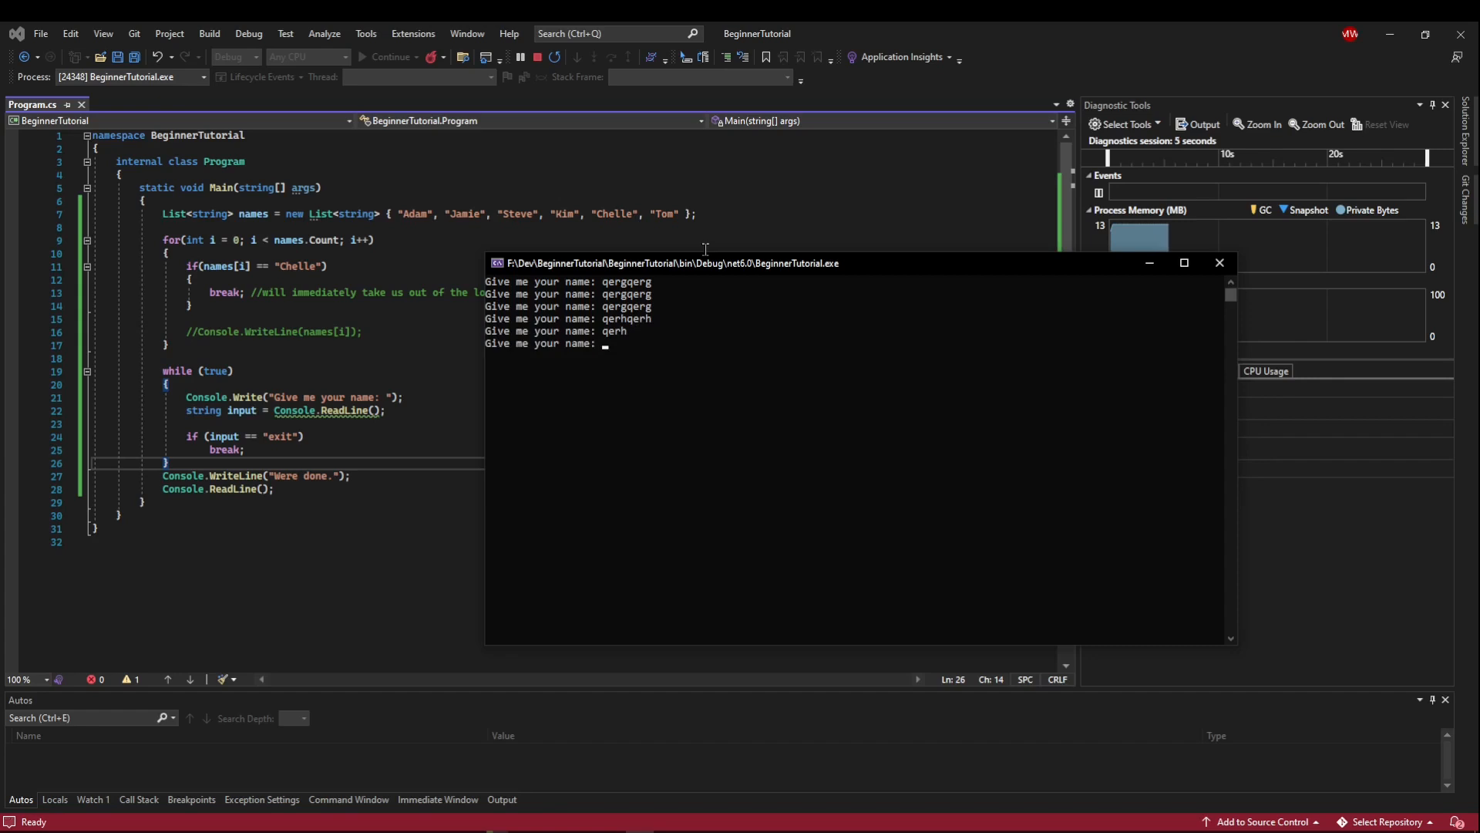
pyautogui.write('exit')
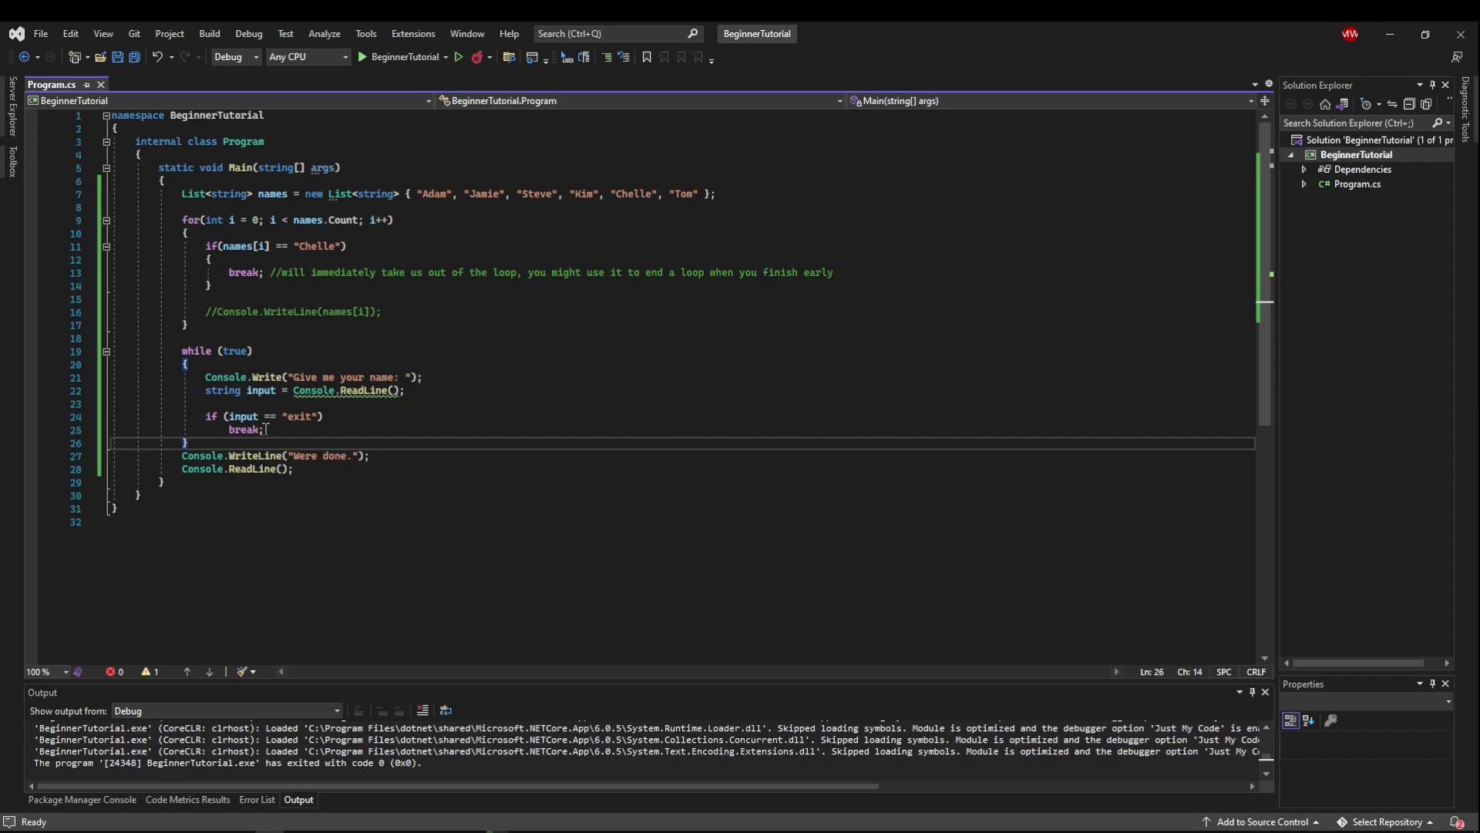
# Delete the exit check and wrap the whole while(true) loop in a /* */ block comment
pyautogui.moveTo(208, 416); pyautogui.dragTo(267, 430)
pyautogui.write('//')
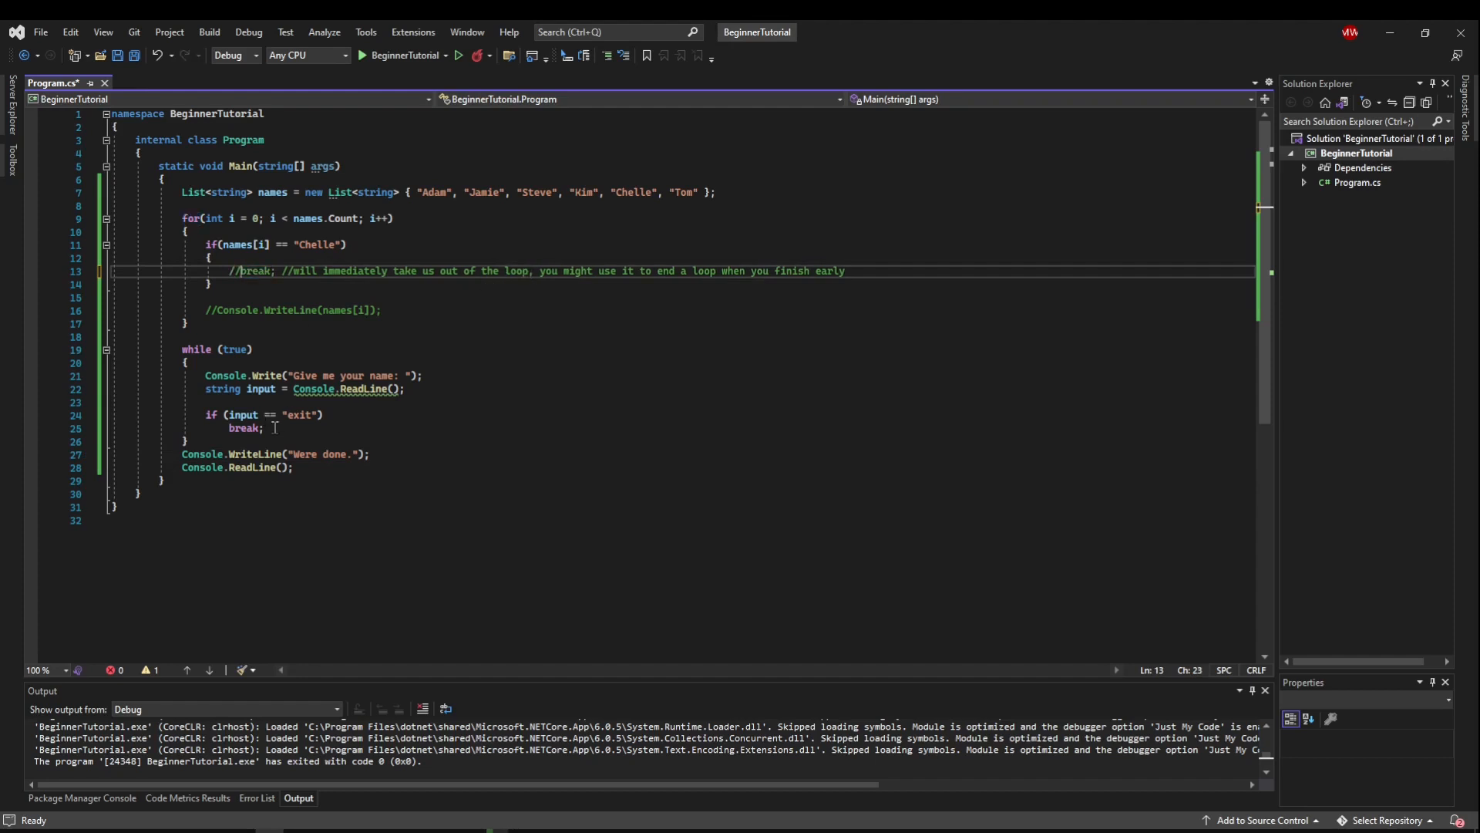
pyautogui.press('Delete')
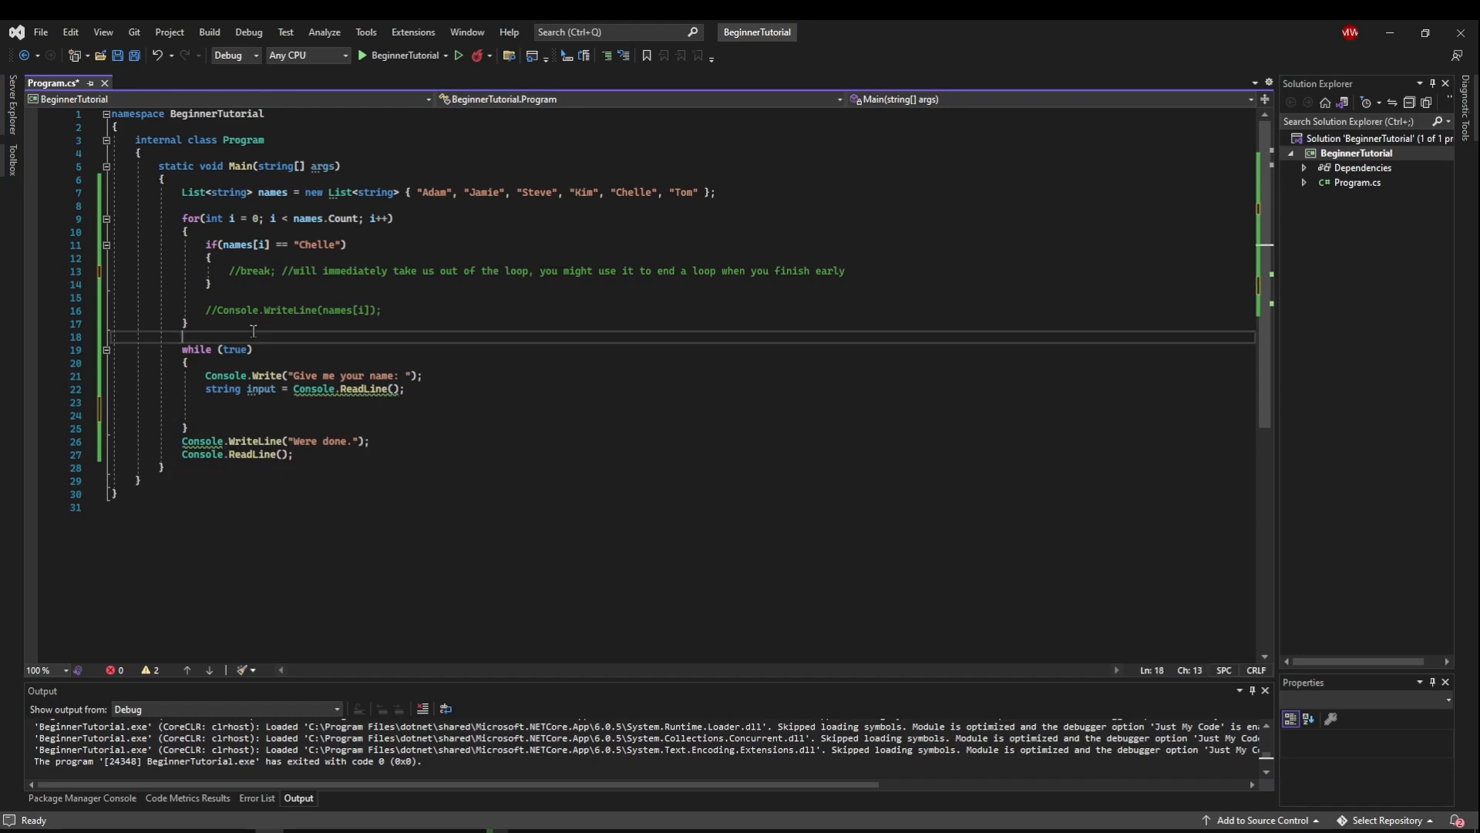
pyautogui.write('/*')
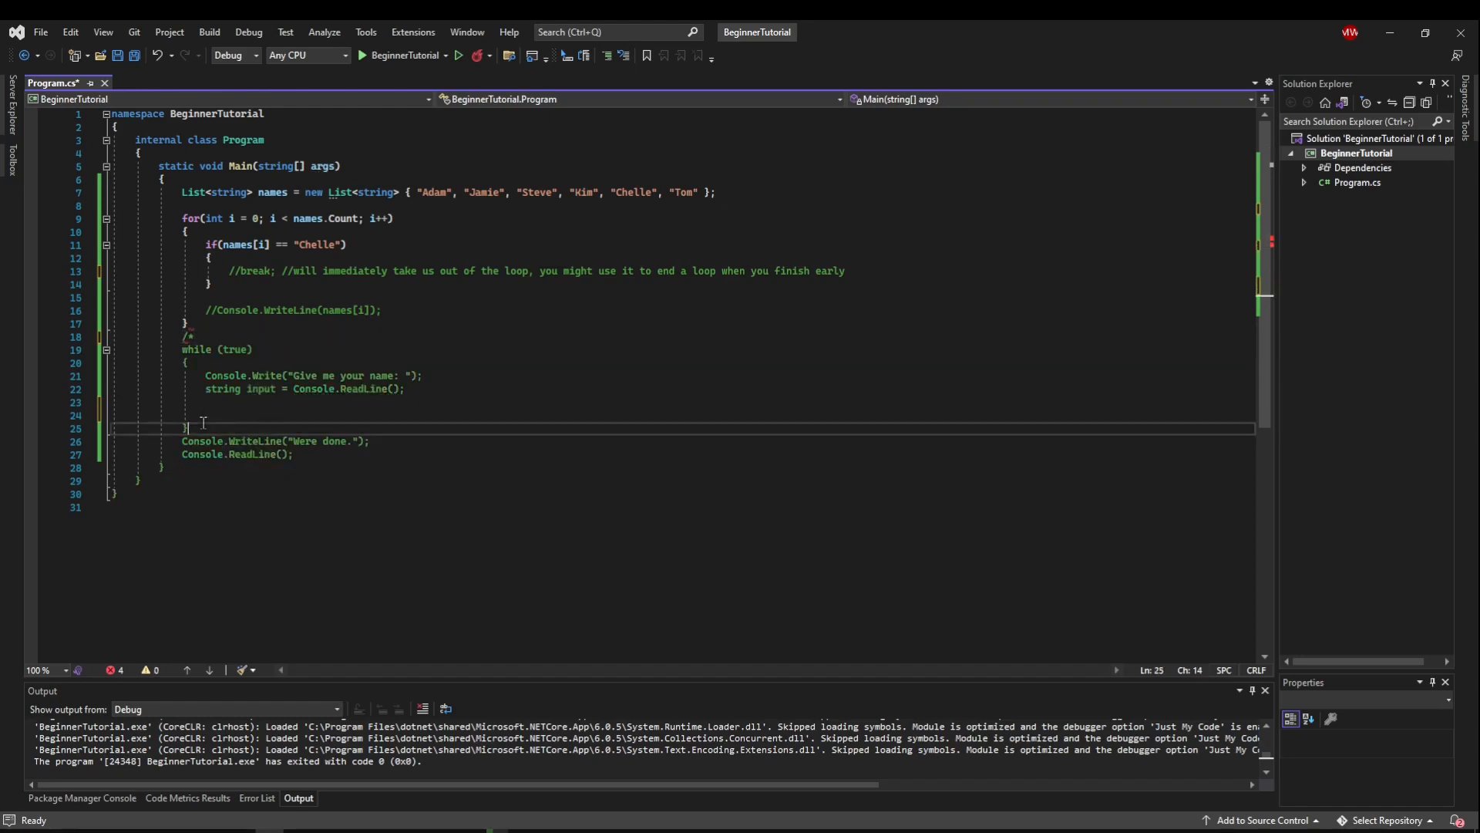
pyautogui.write('*/')
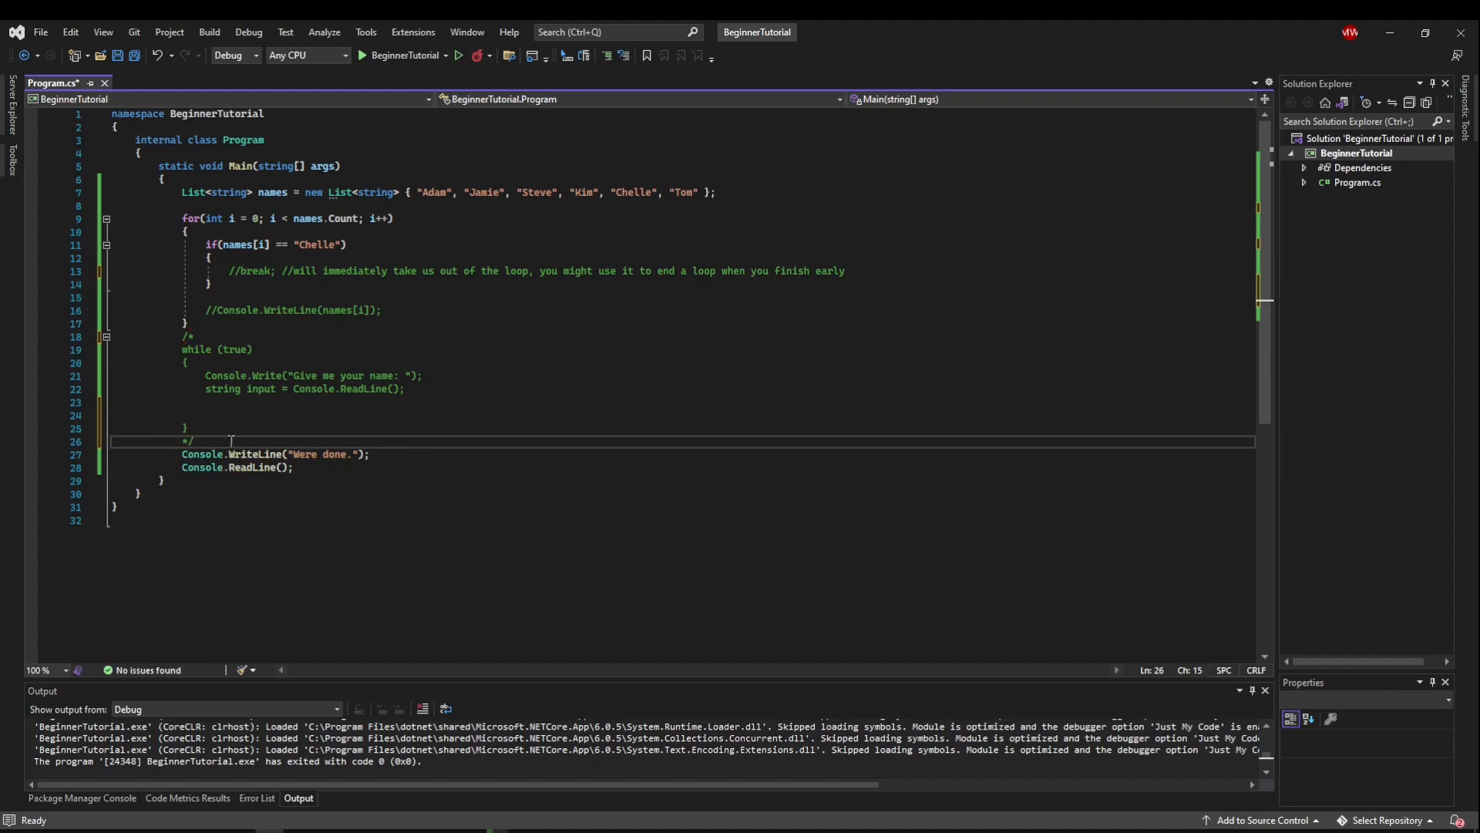
pyautogui.press('enter')
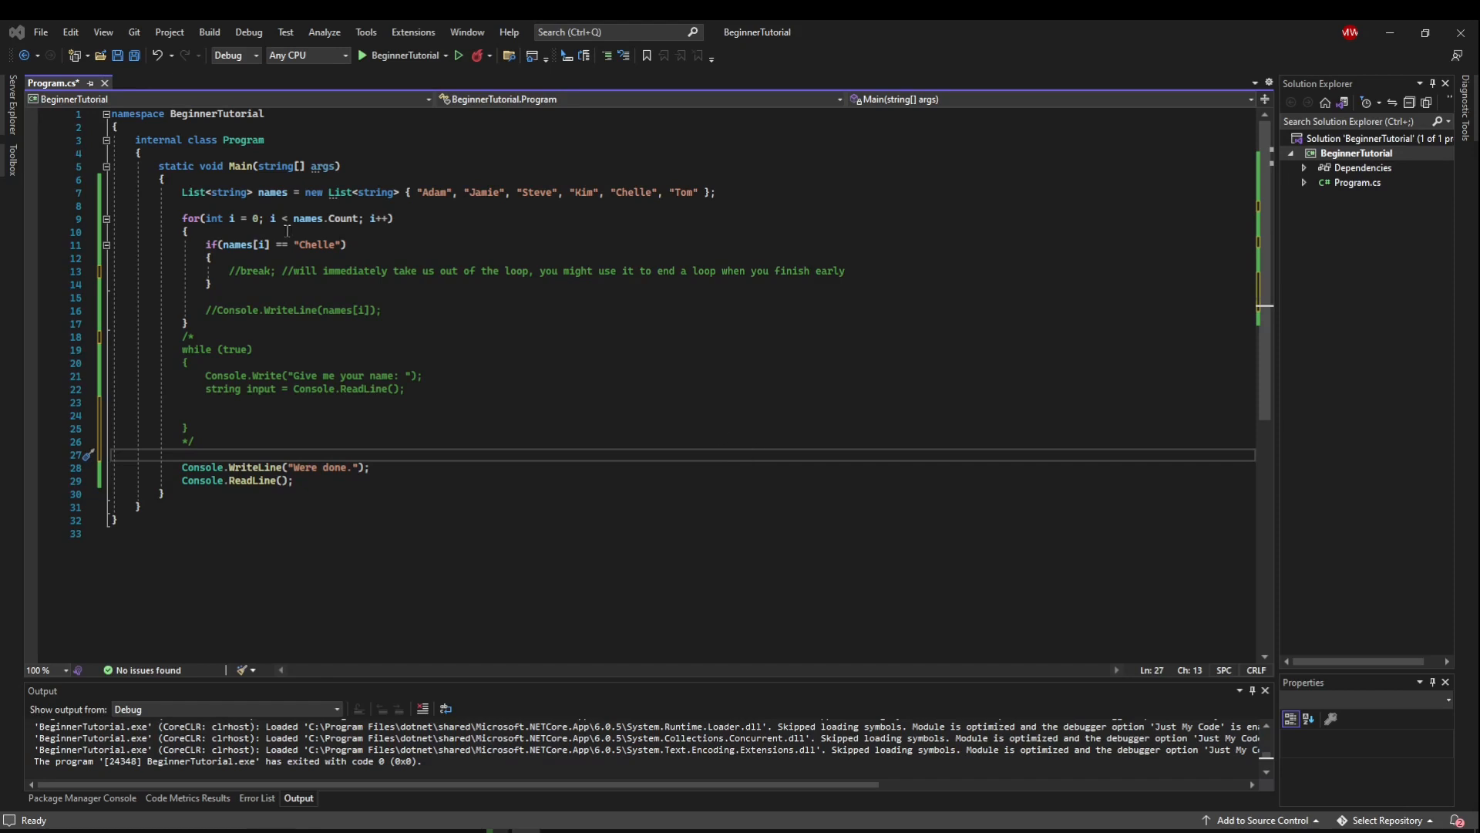
# Add continue; in the if block with a comment that it jumps to the loop's next iteration
pyautogui.write('names.RemoveAt(i);')
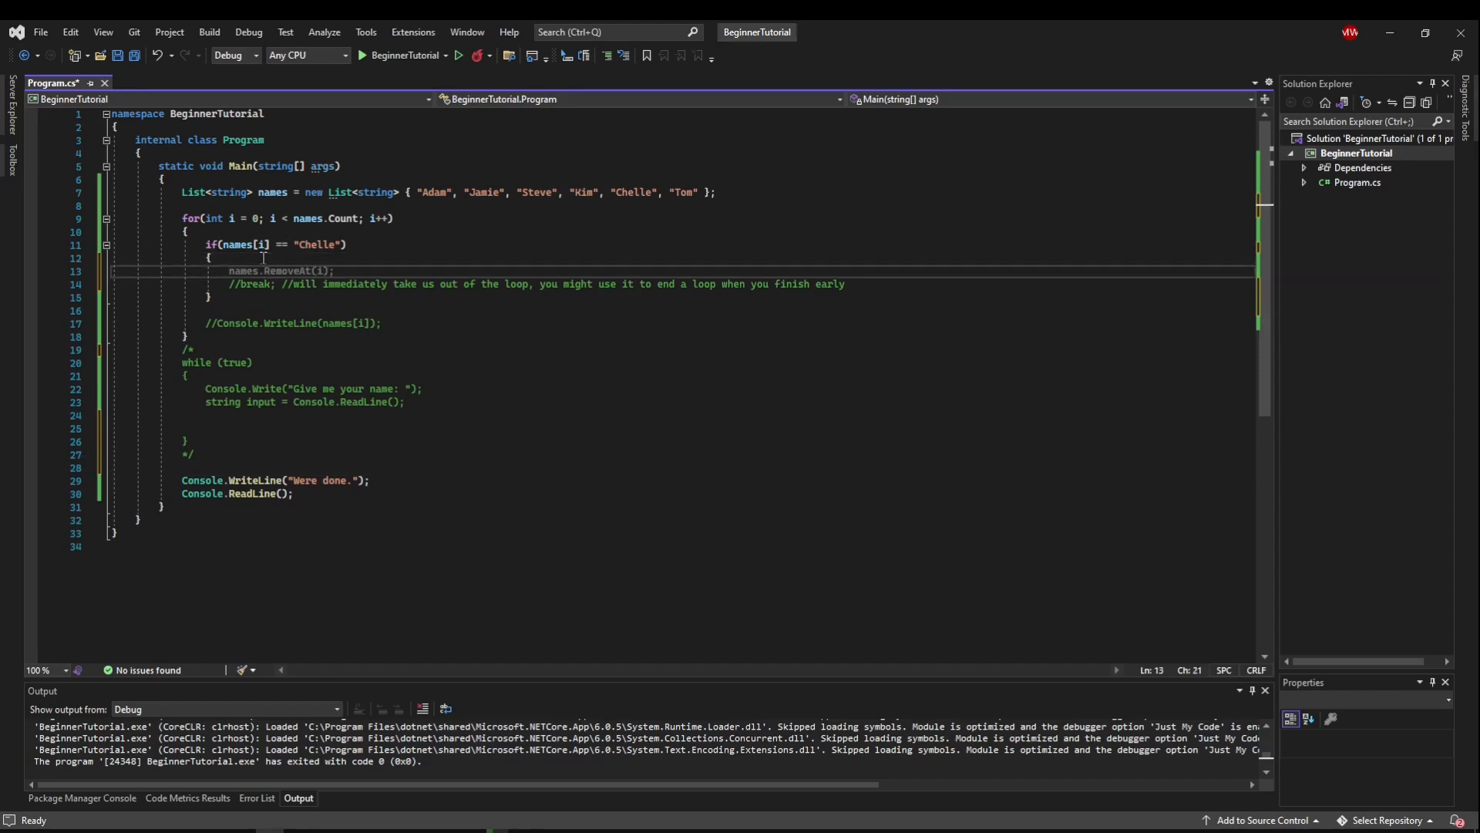
pyautogui.write('continue;')
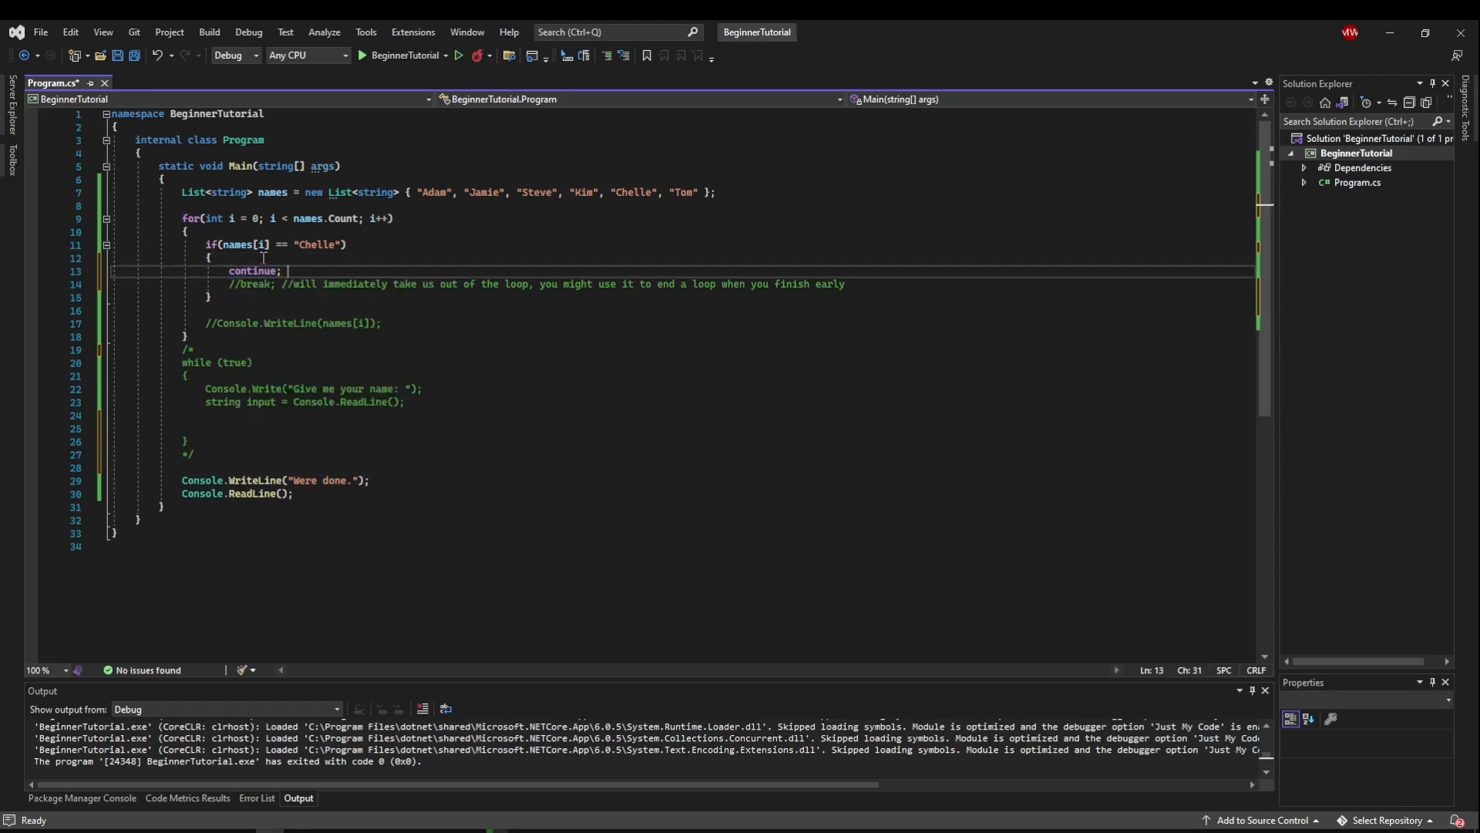
pyautogui.write('/')
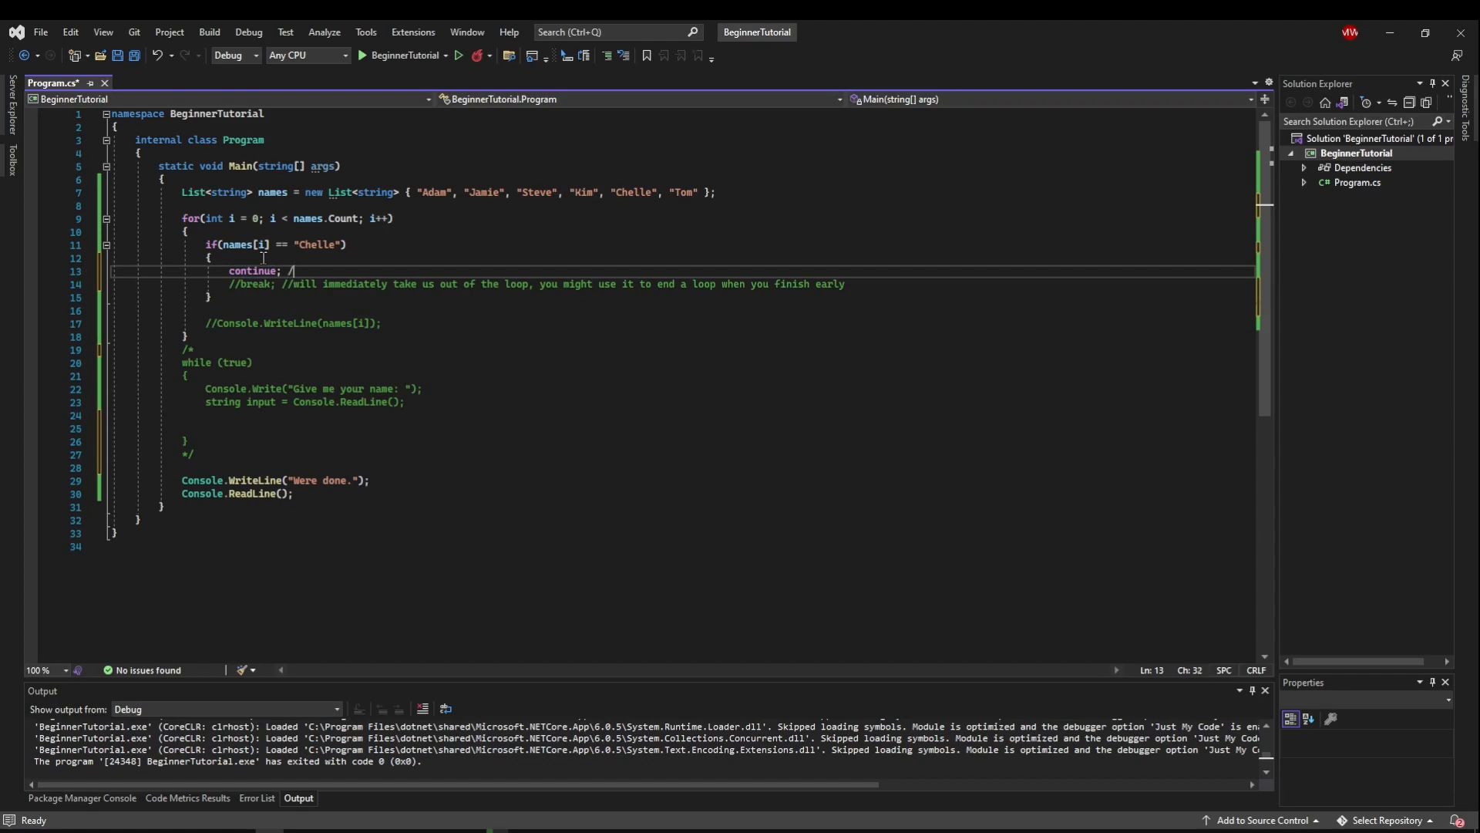
pyautogui.write('/will immediately take us to the')
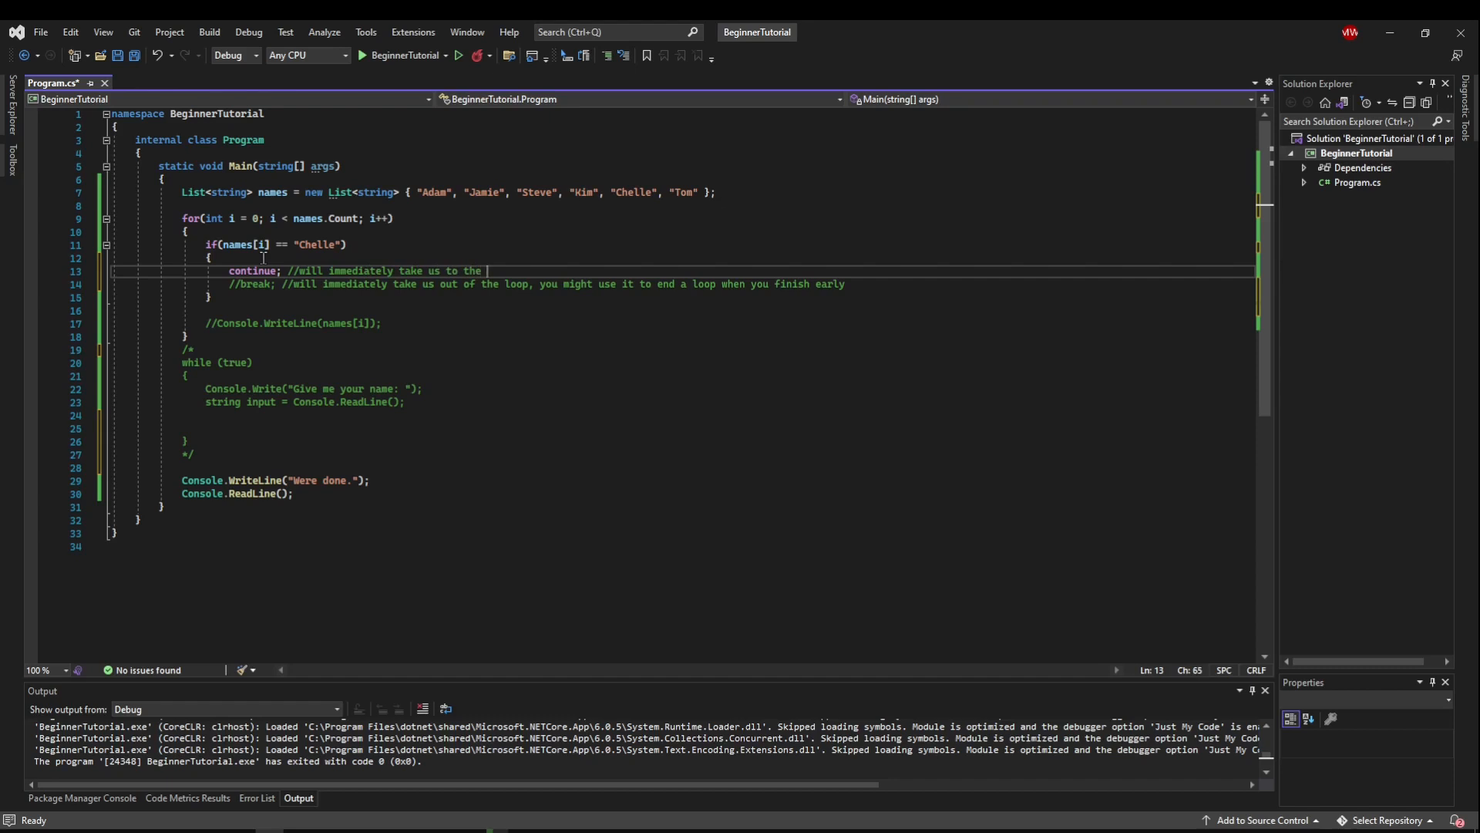
pyautogui.write('next iteration of the')
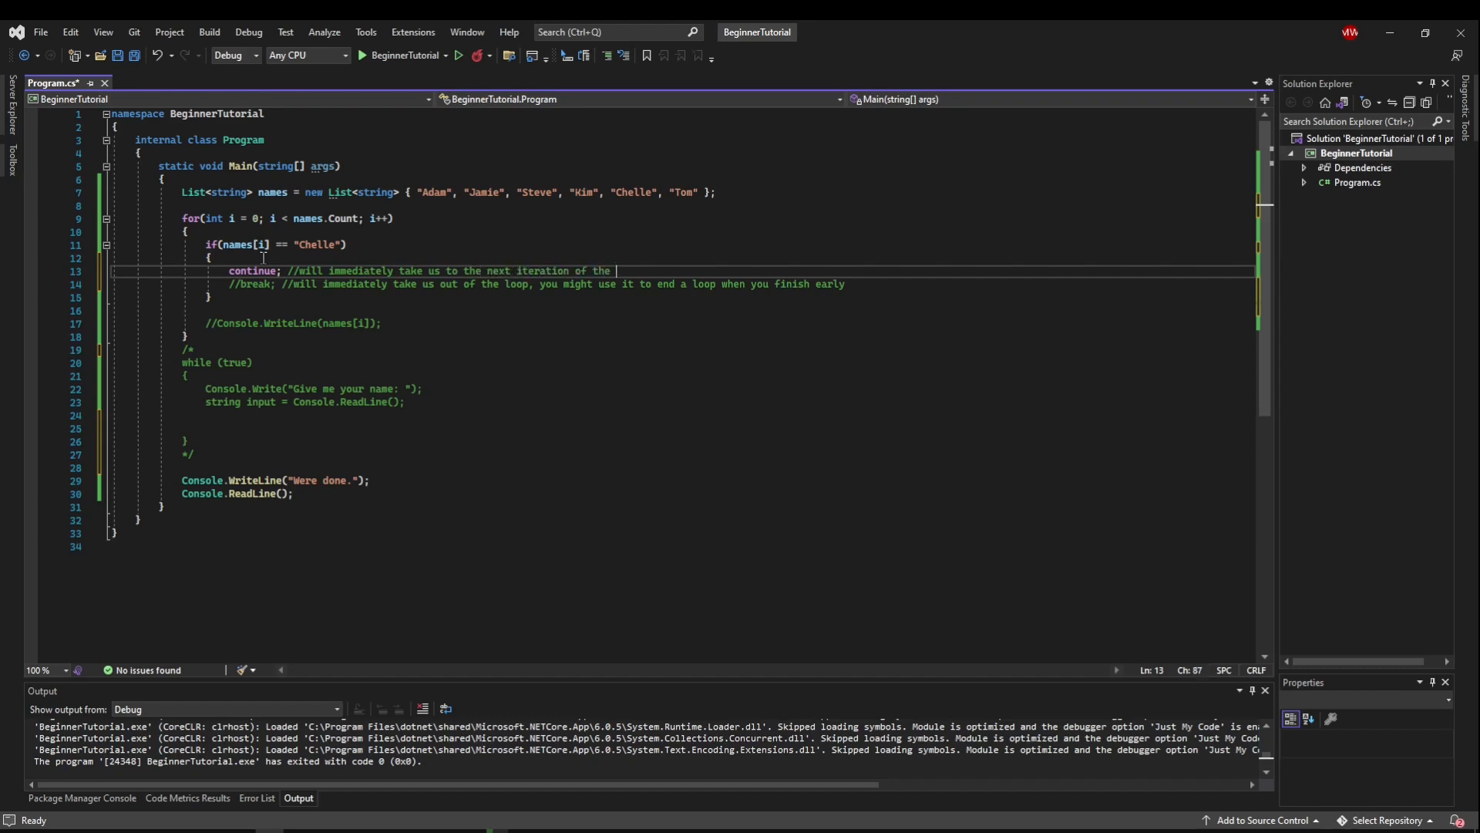
pyautogui.write('loop')
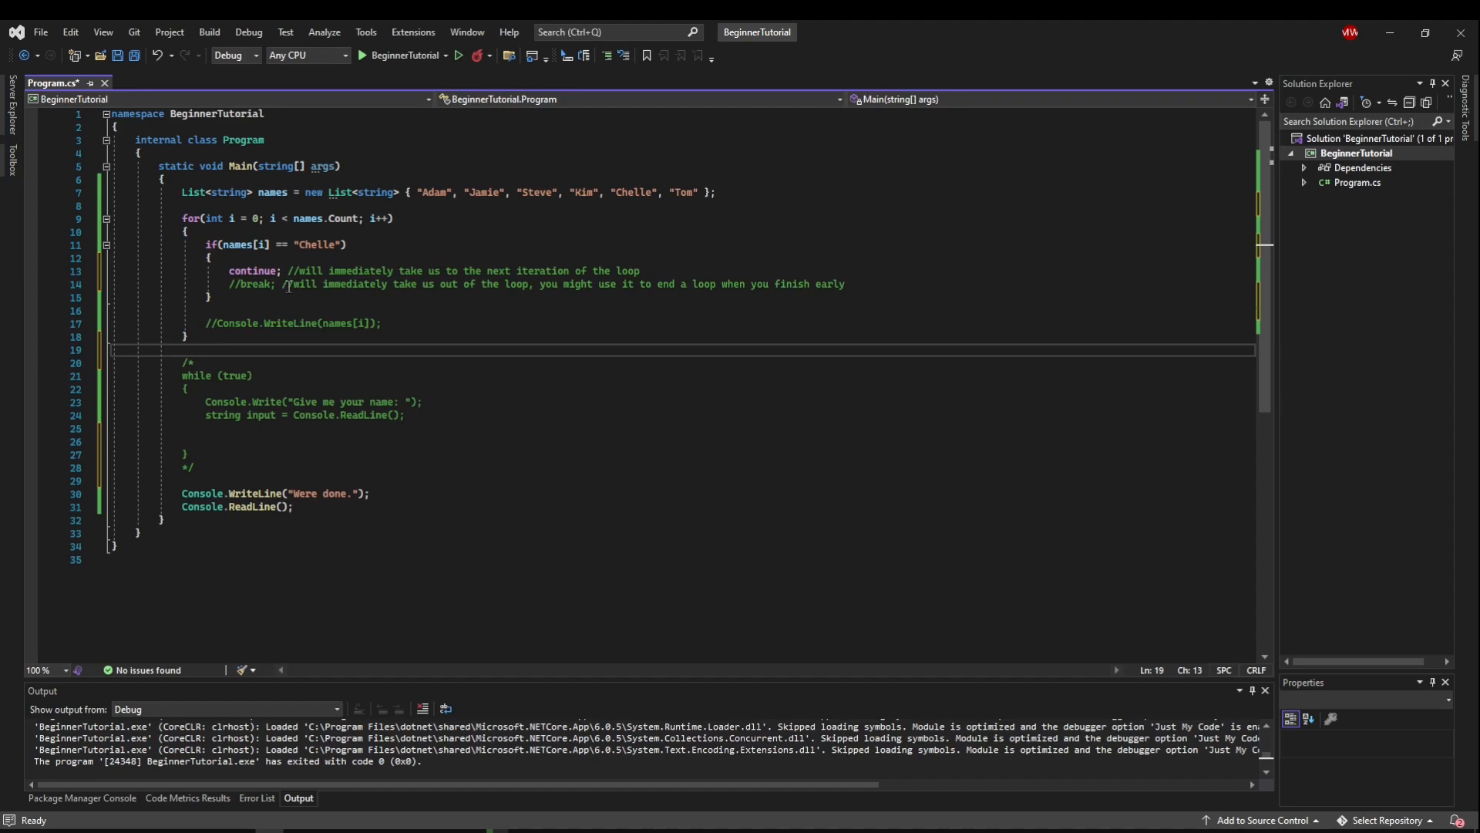
pyautogui.doubleClick(252, 271)
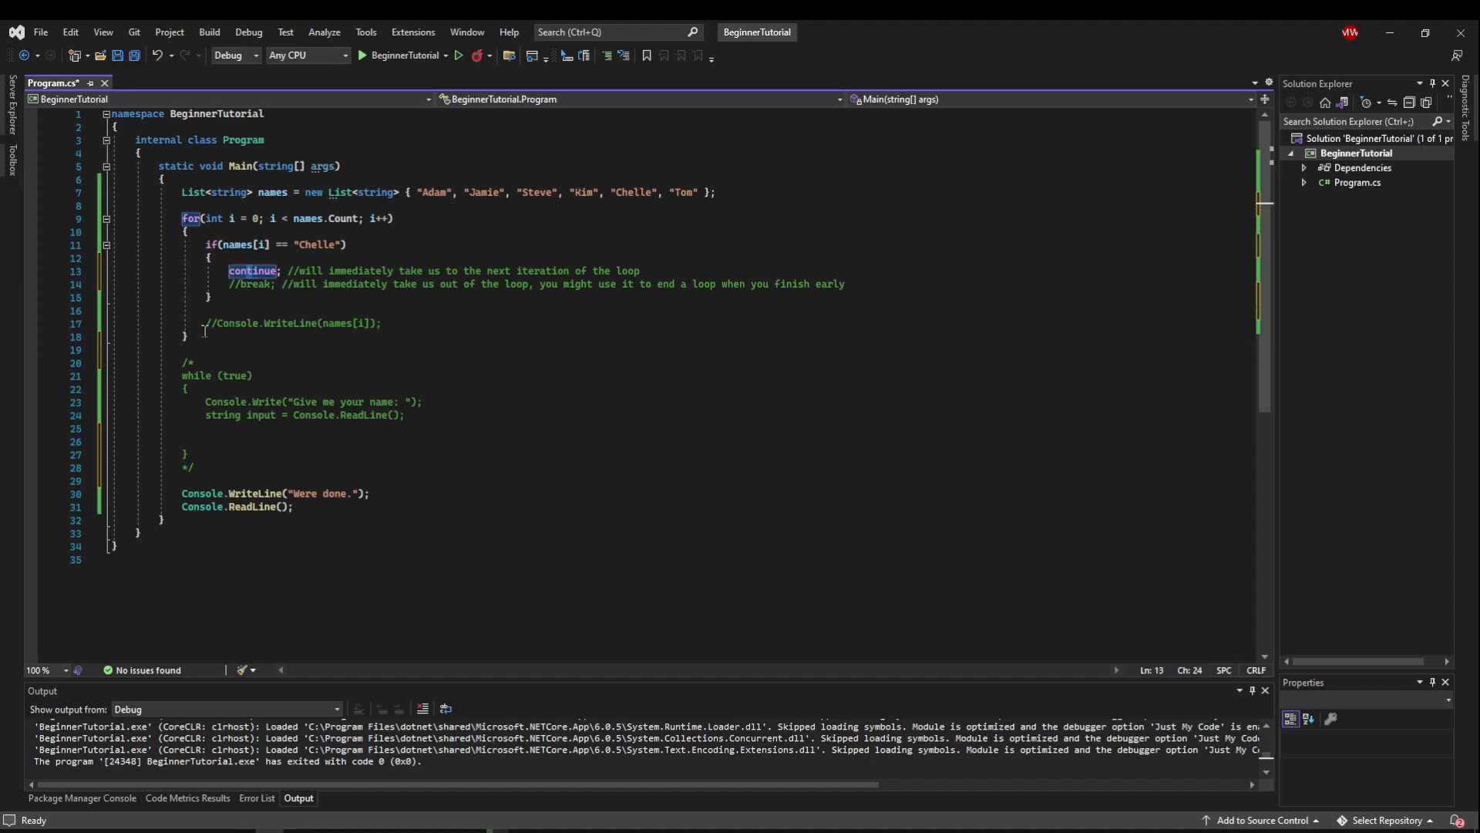
# Change the if condition to "Jamie" and restore the Console.WriteLine(names[i]) line
pyautogui.click(191, 218)
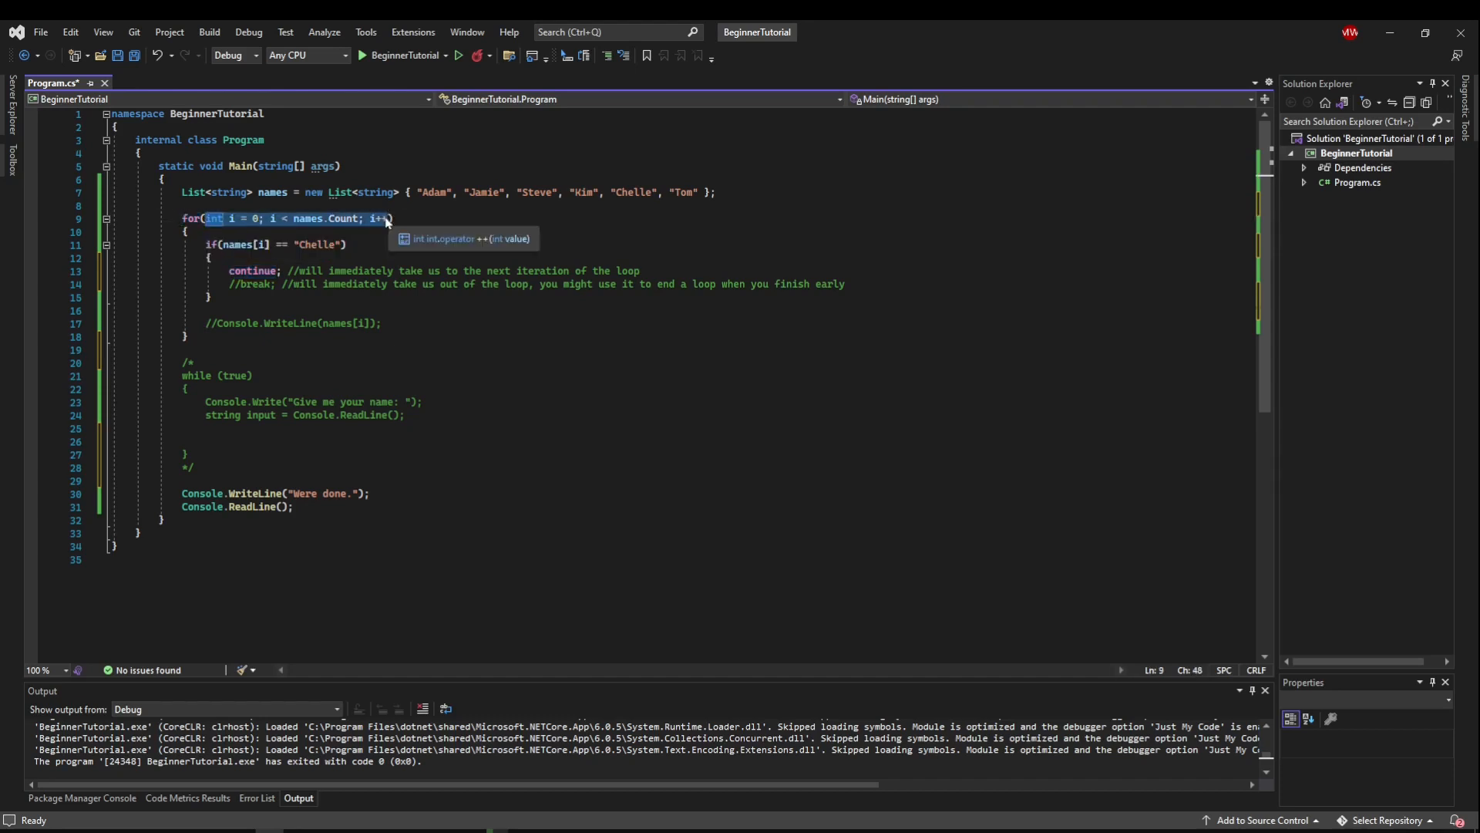
pyautogui.moveTo(321, 244)
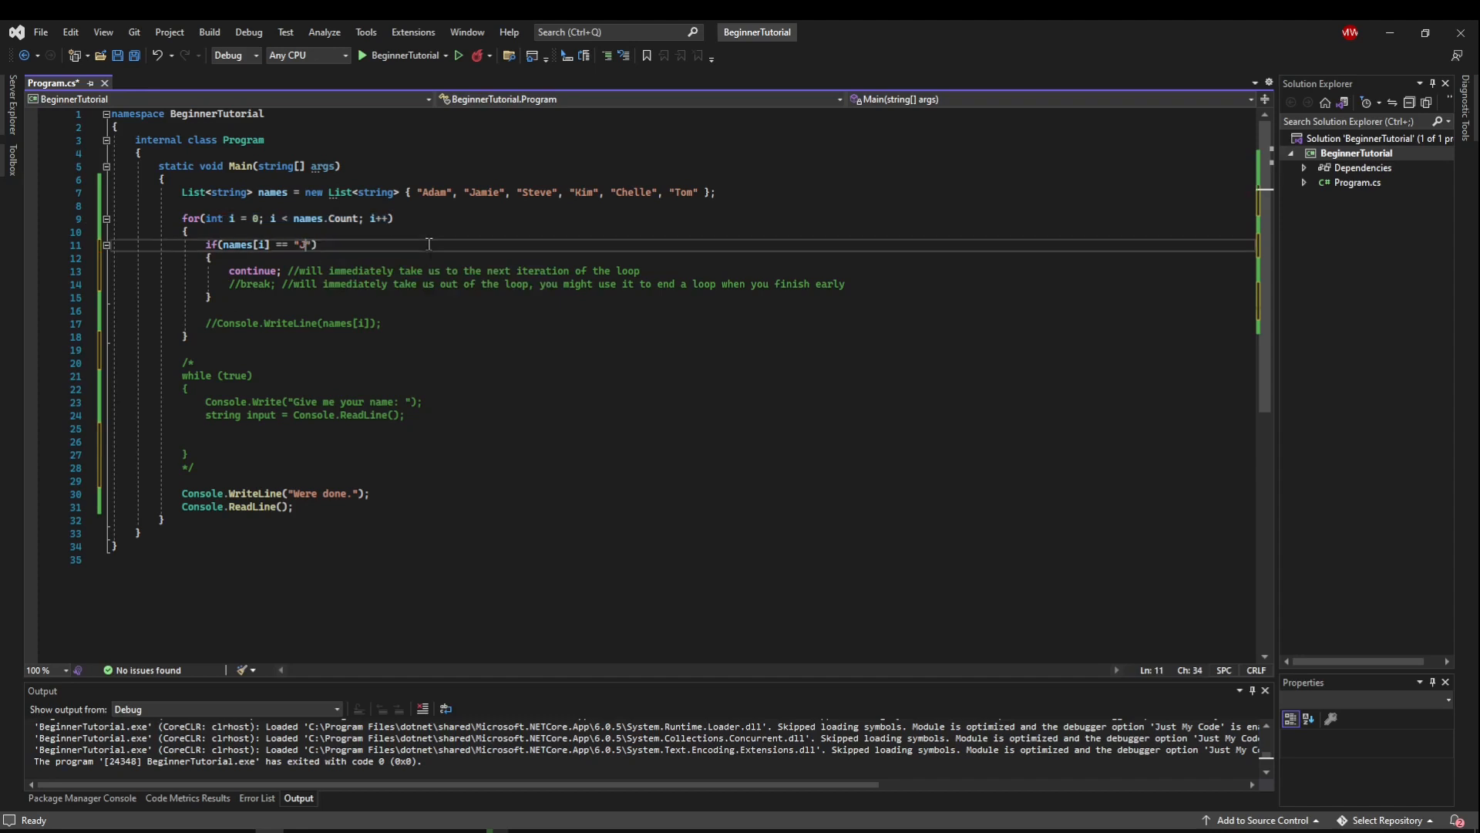
pyautogui.write('Jamie')
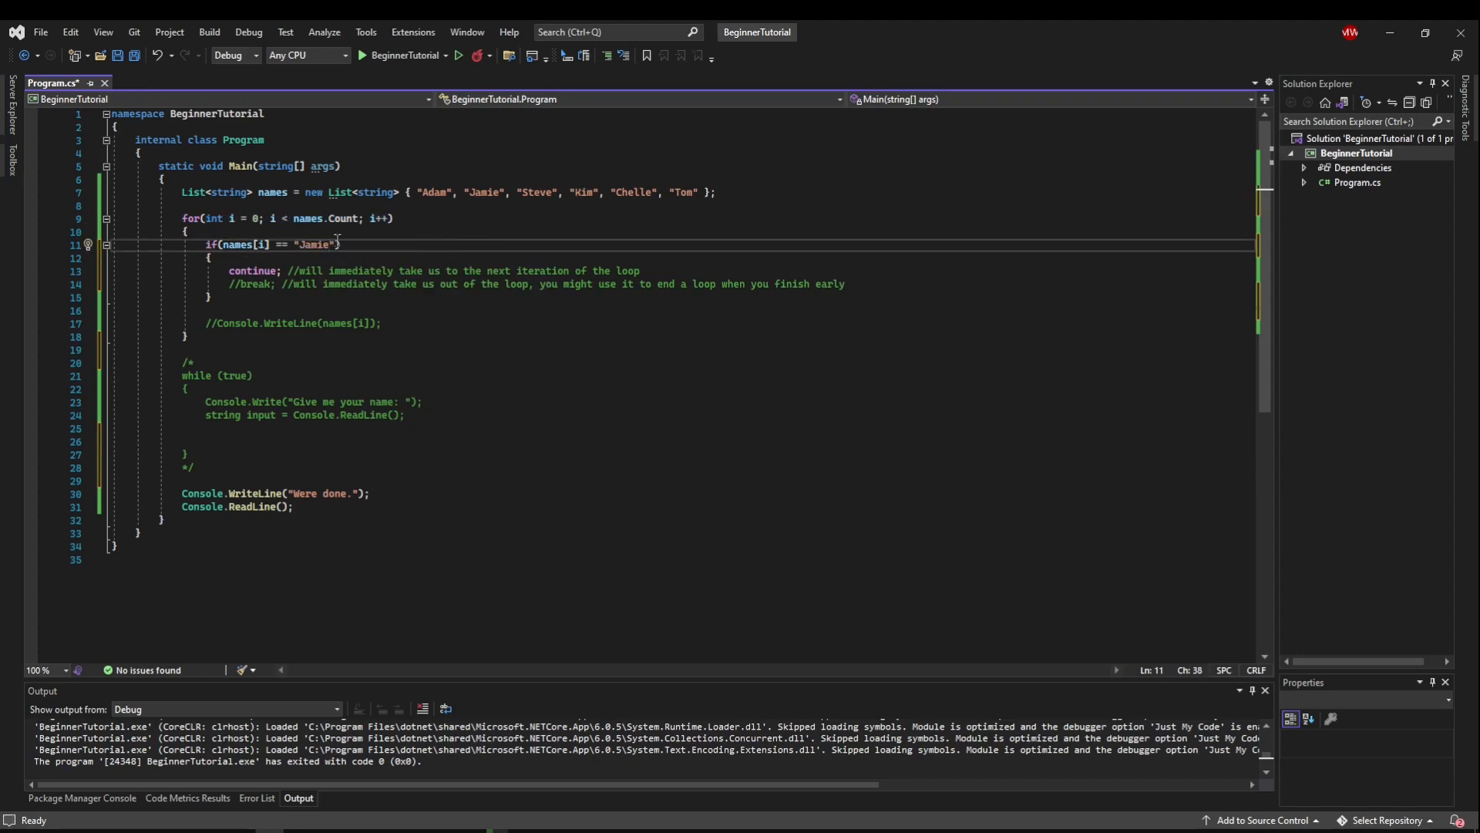
pyautogui.click(217, 323)
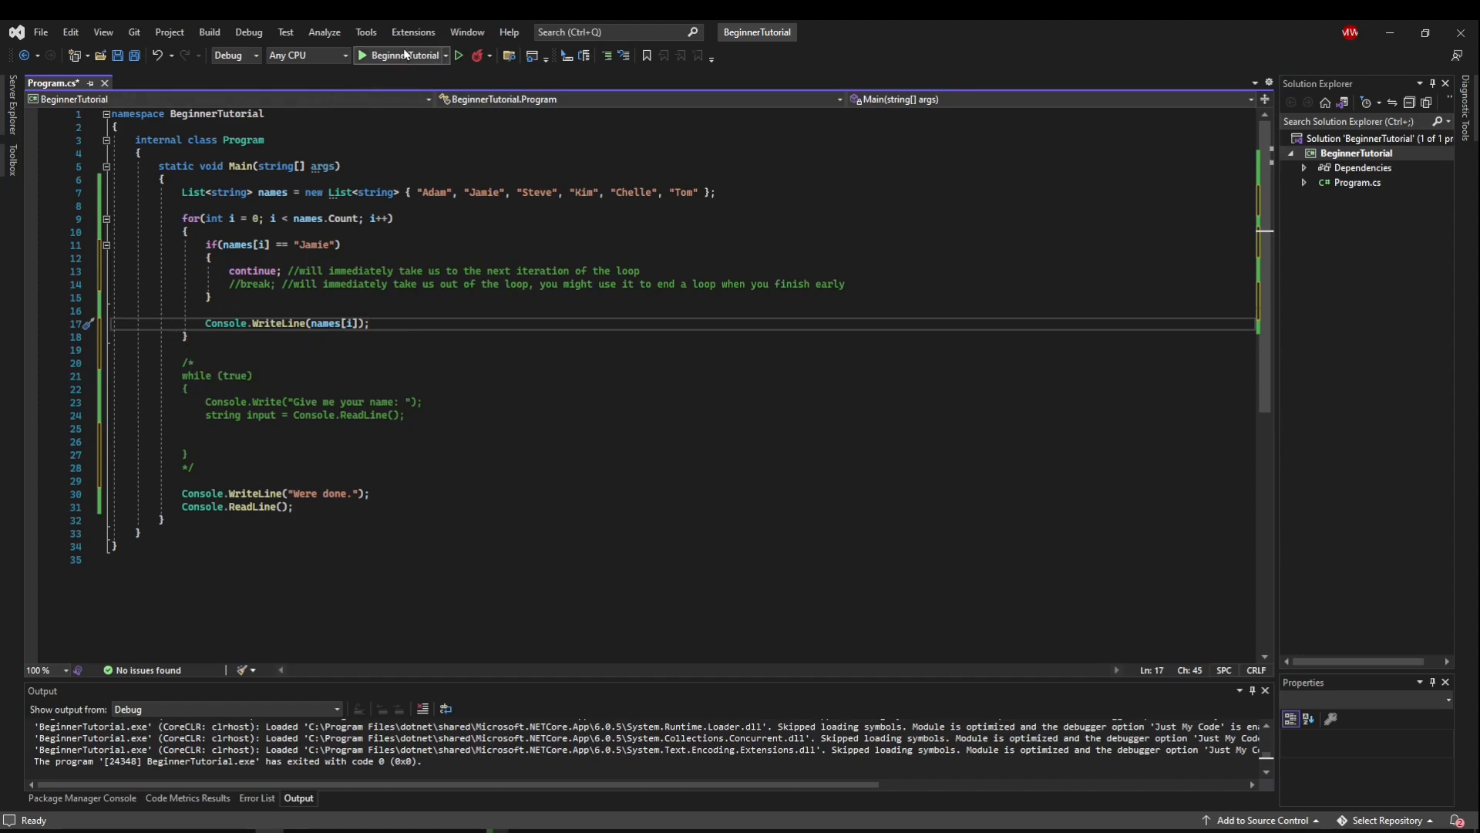
# Run the Jamie-skipping version and close its console window again
pyautogui.click(401, 55)
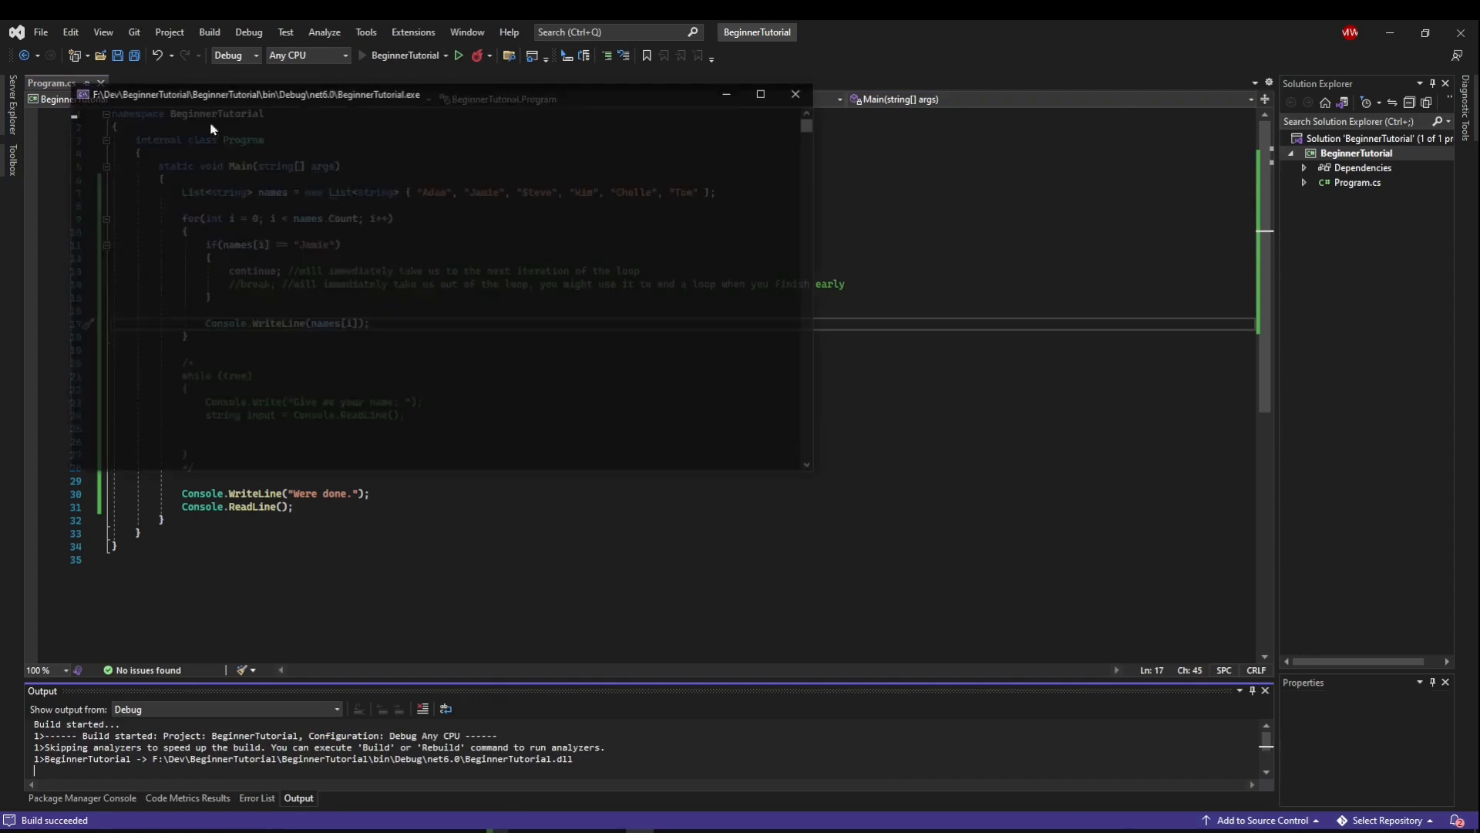
pyautogui.click(456, 55)
pyautogui.write(', you')
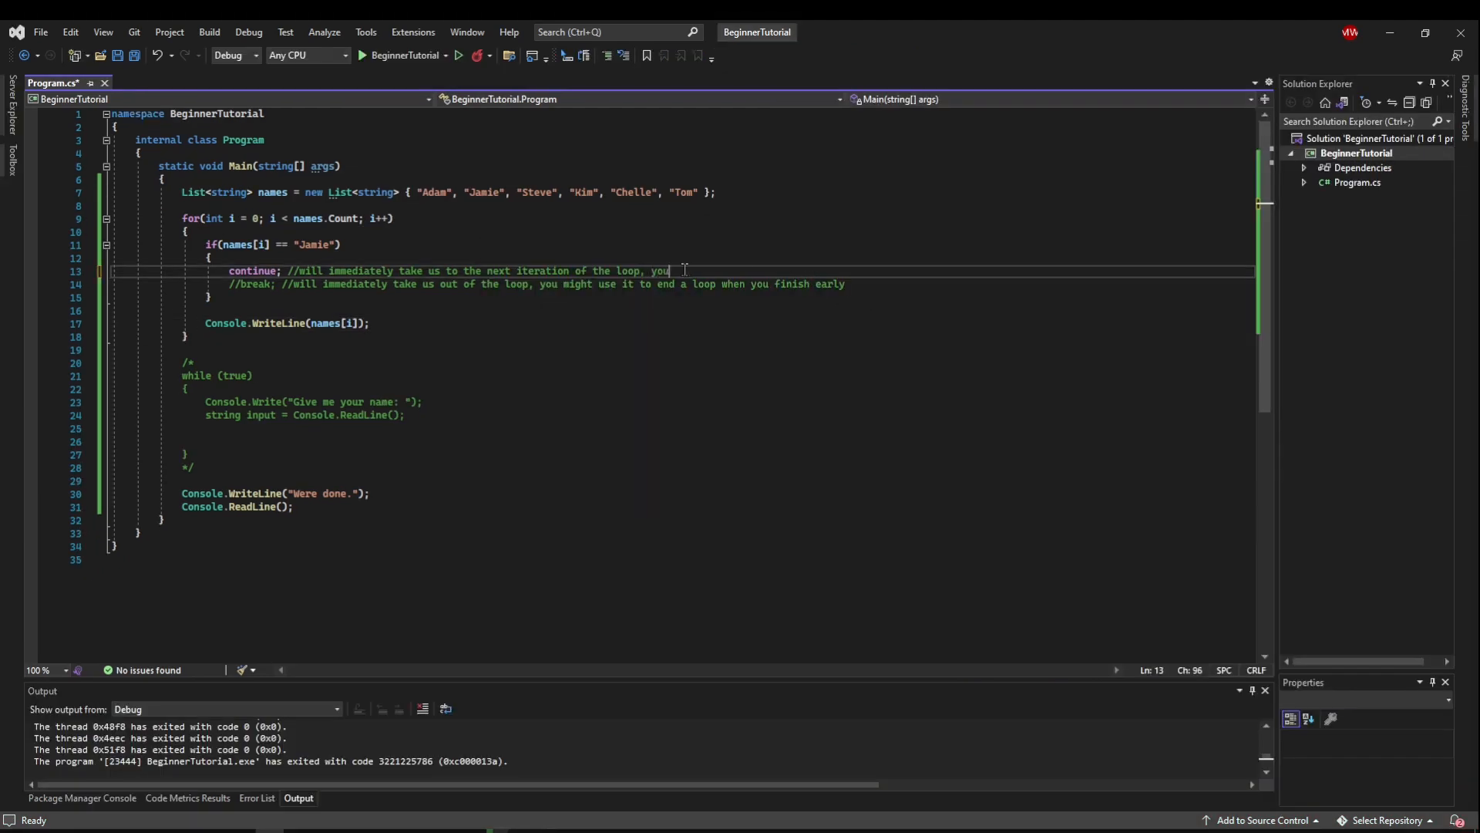
# Extend the continue comment about skipping parts of your loop and add '!' to the Jamie condition
pyautogui.write('might use to skip or filter out parts of yo')
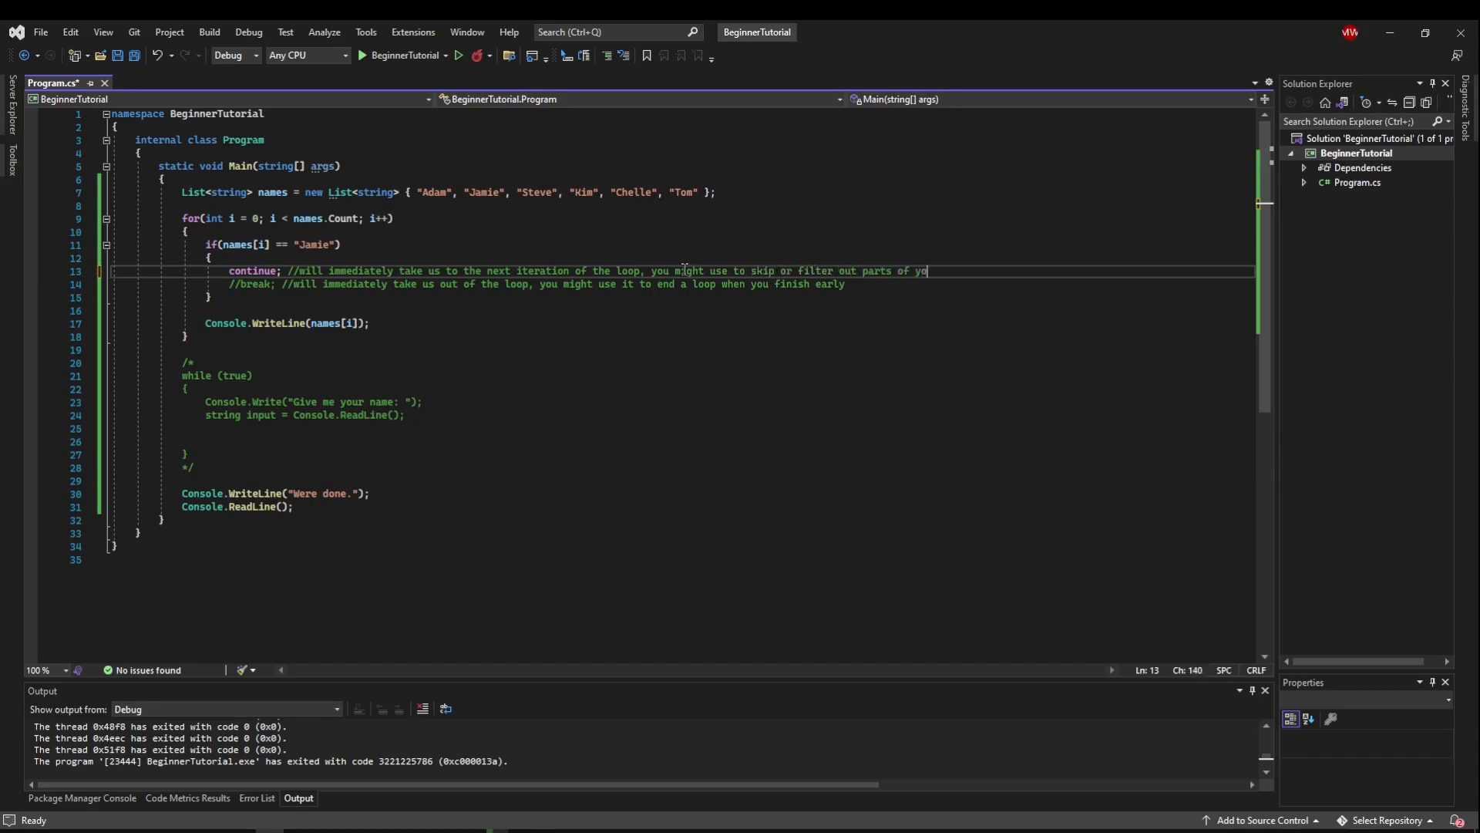
pyautogui.write('ur loop')
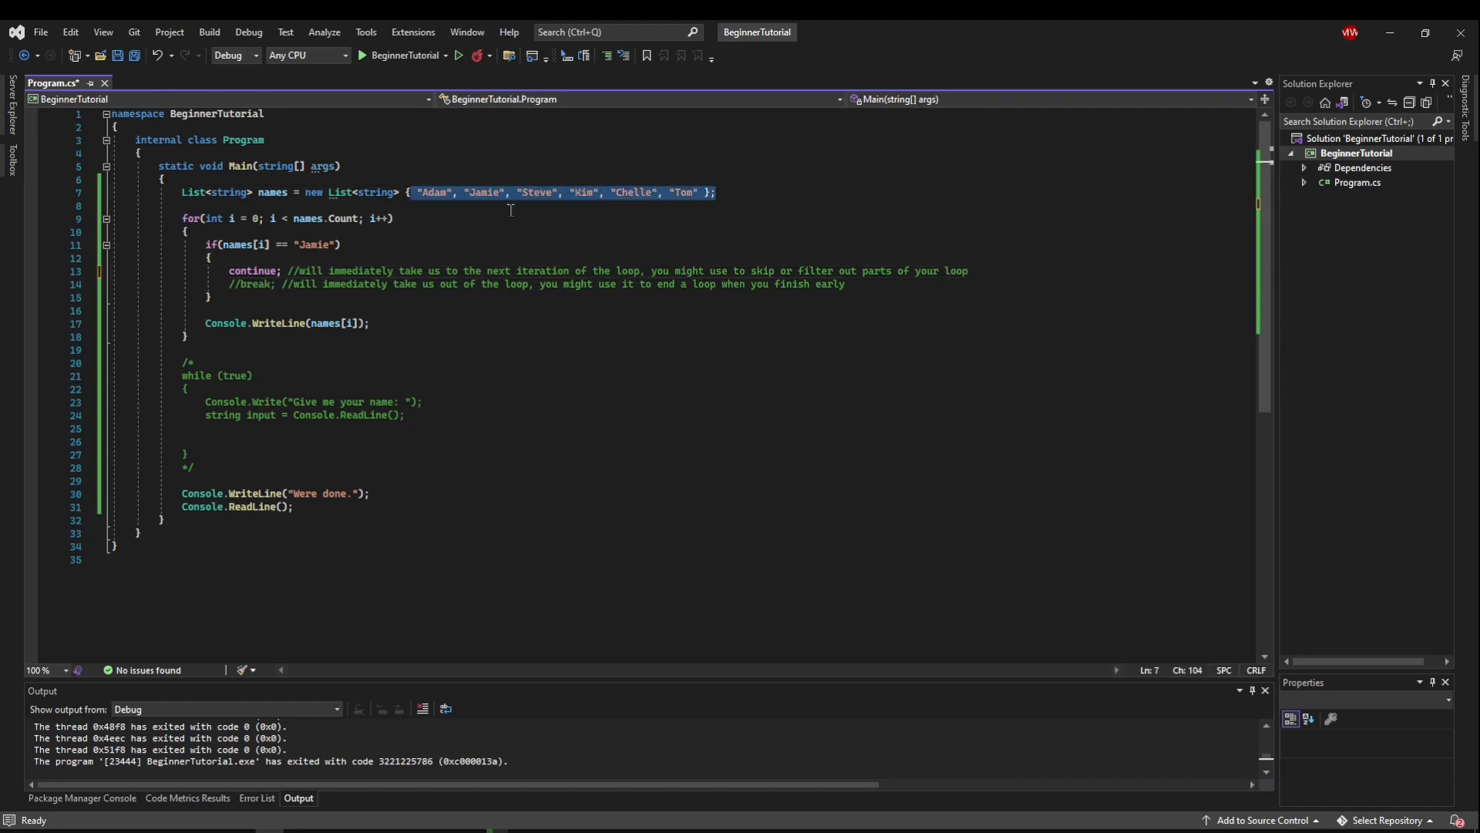
pyautogui.moveTo(524, 195)
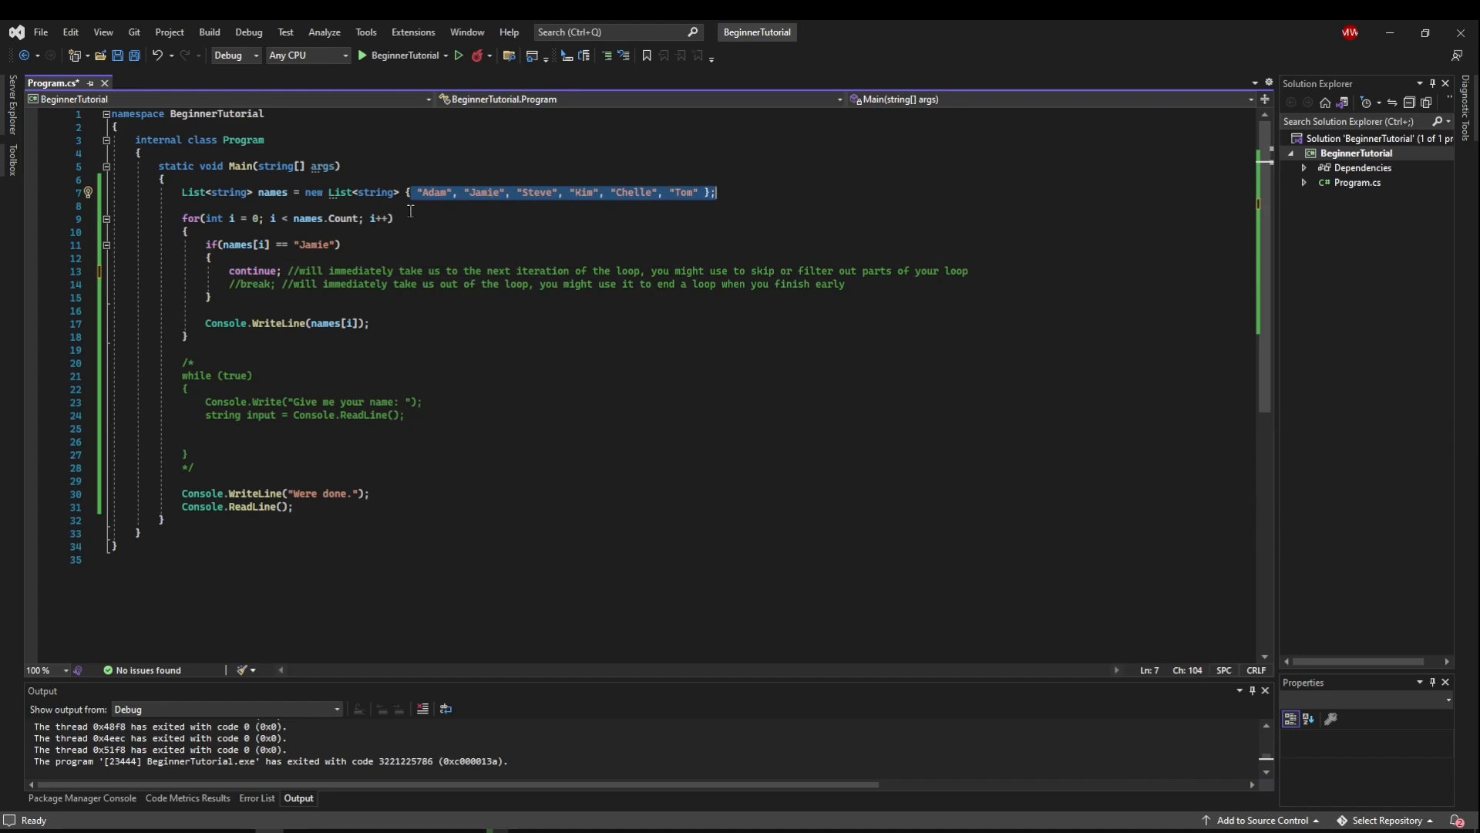
pyautogui.click(342, 245)
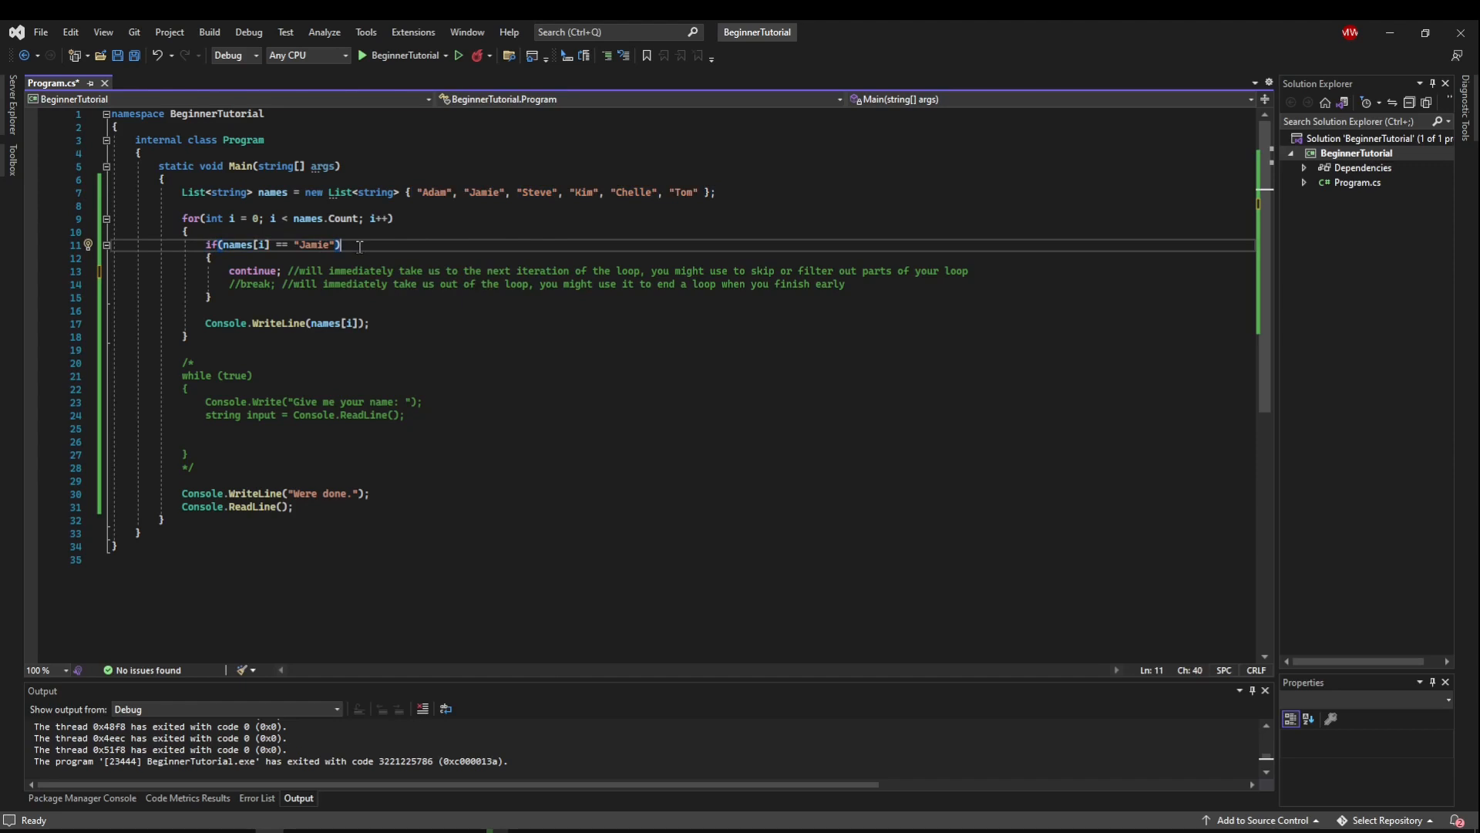
pyautogui.write('!')
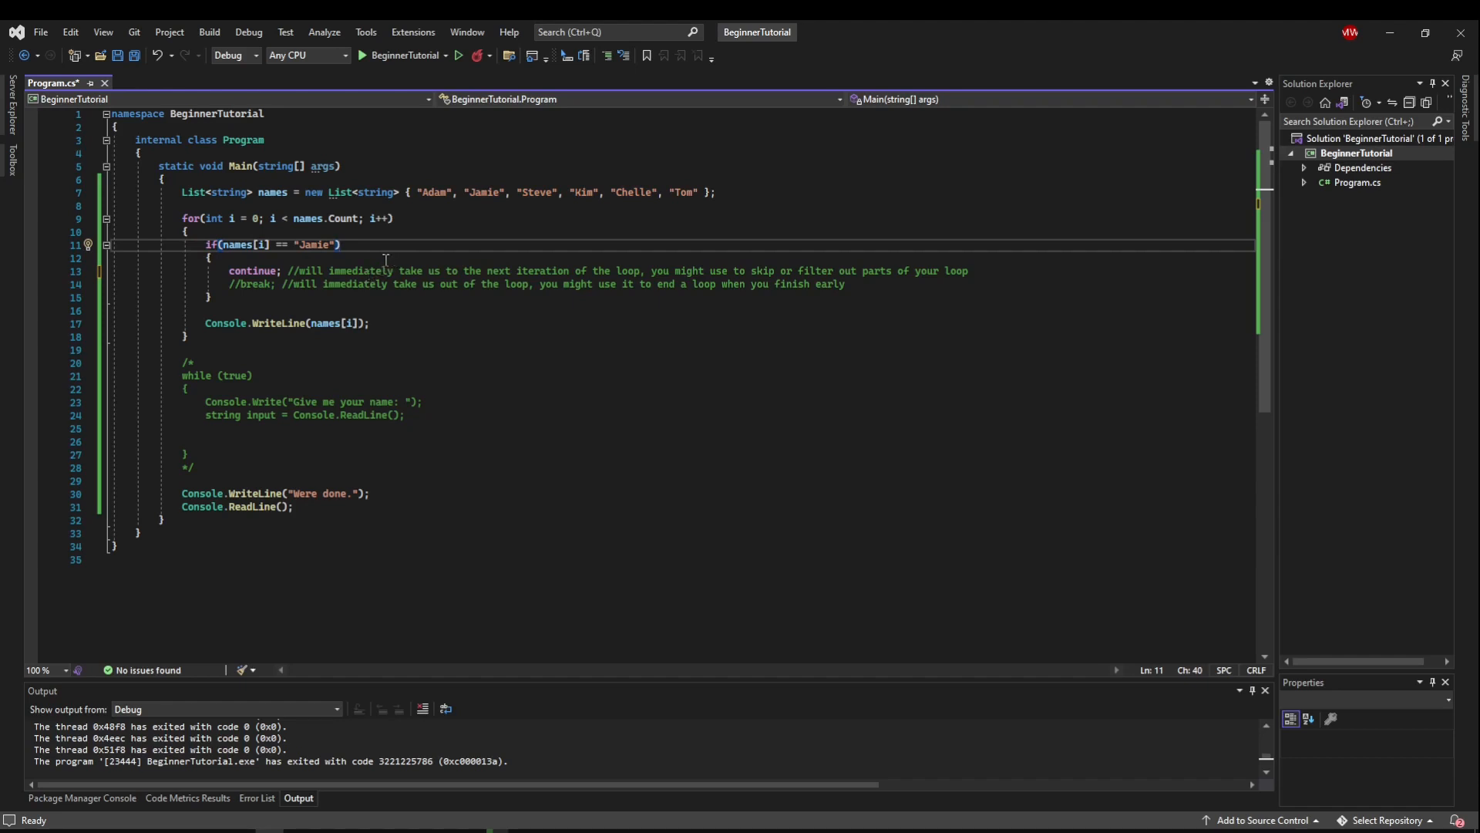
# Start a foreach(string name in names) loop below the for loop
pyautogui.click(210, 257)
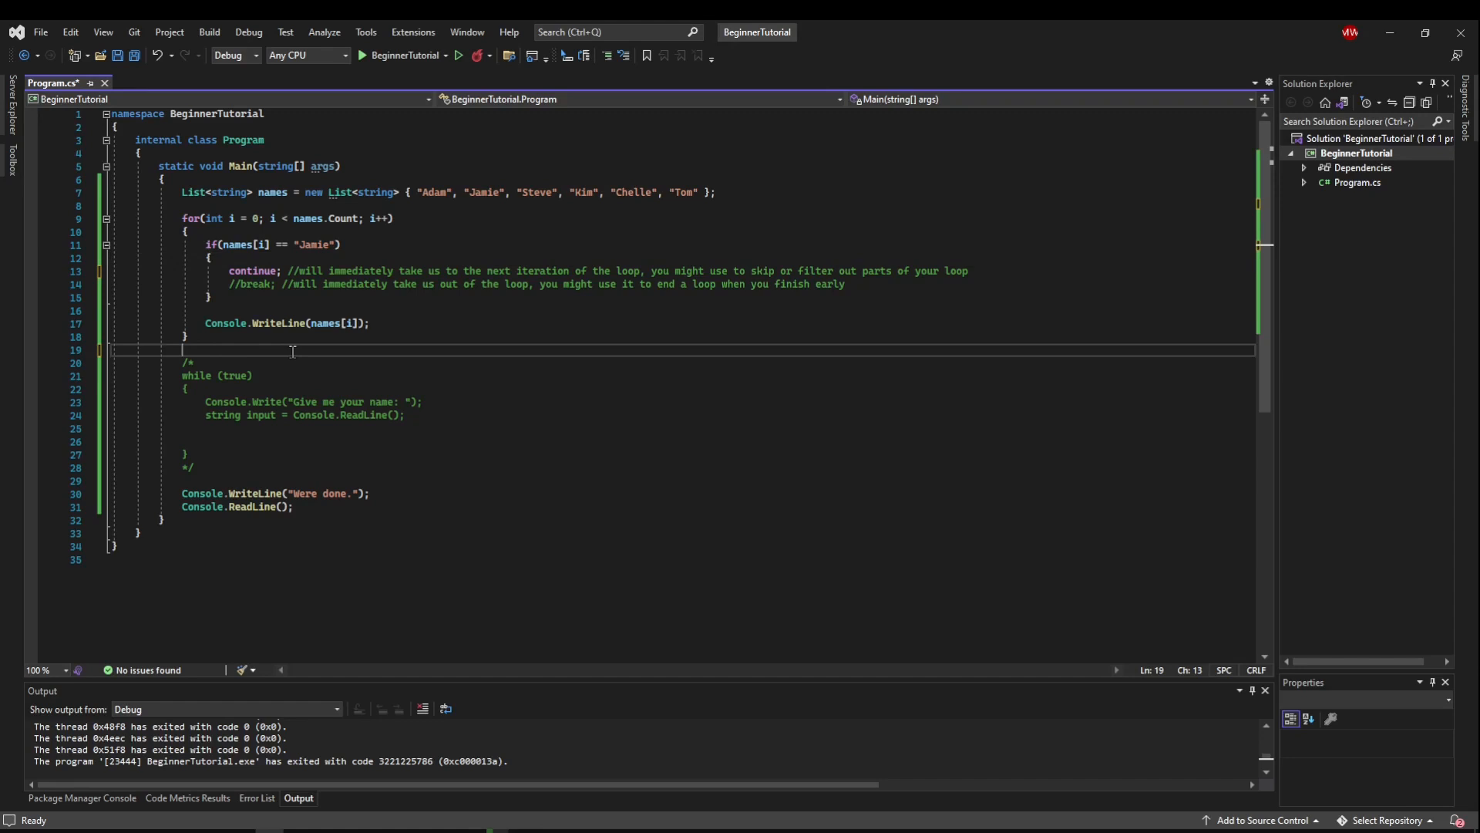
pyautogui.write('foreach(string name in names)')
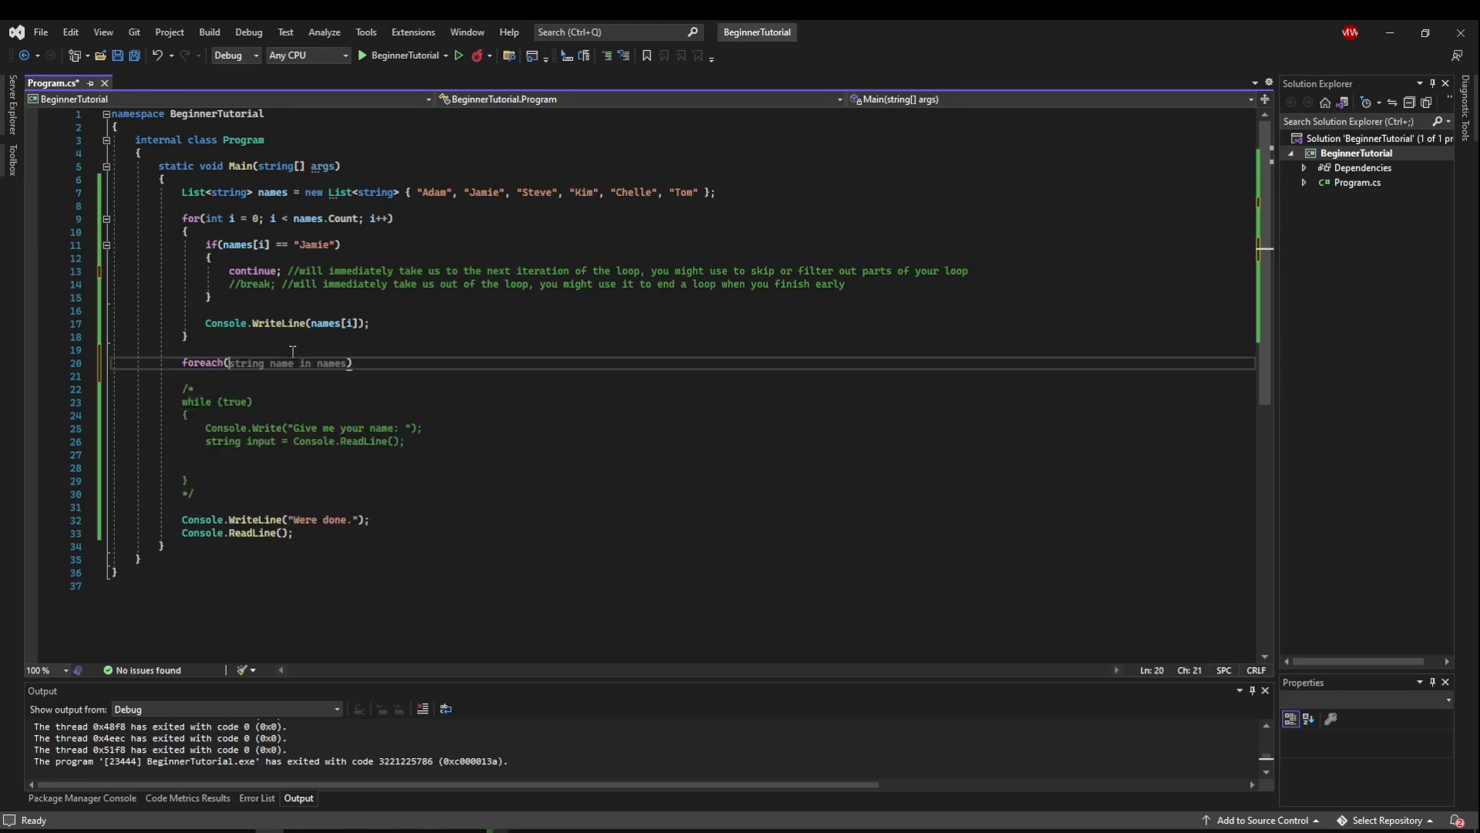